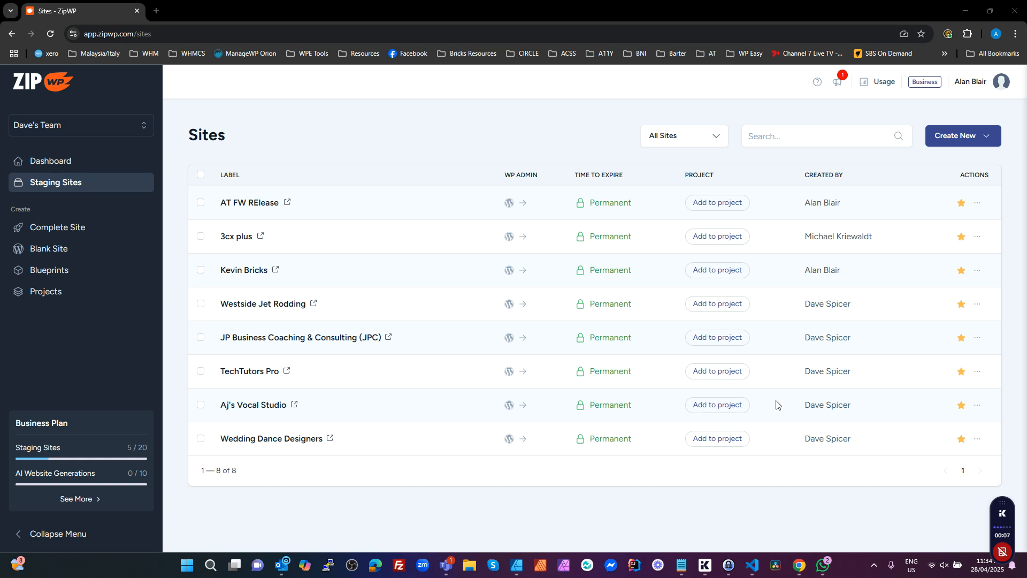
mouse_move(906, 383)
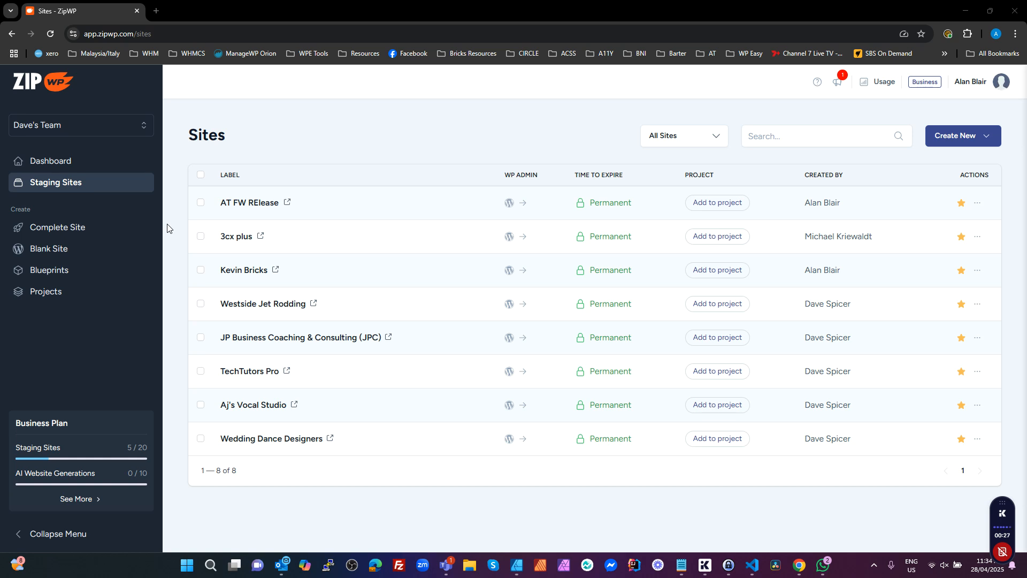
mouse_move(401, 83)
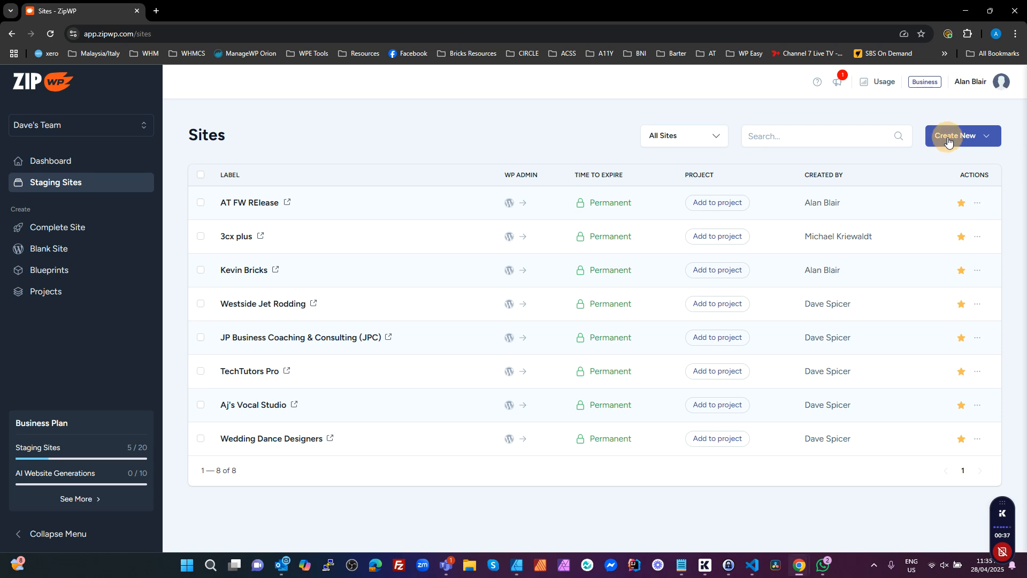
Step: Start a new blank website titled 'Test for Video' with the subdomain test-atf-video
click(962, 136)
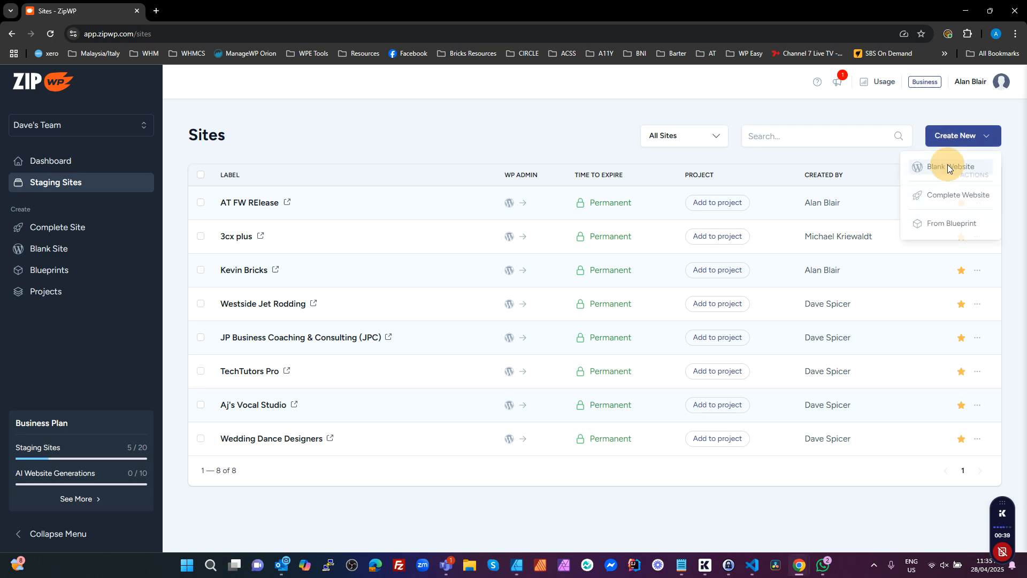
click(949, 167)
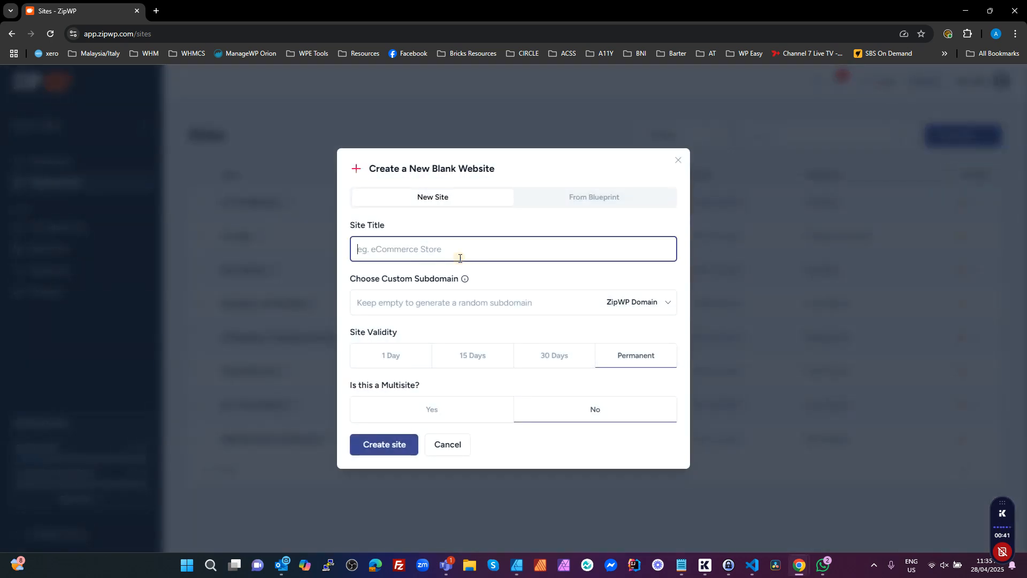
text(Test for Video)
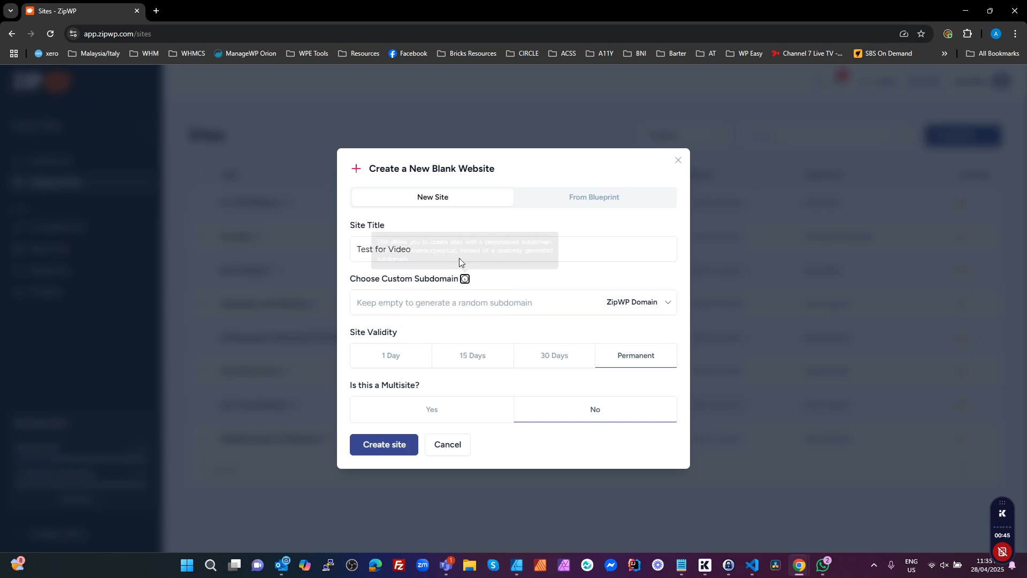
text(test-atf-video)
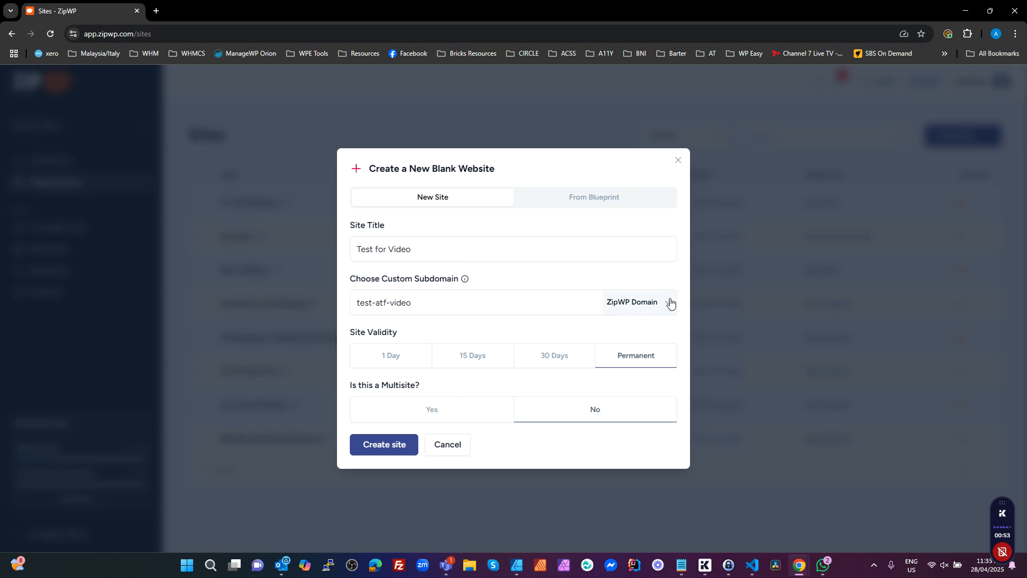
Step: Put the site on the wpedev.com domain, keep it permanent, and create it
click(669, 303)
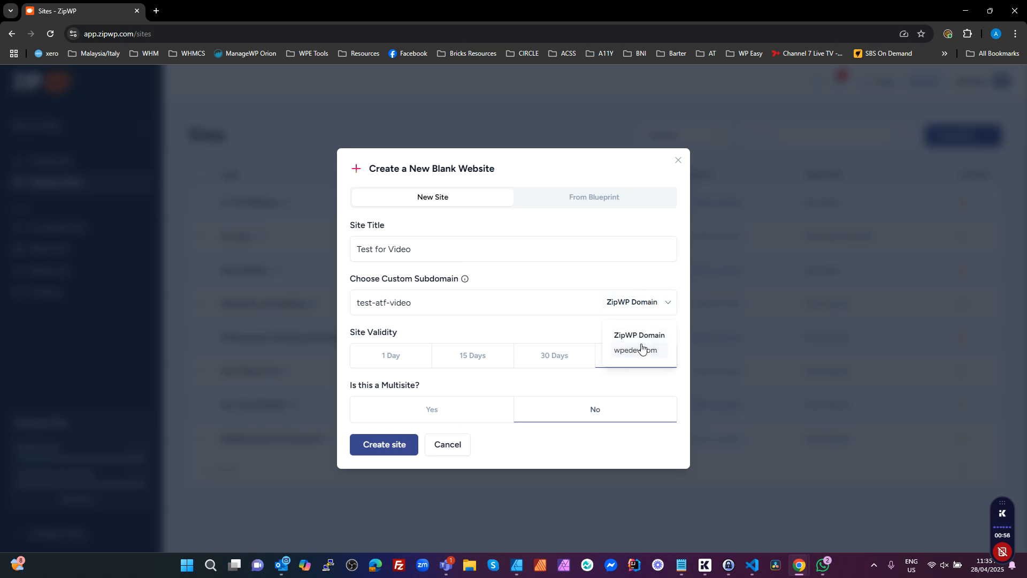
click(631, 350)
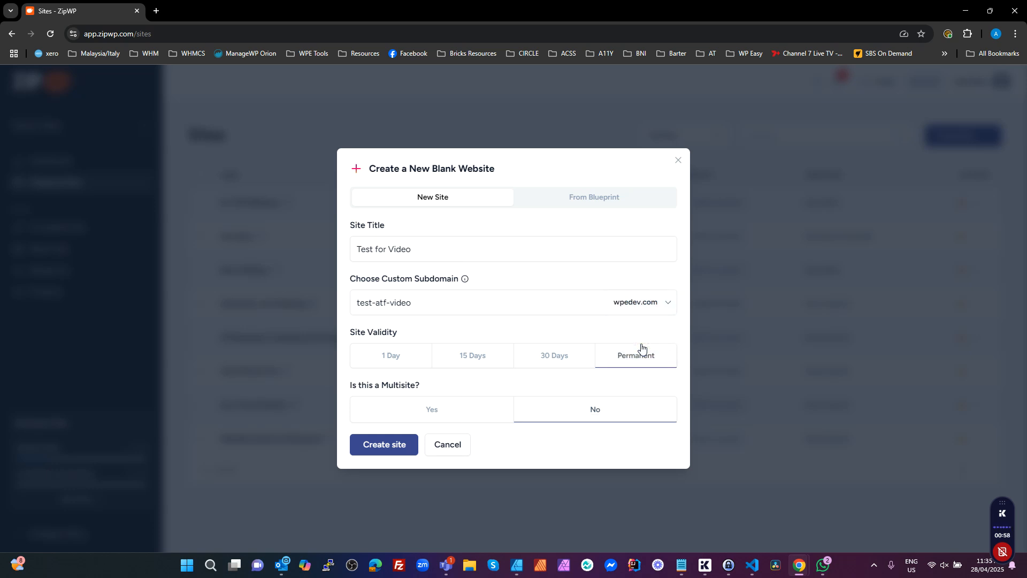
click(383, 444)
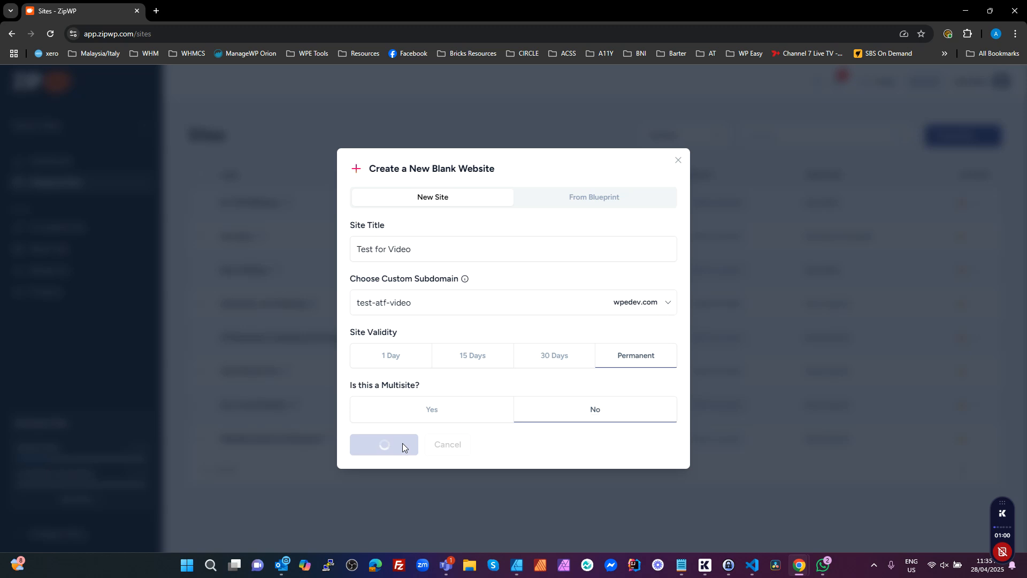
click(384, 444)
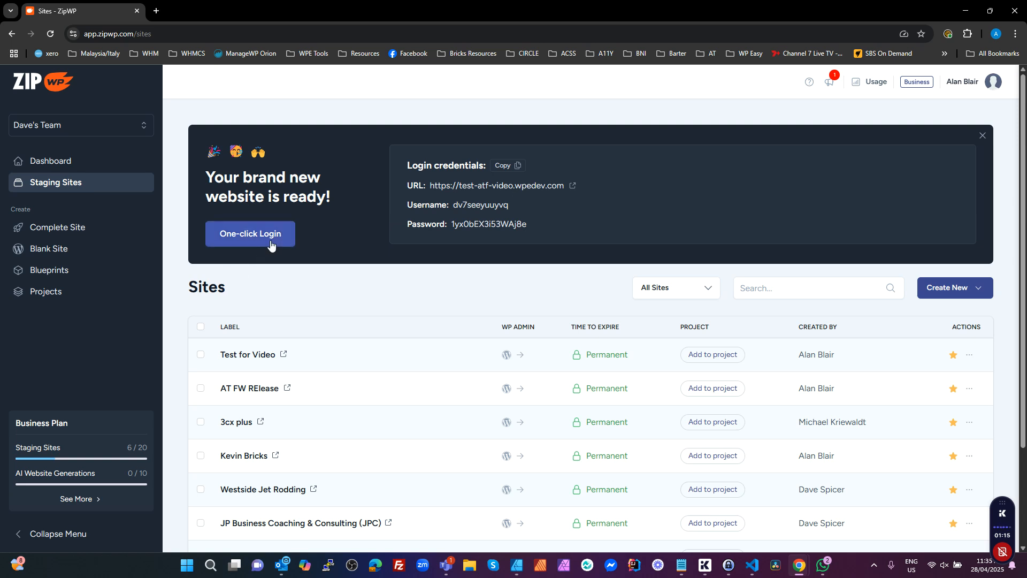
Step: Log in to the new WordPress site and trash the Hello world! post
click(249, 234)
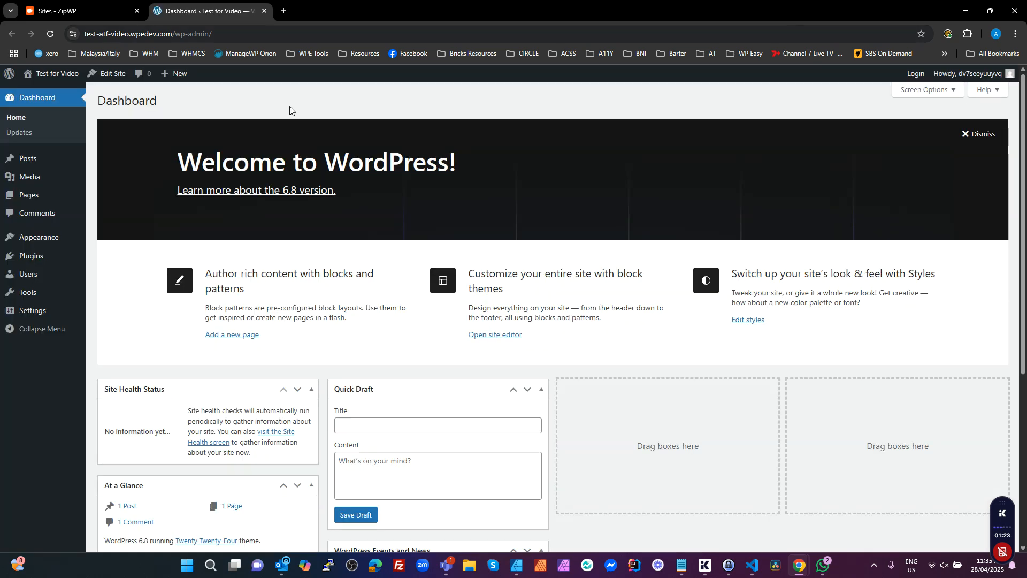
click(28, 158)
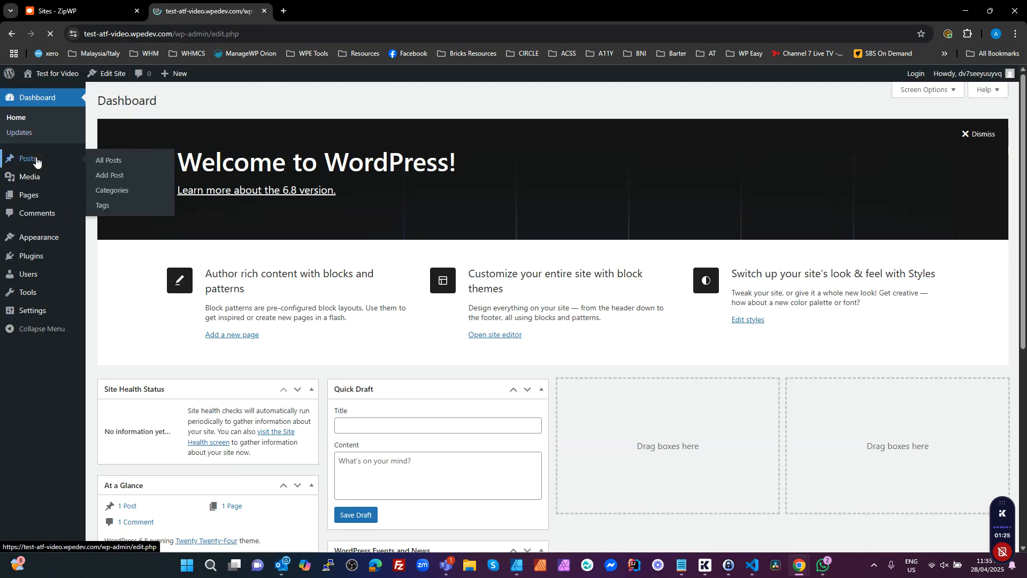
click(108, 159)
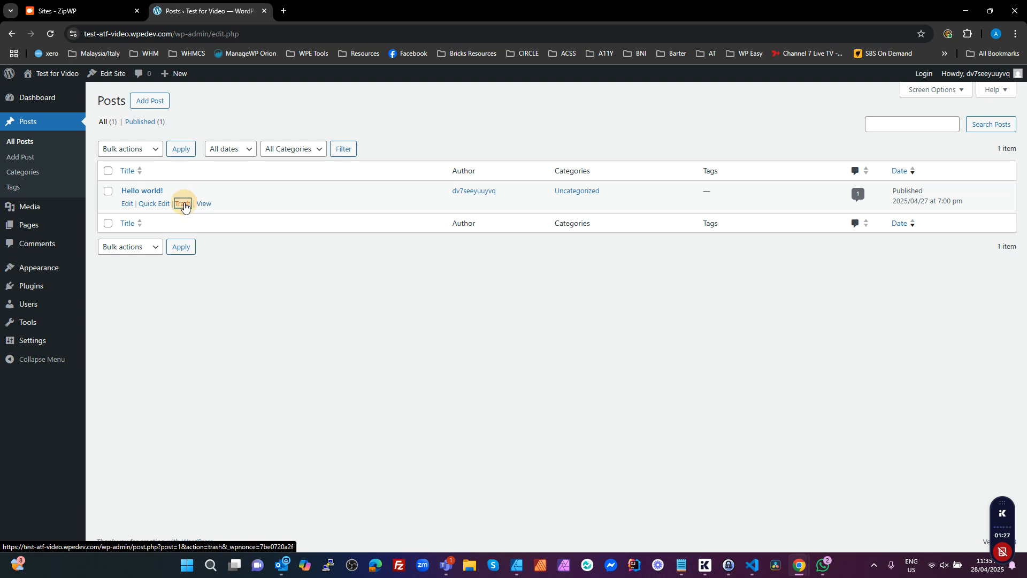
Step: Delete all installed plugins (Akismet Anti-spam and Hello Dolly) via bulk delete, confirming data removal
click(182, 205)
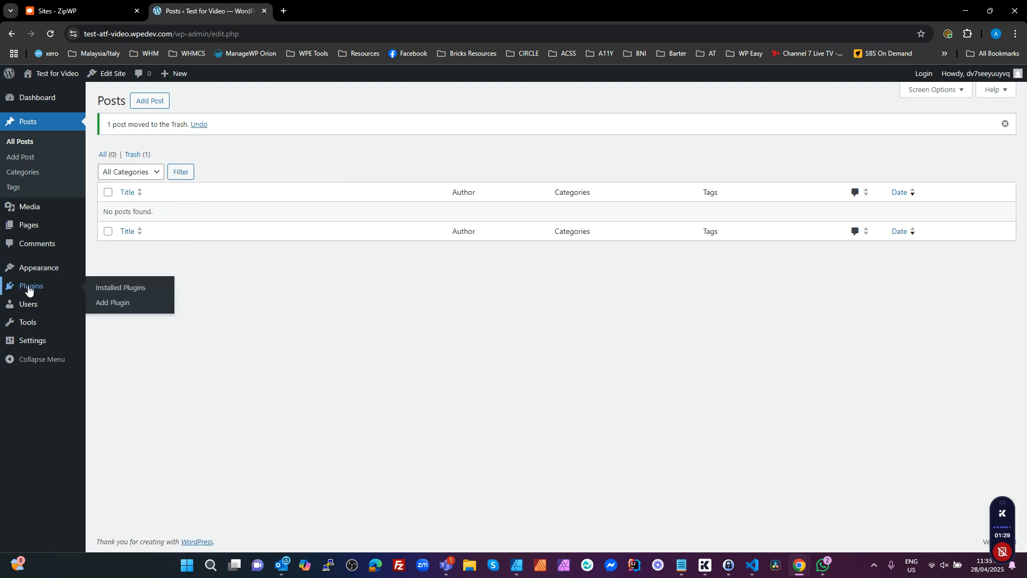
click(121, 287)
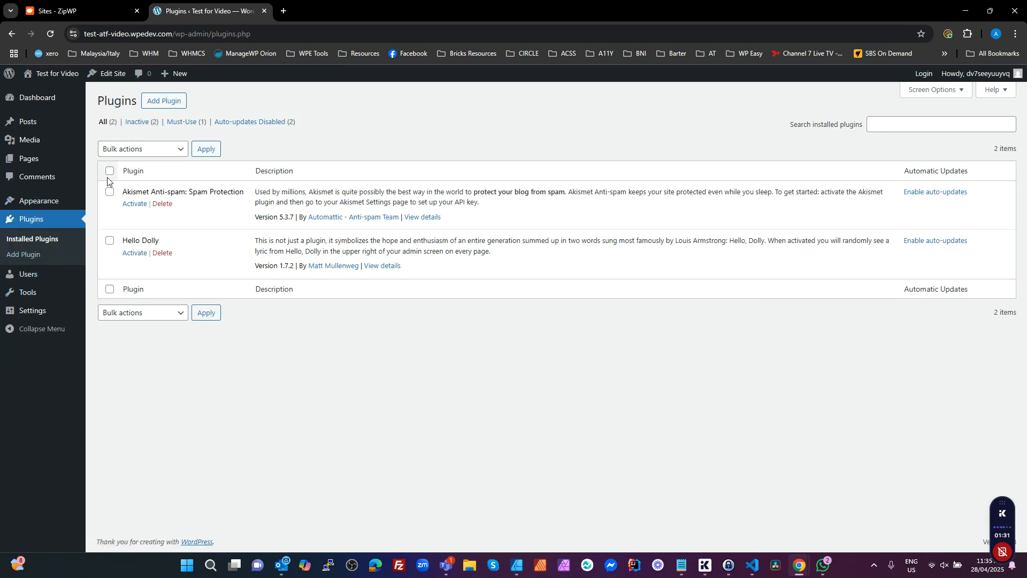
click(109, 171)
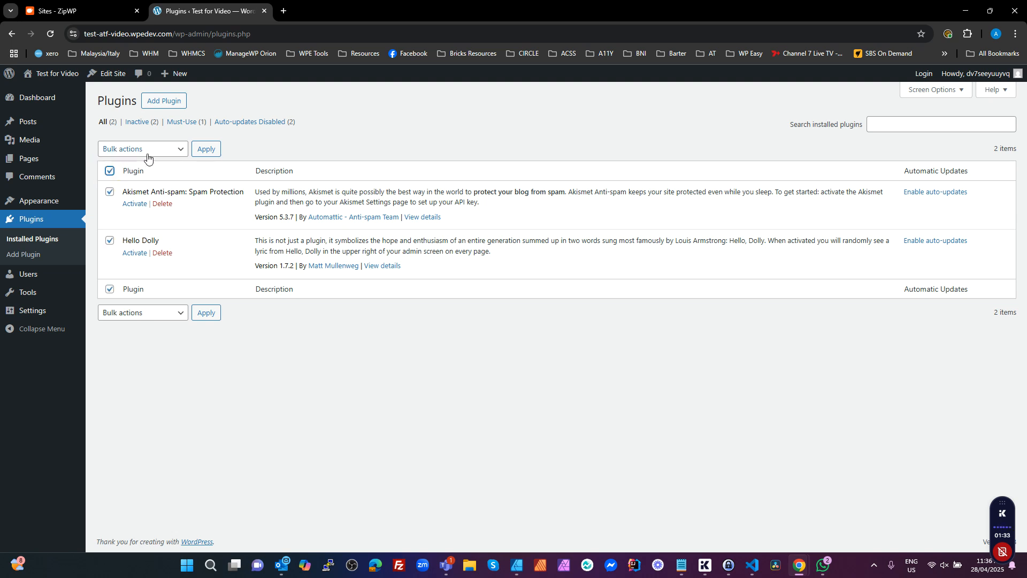
click(142, 149)
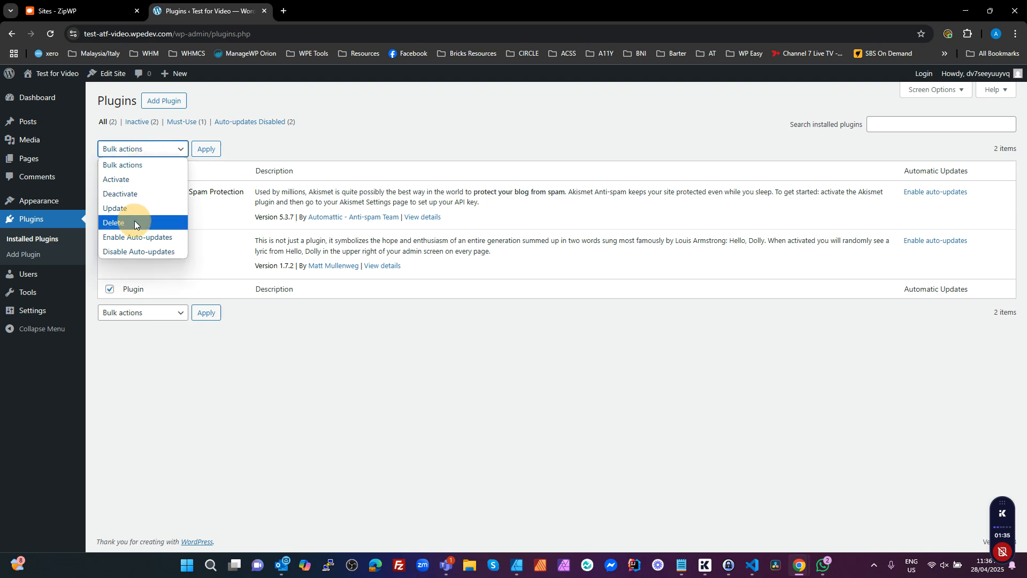
click(205, 149)
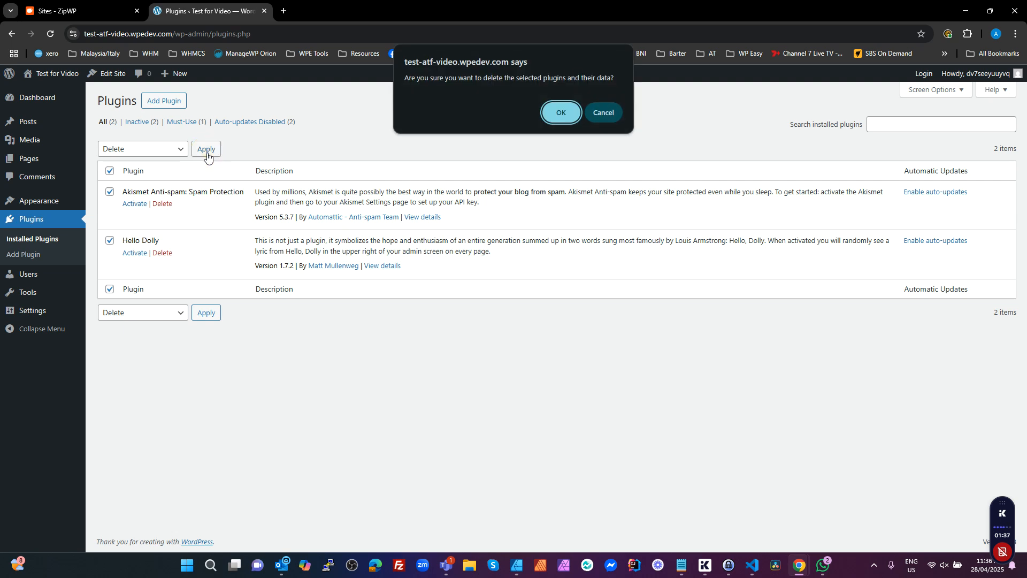
click(560, 112)
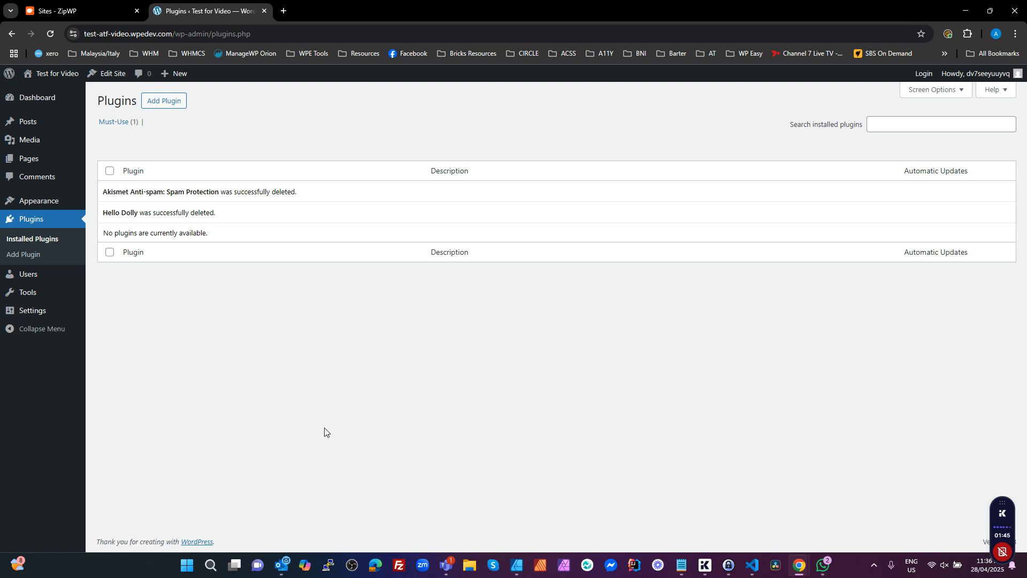
mouse_move(39, 201)
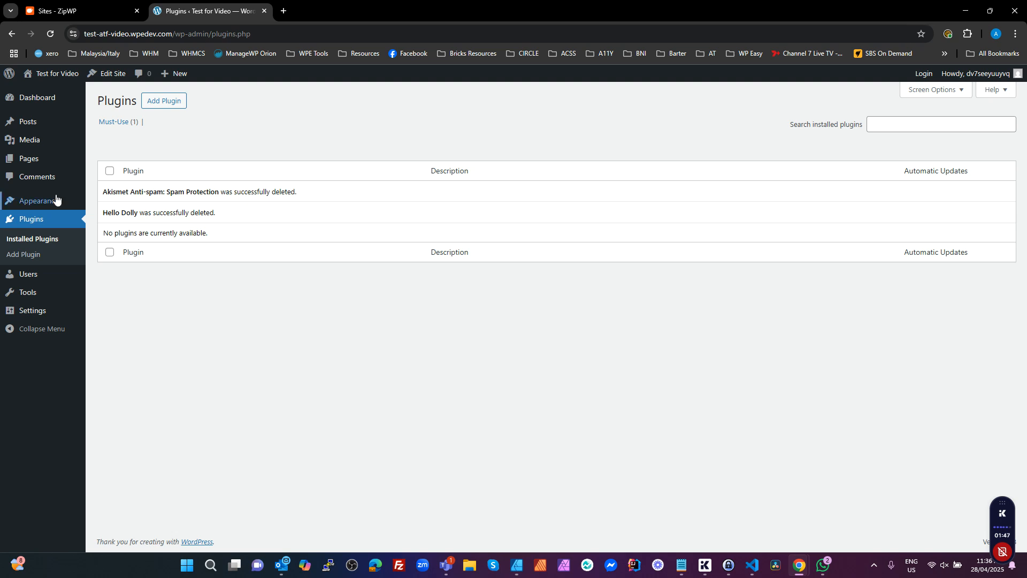
mouse_move(28, 292)
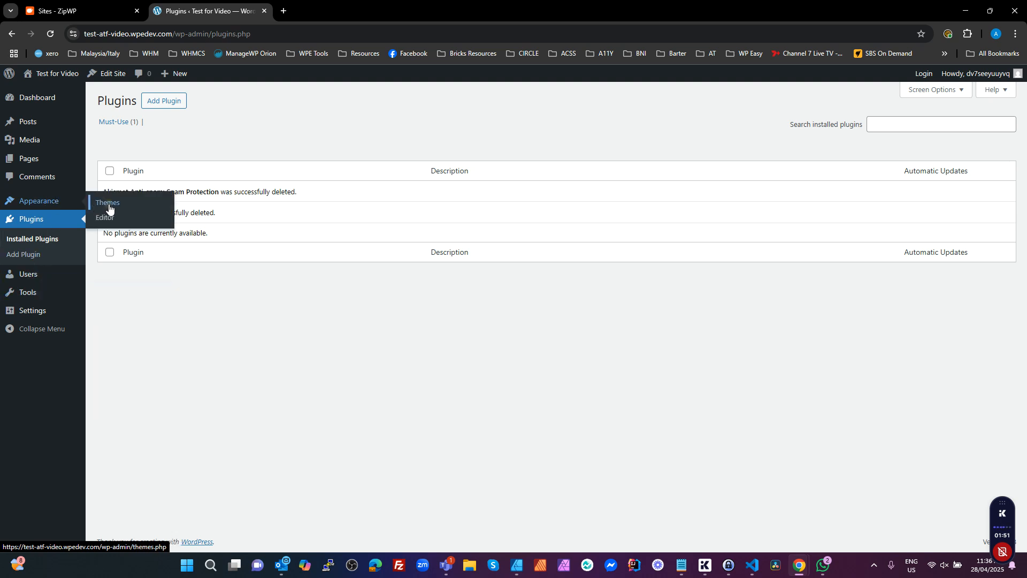
Step: Upload bricks.1.12.4.zip under Themes and install the Bricks theme
click(107, 205)
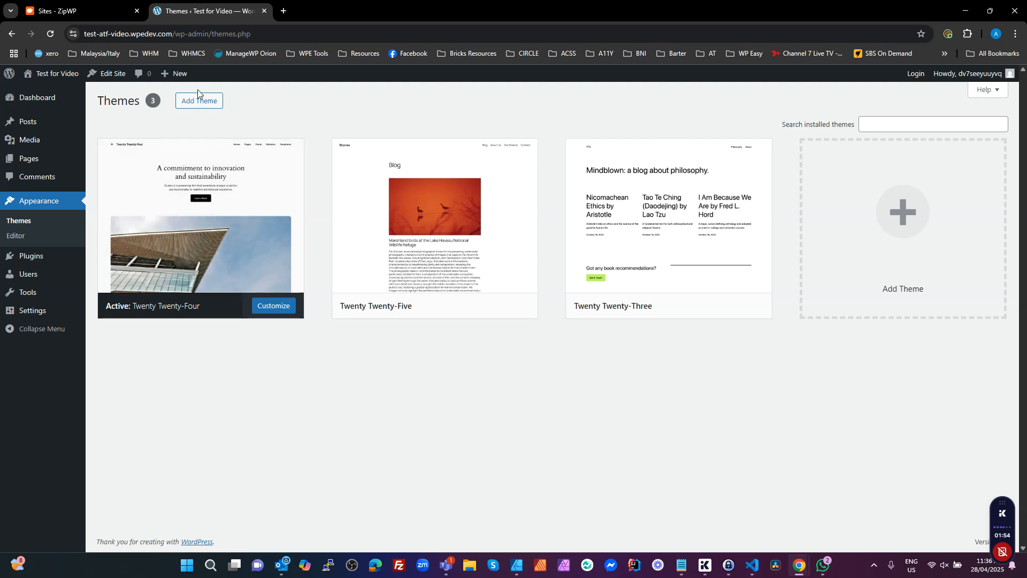
click(199, 101)
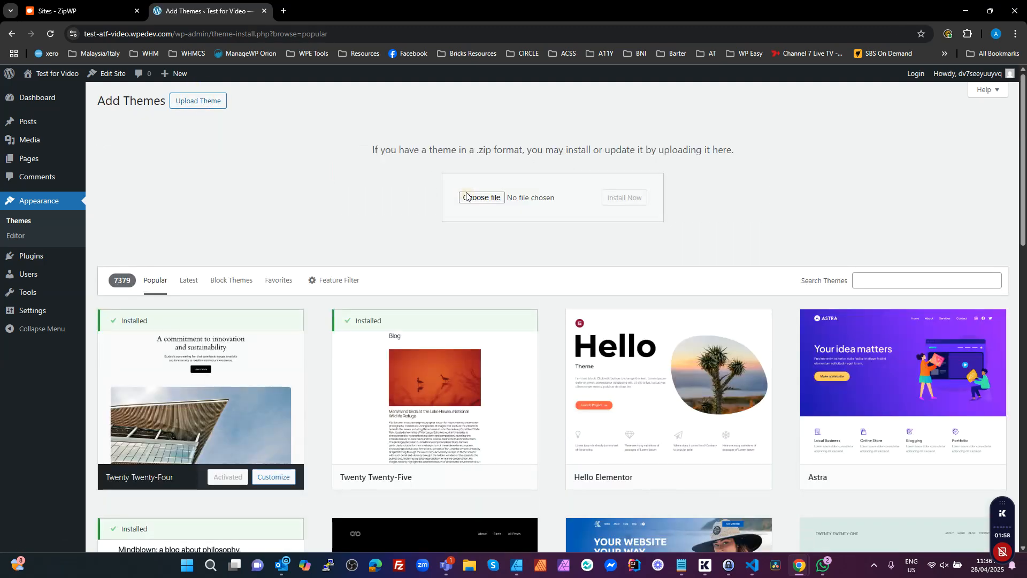
click(480, 197)
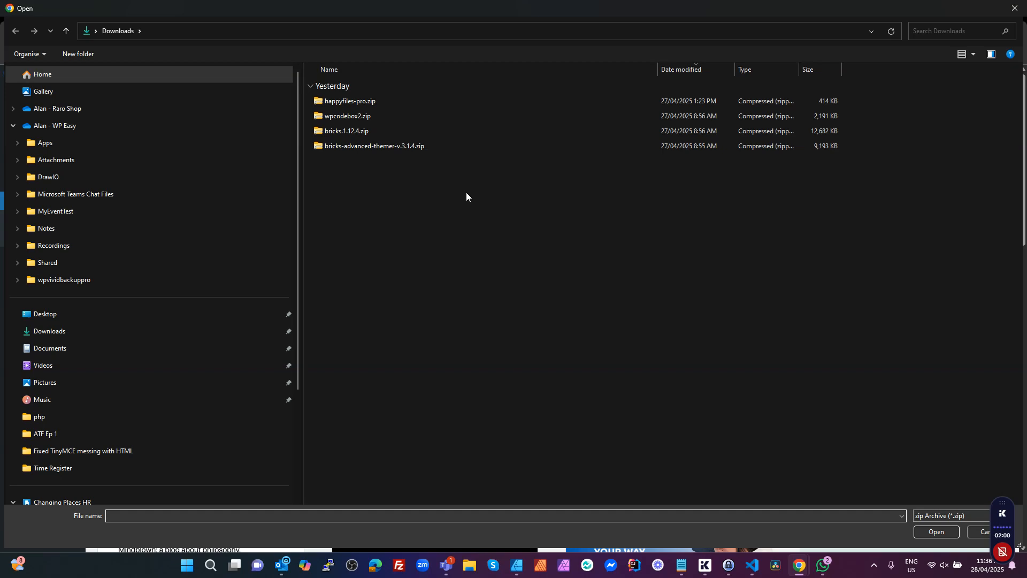
mouse_move(391, 163)
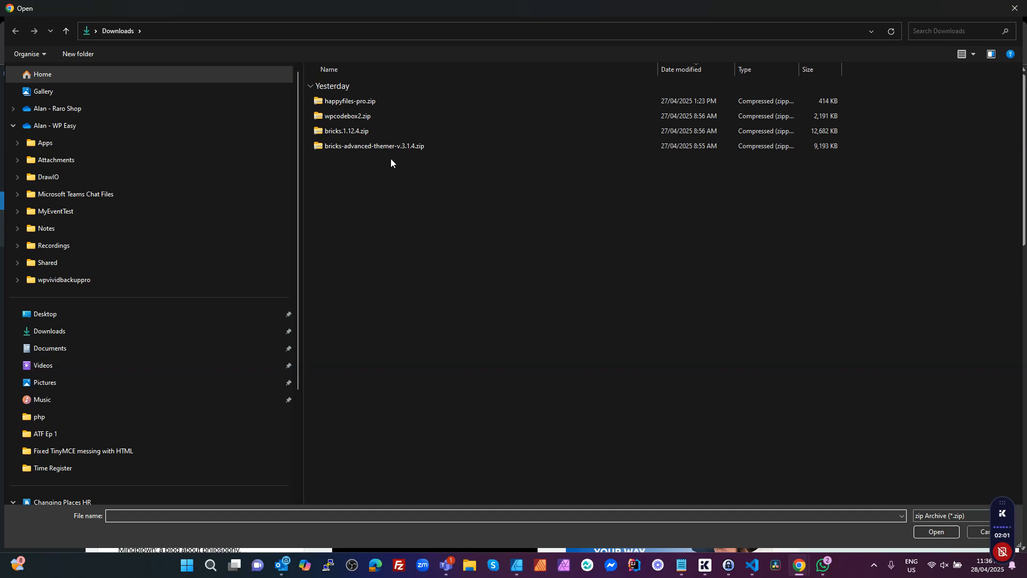
click(346, 131)
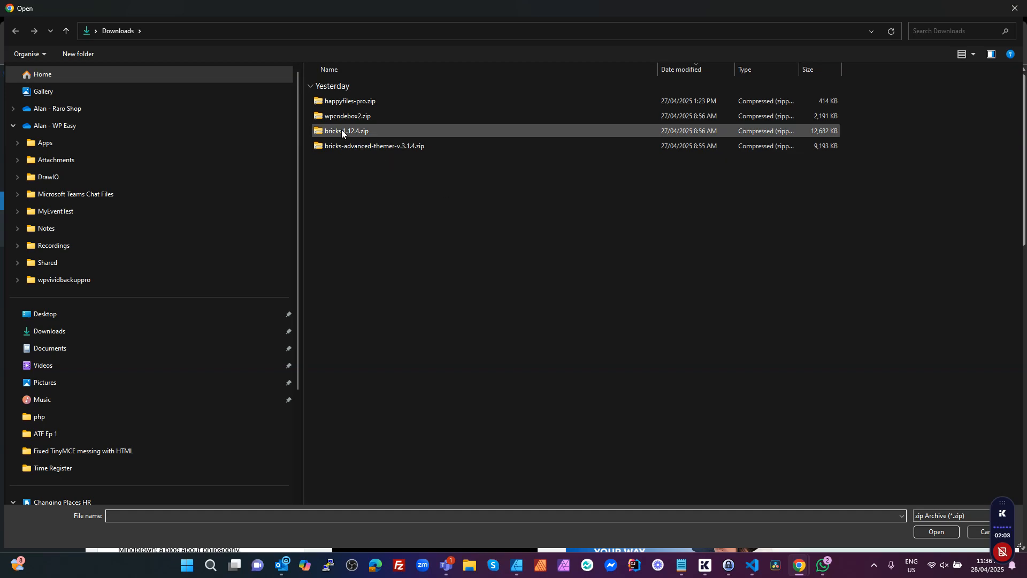
click(935, 532)
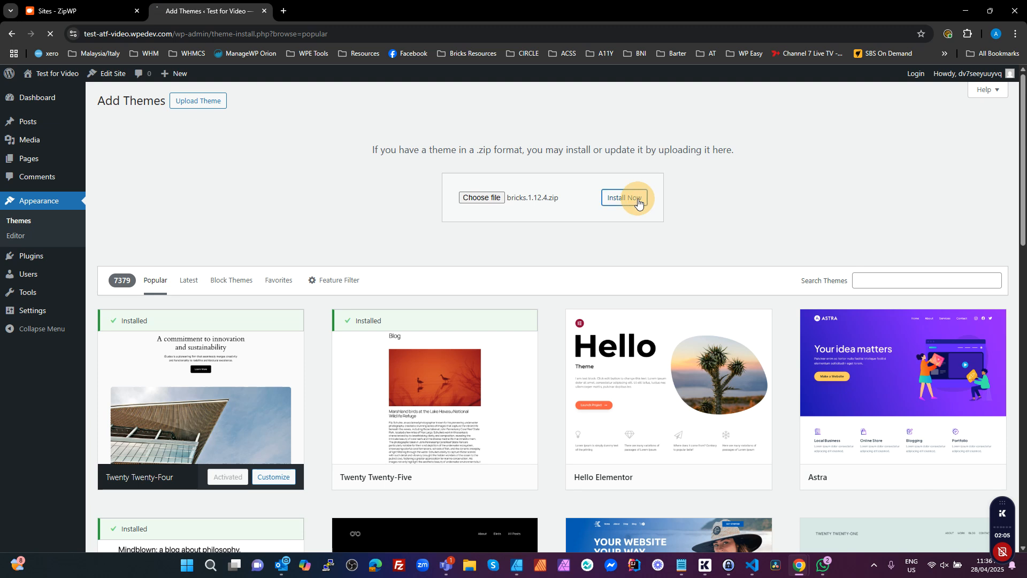
click(623, 198)
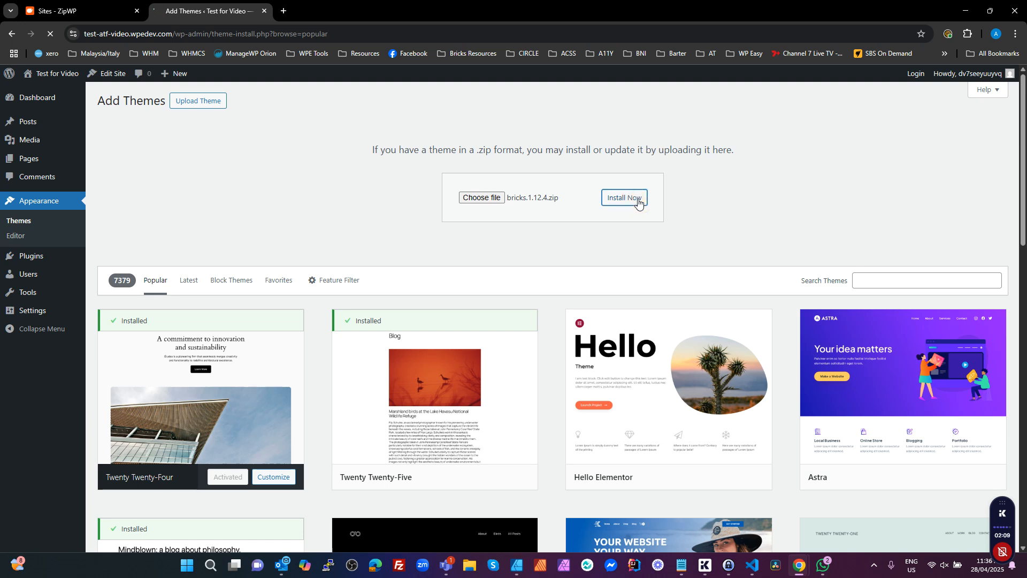
click(624, 198)
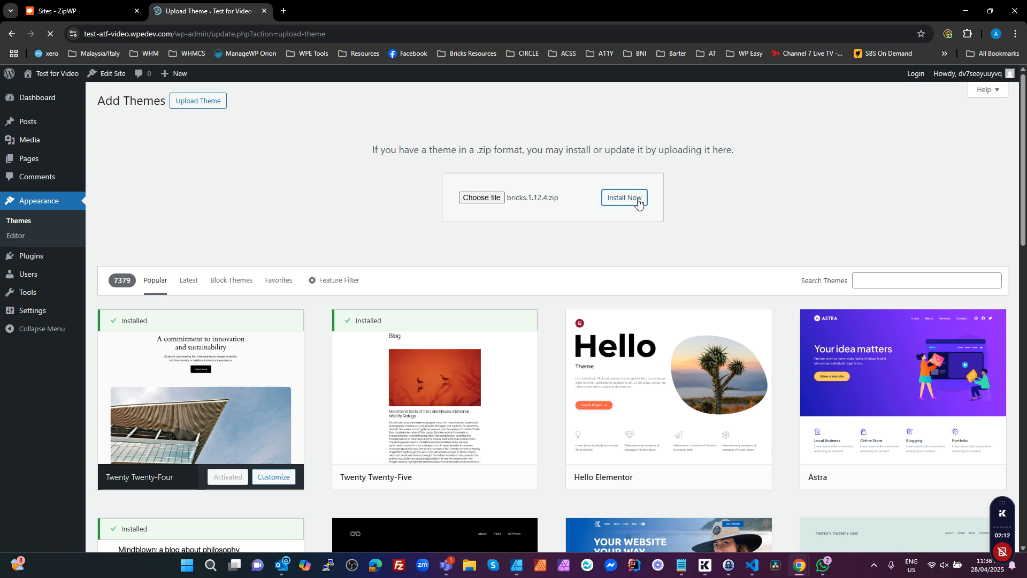
click(624, 202)
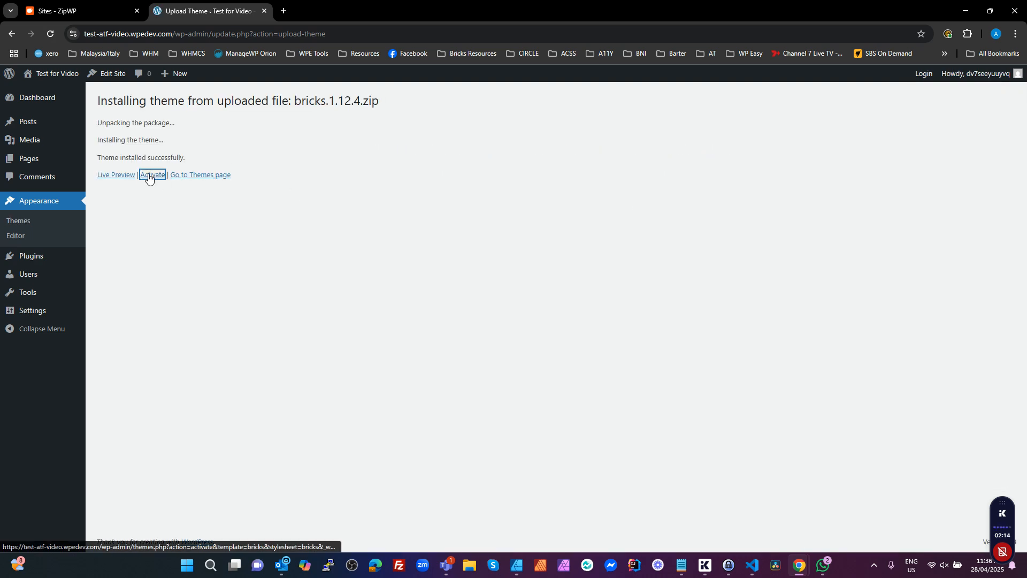
Step: Activate the Bricks theme, activate its license with the pasted key, and dismiss the breaking-changes notice
click(152, 177)
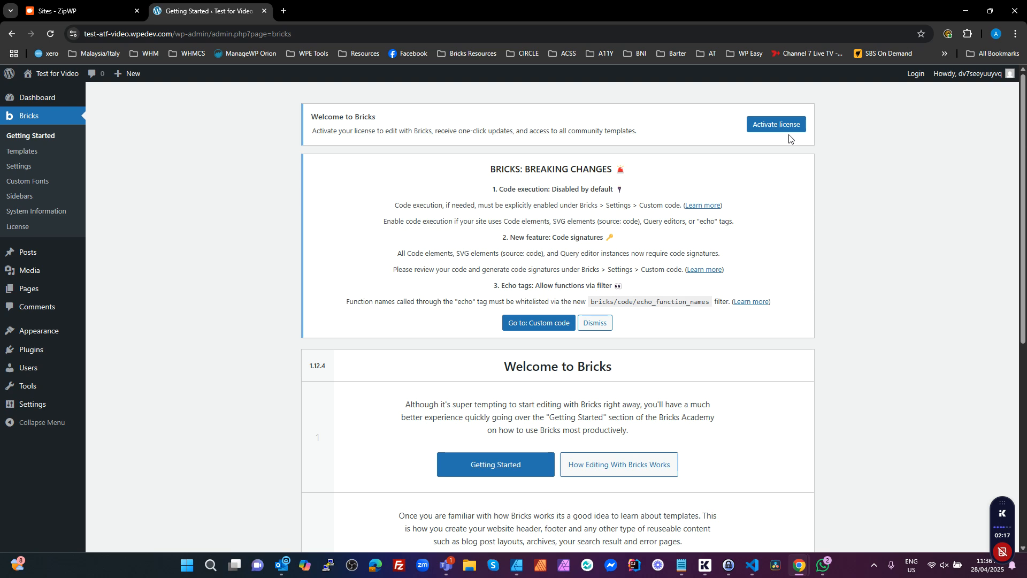
click(775, 124)
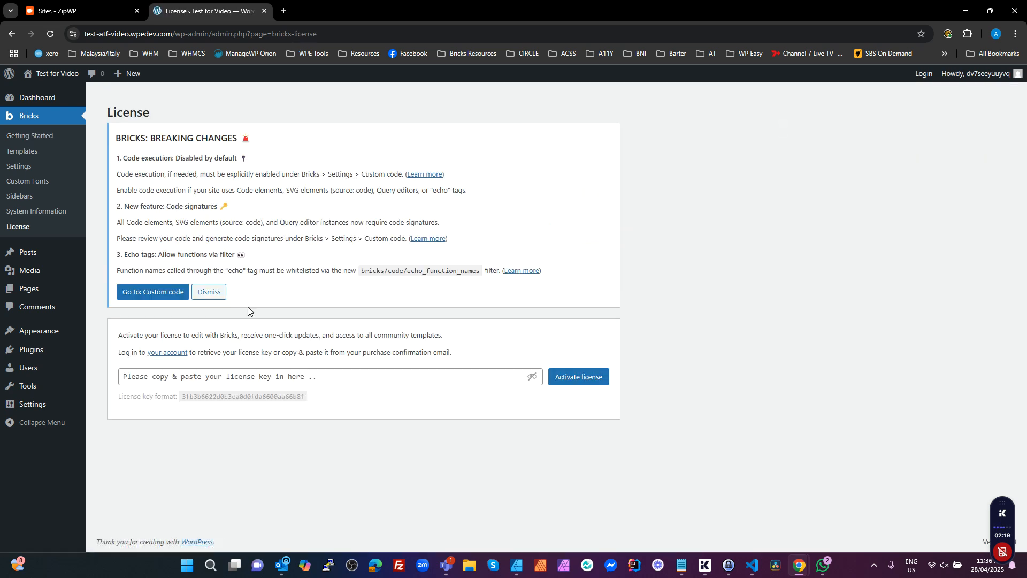
click(330, 375)
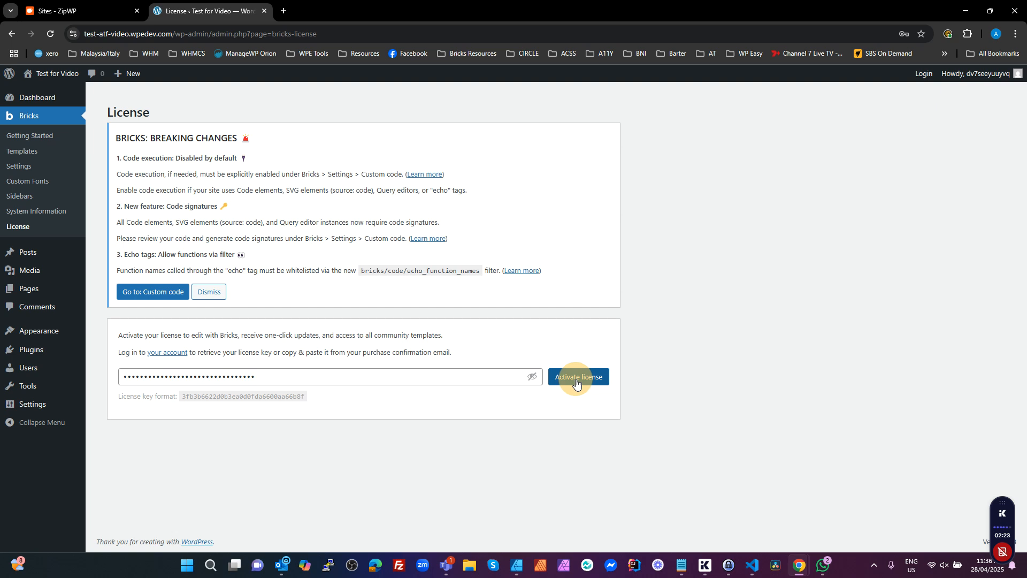
click(578, 377)
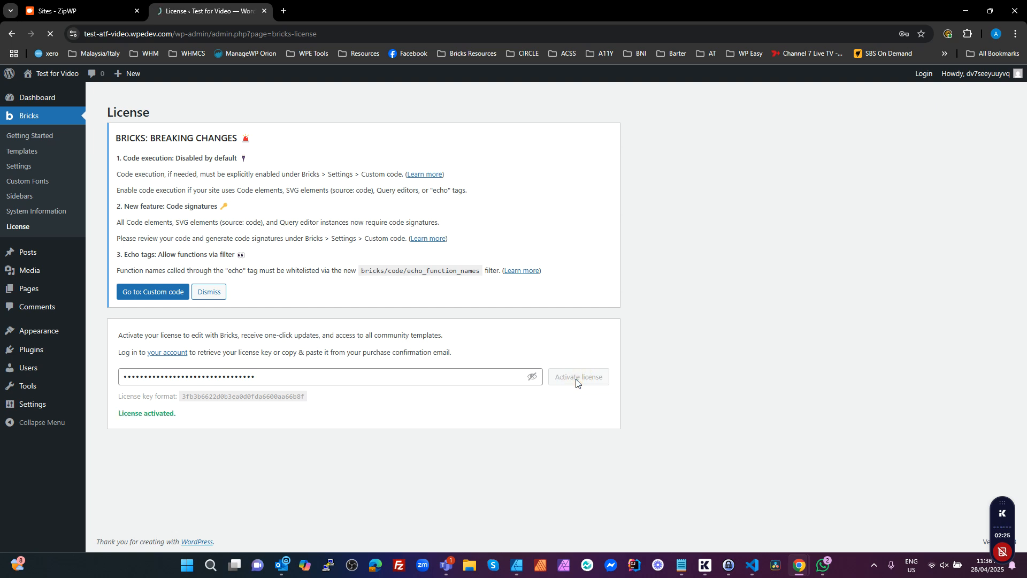
click(578, 377)
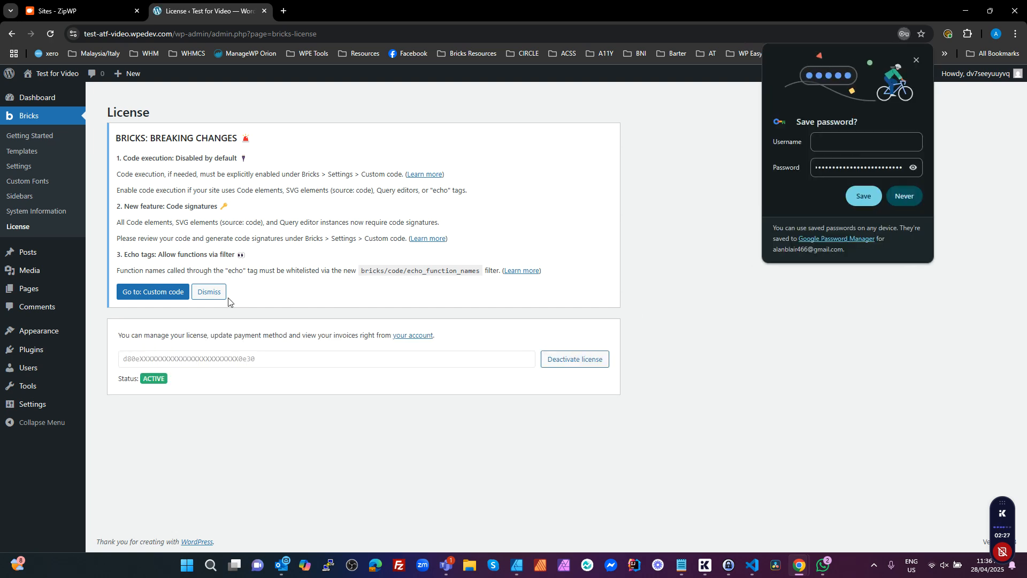
click(152, 291)
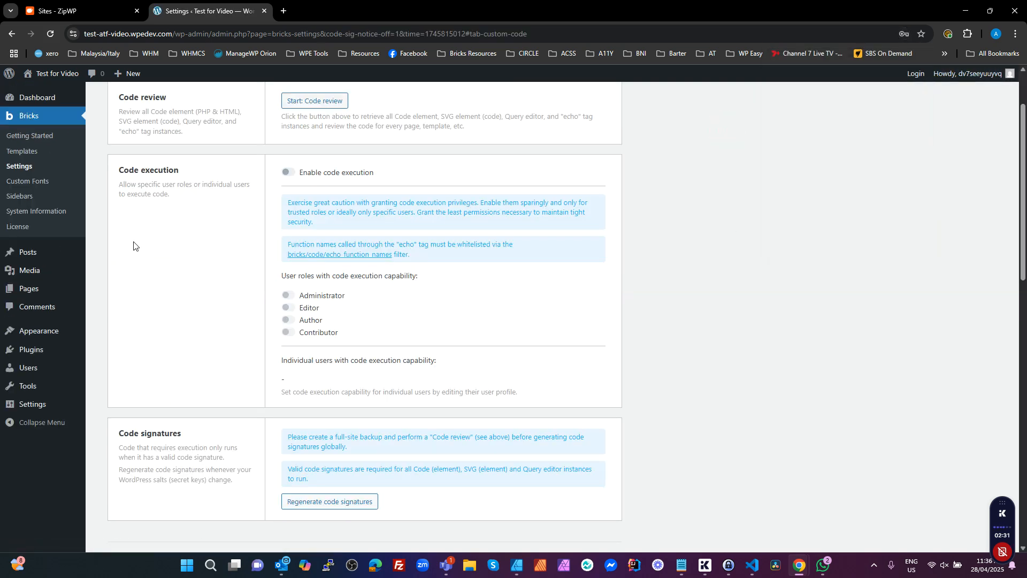
mouse_move(31, 349)
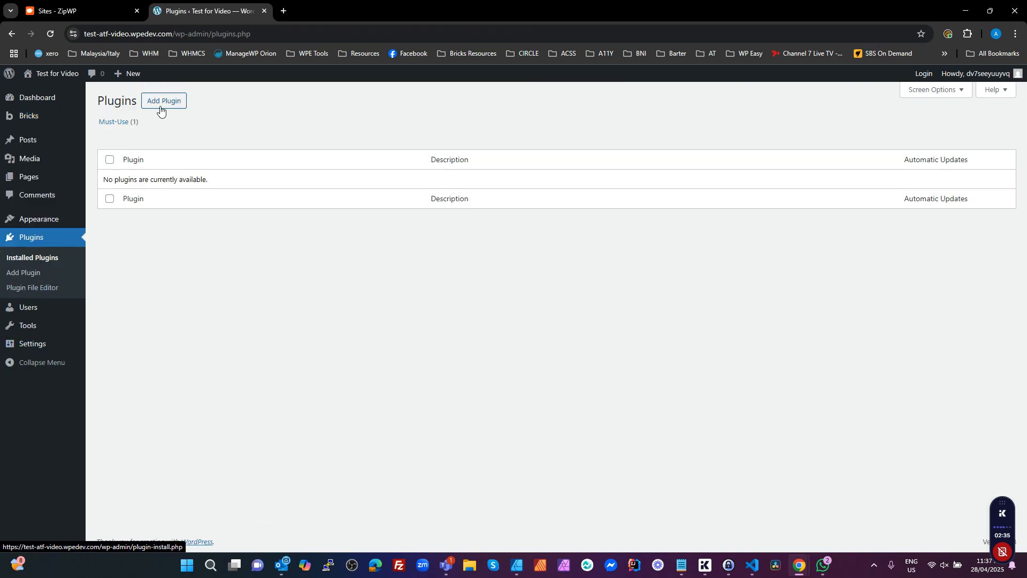
Step: Install the HappyFiles Pro plugin from happyfiles-pro.zip
click(163, 100)
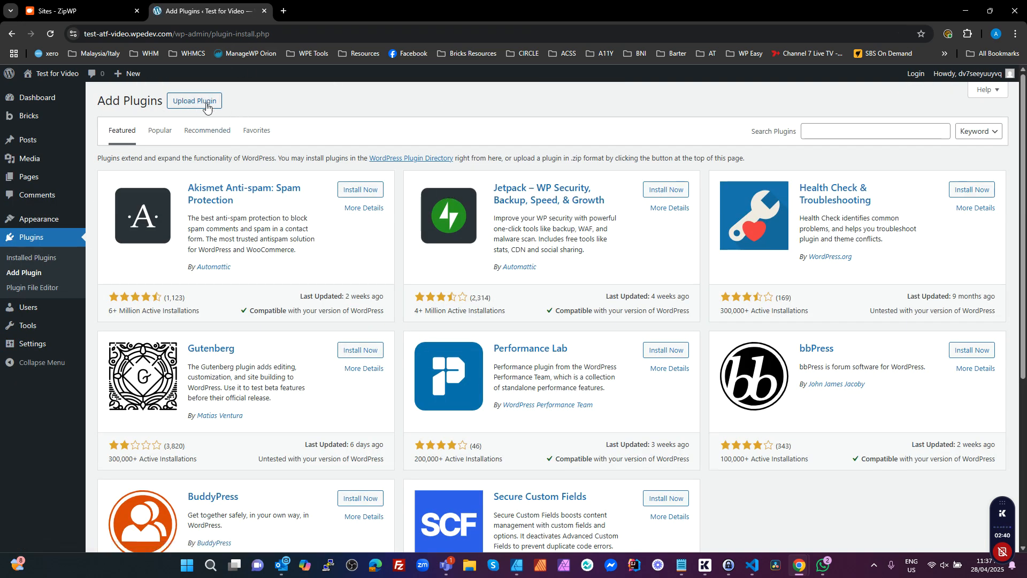
click(194, 103)
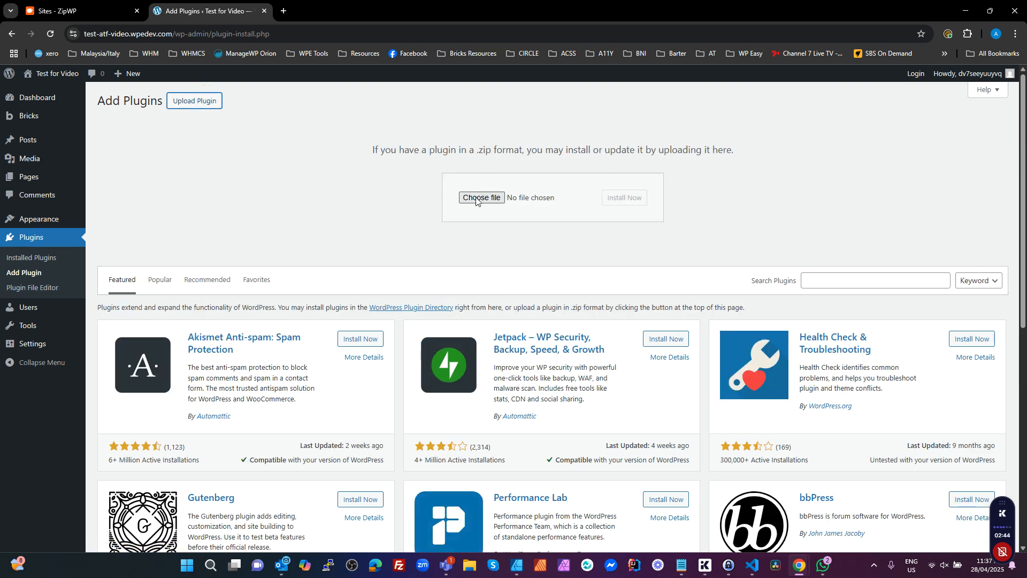
click(482, 198)
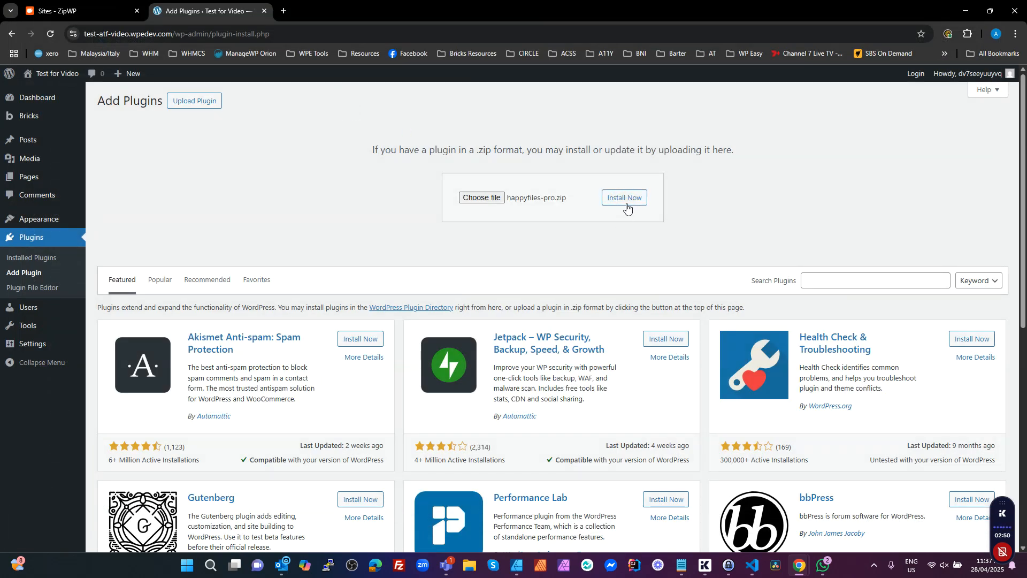
click(623, 197)
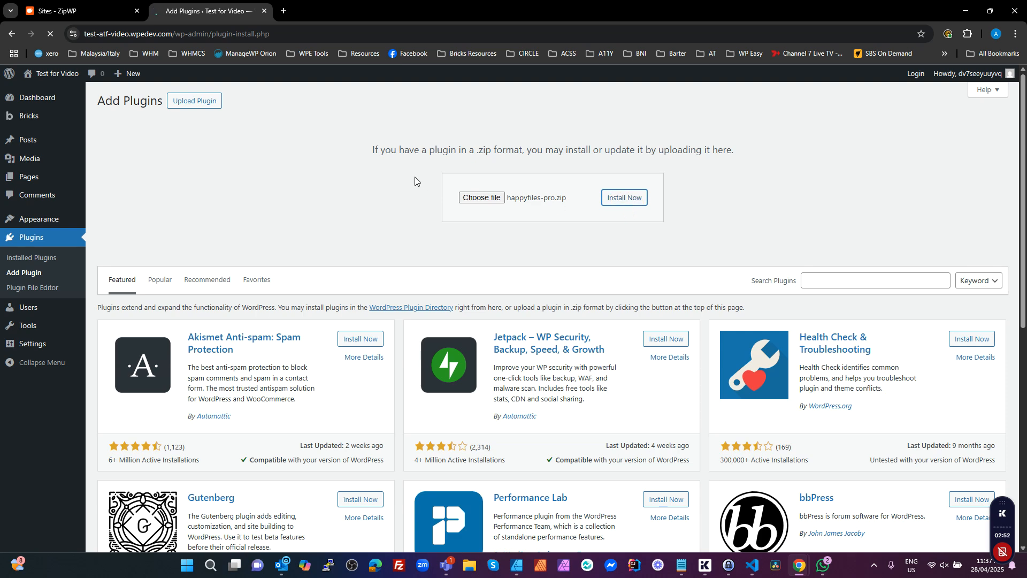
click(623, 198)
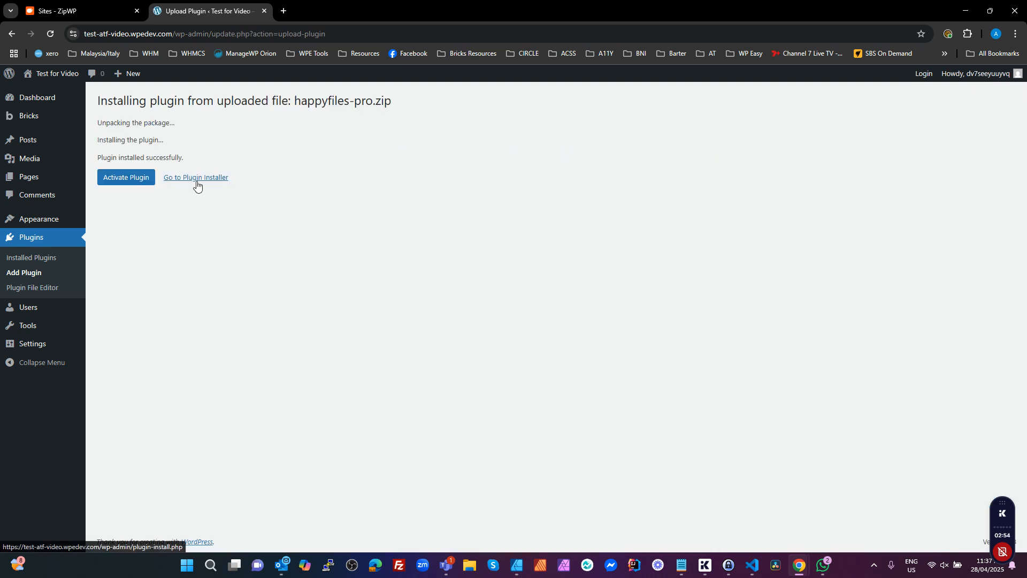
click(195, 176)
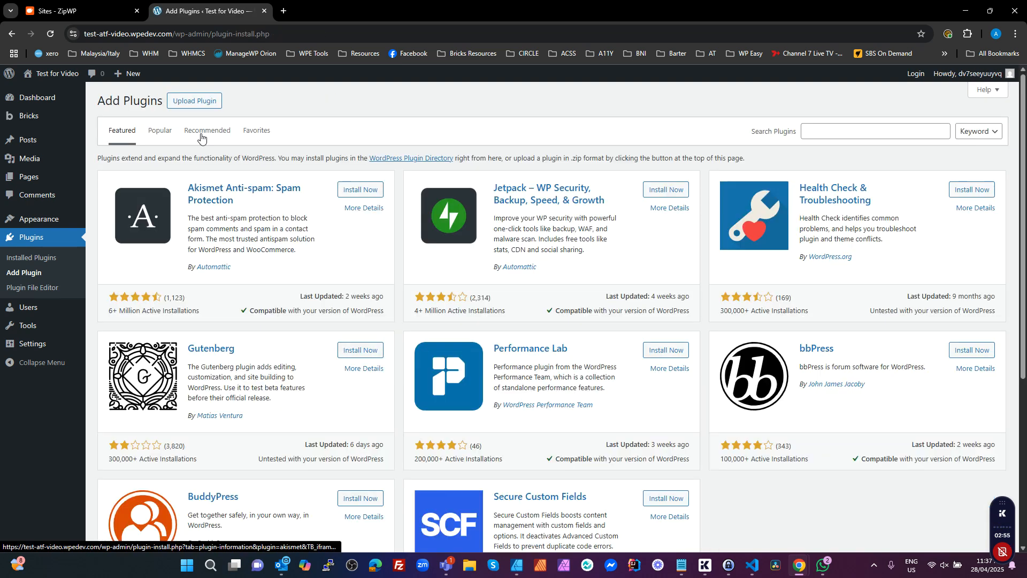
Step: Install the WPCodeBox 2 plugin from wpcodebox2.zip
click(194, 101)
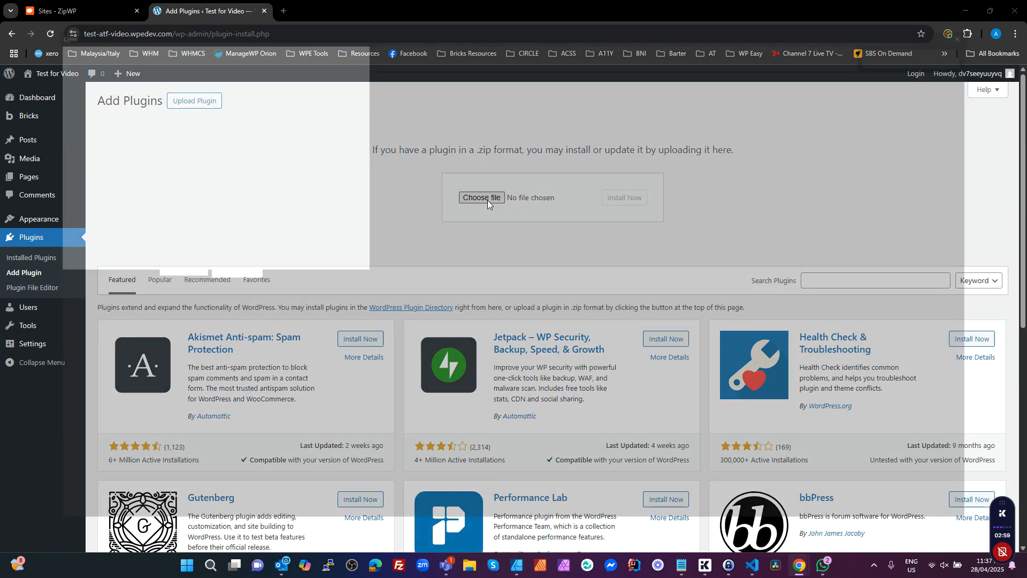
click(481, 197)
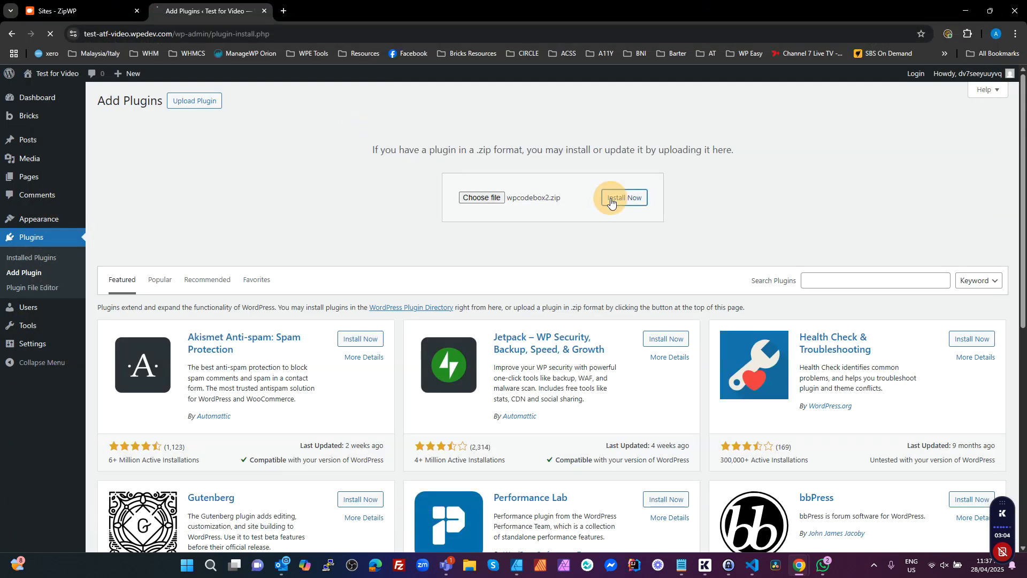
click(623, 199)
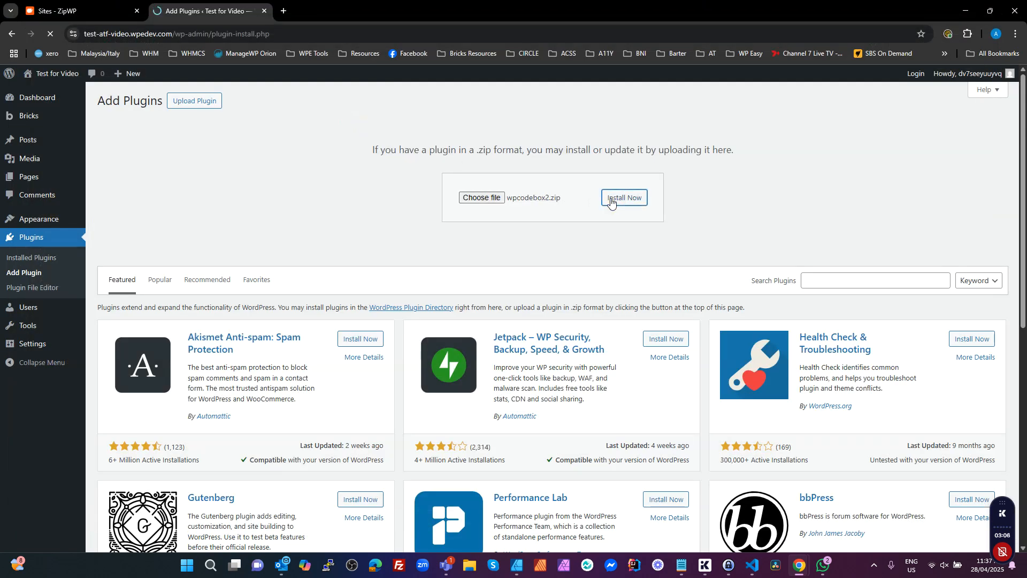
click(623, 200)
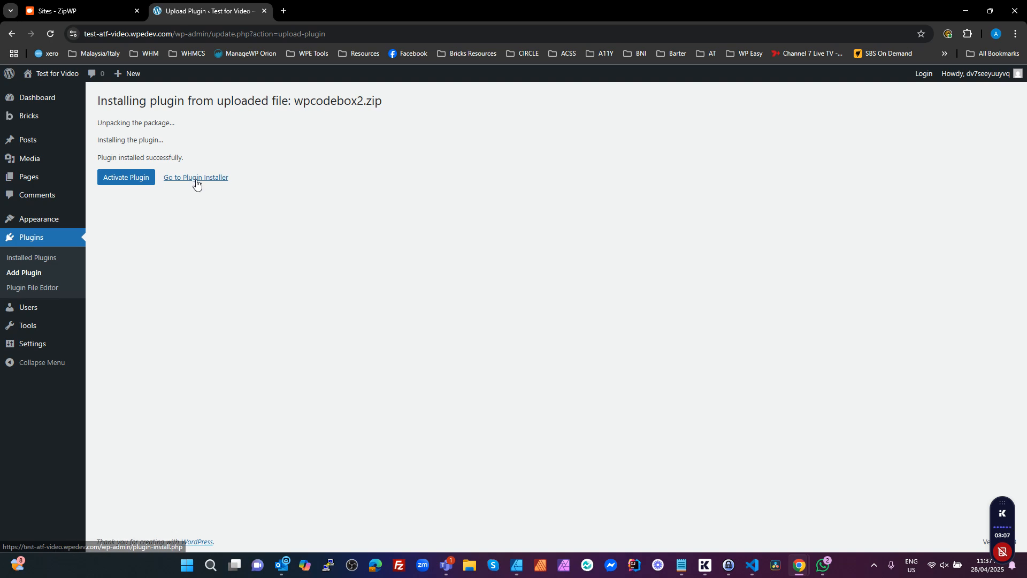
click(194, 177)
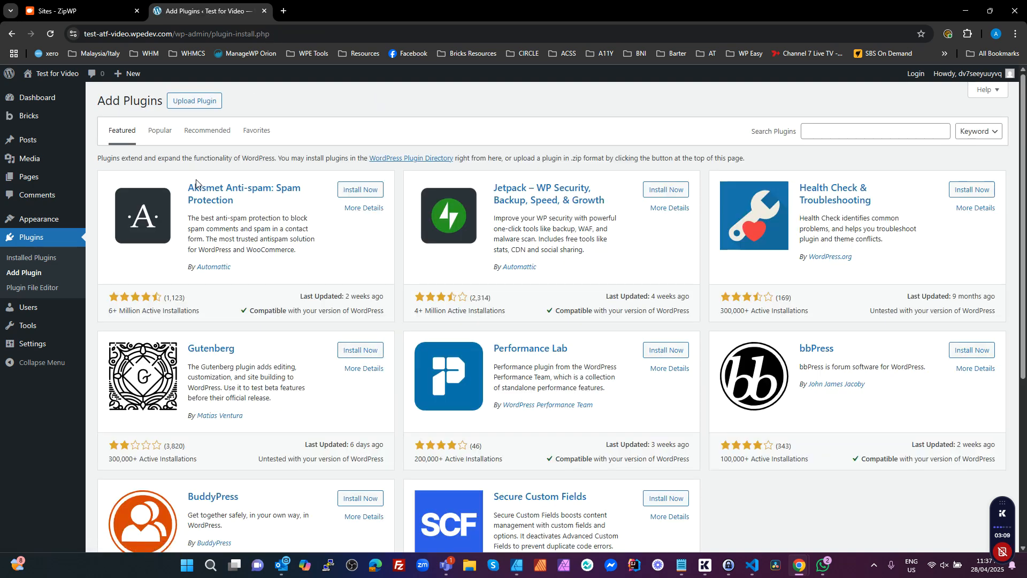
Step: Install the Bricks Advanced Themer plugin from its zip file
click(194, 101)
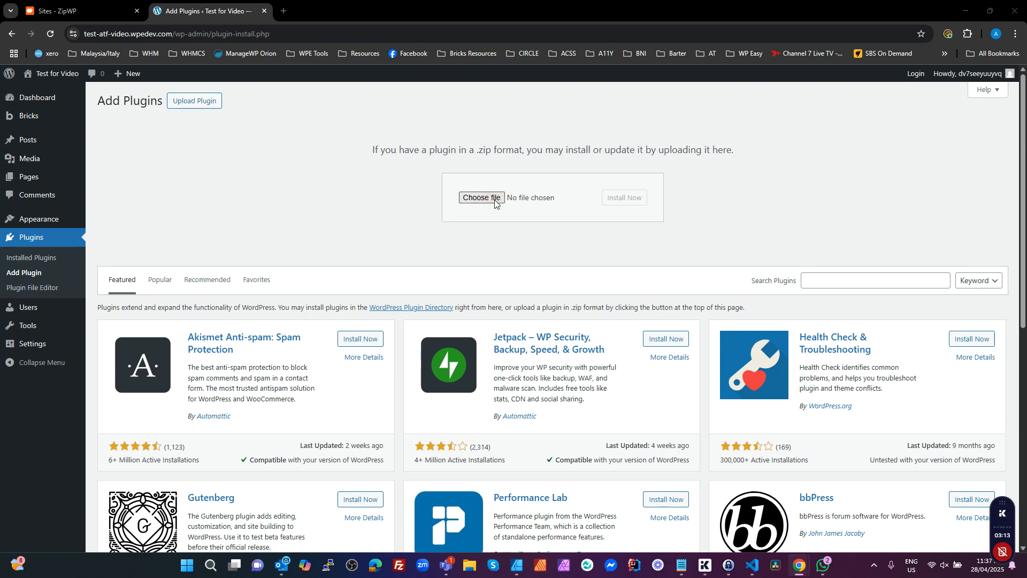
click(481, 197)
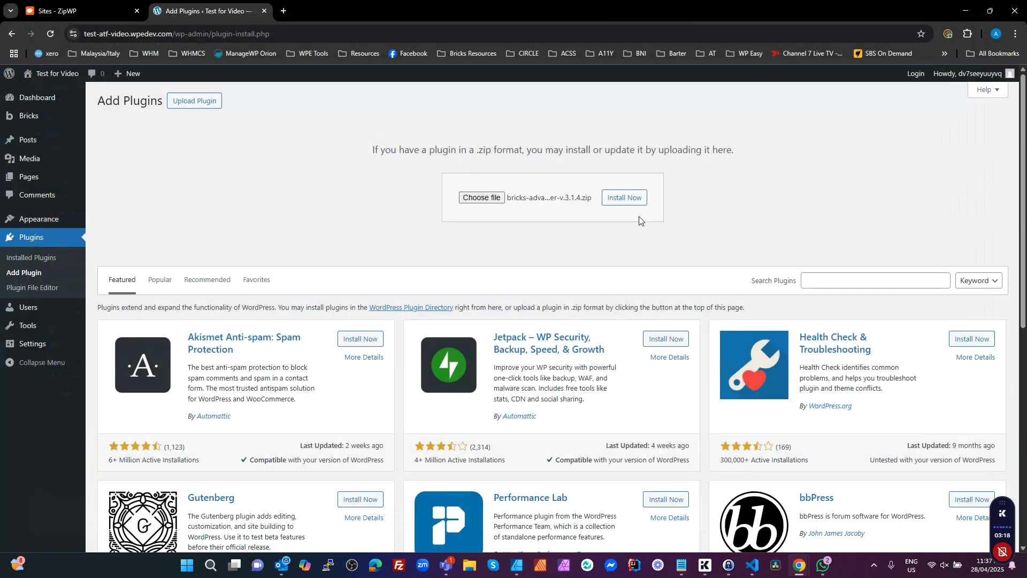
click(623, 197)
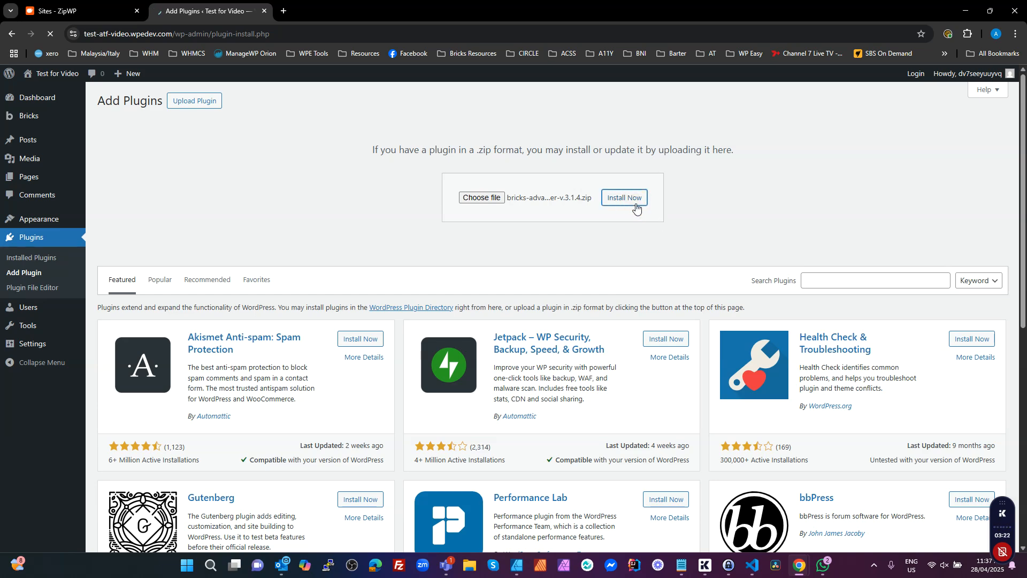
click(623, 198)
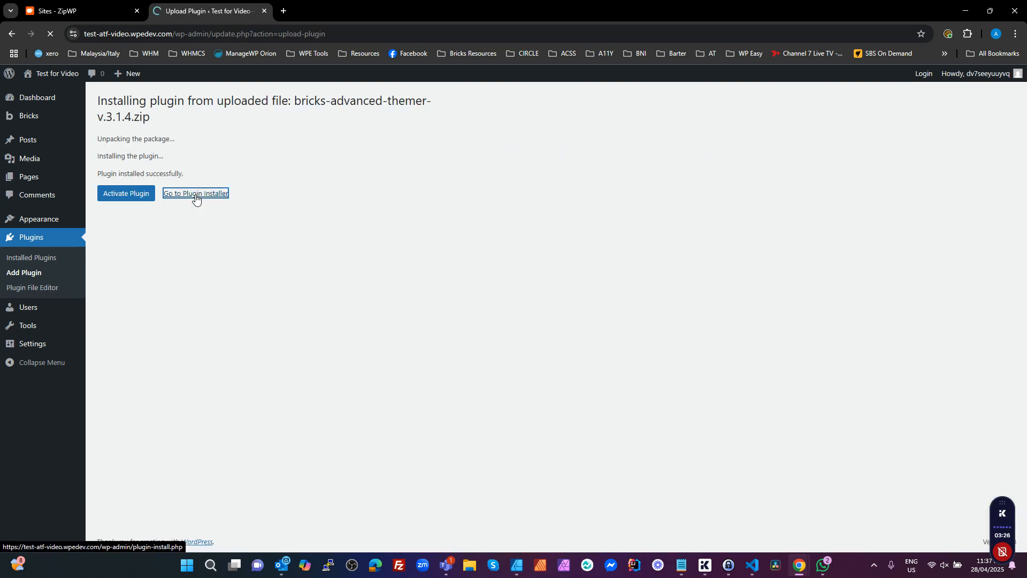
click(195, 195)
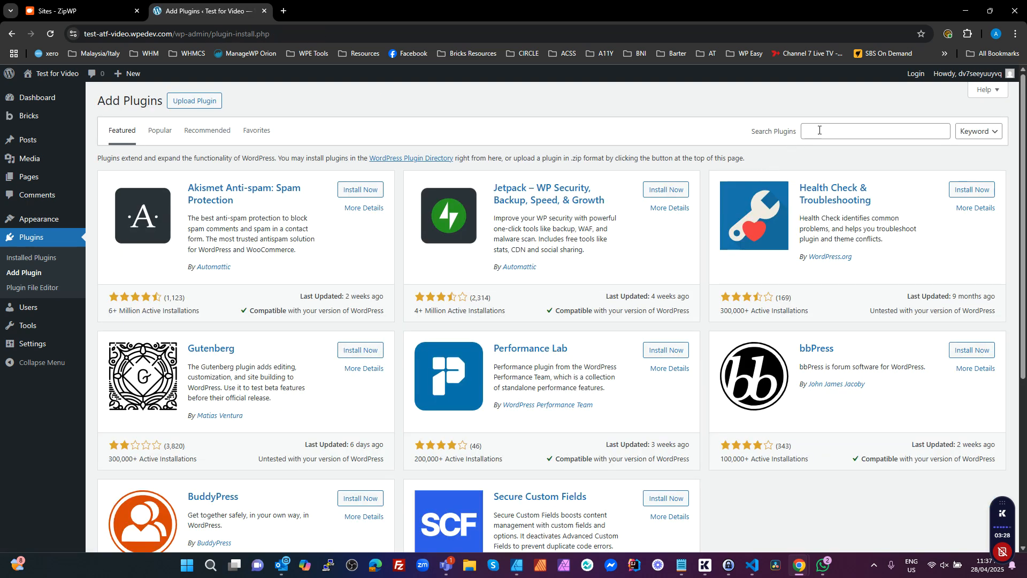
Step: Search the plugin directory and install FakerPress, then Instant Images
click(875, 131)
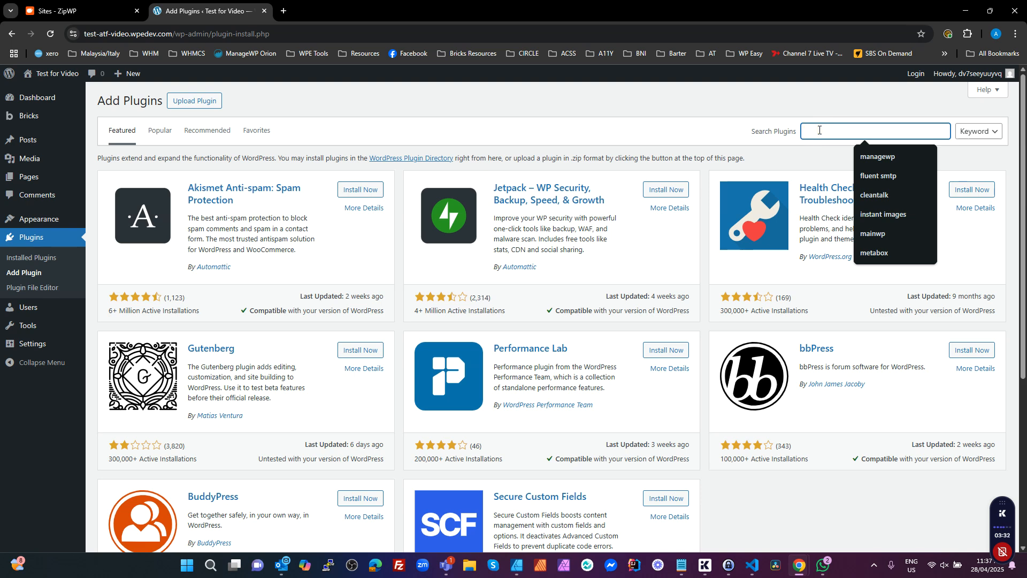
text(faker p)
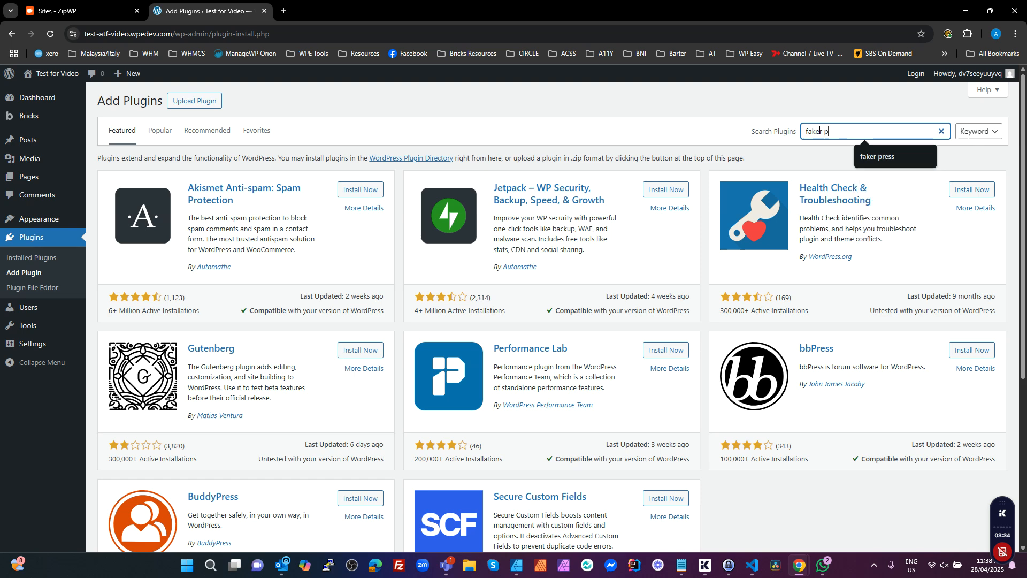
text(ress)
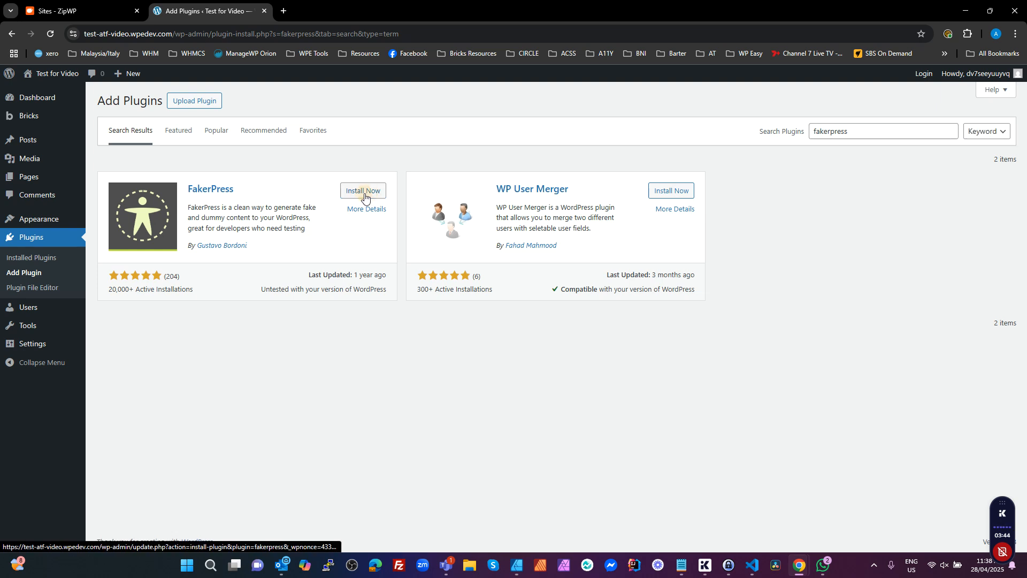
click(363, 191)
text(instant images)
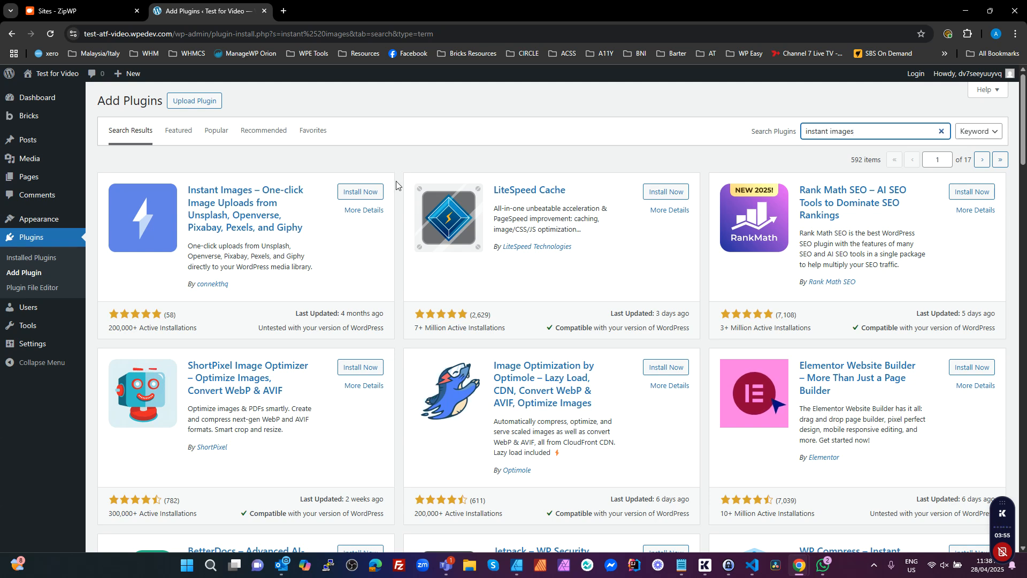
click(359, 192)
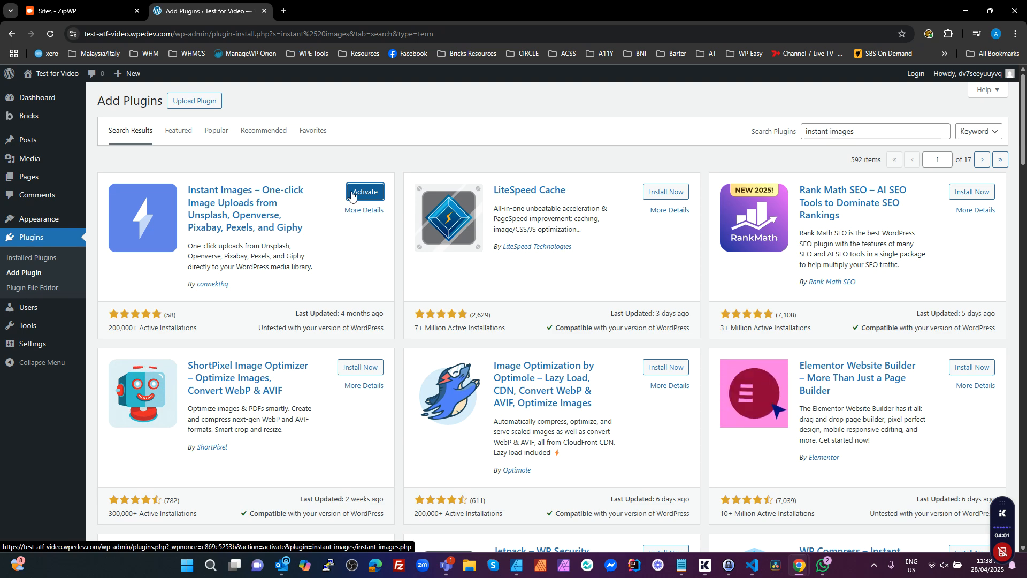
Step: Bulk-activate all five installed plugins, then go to the Bricks admin page
click(365, 191)
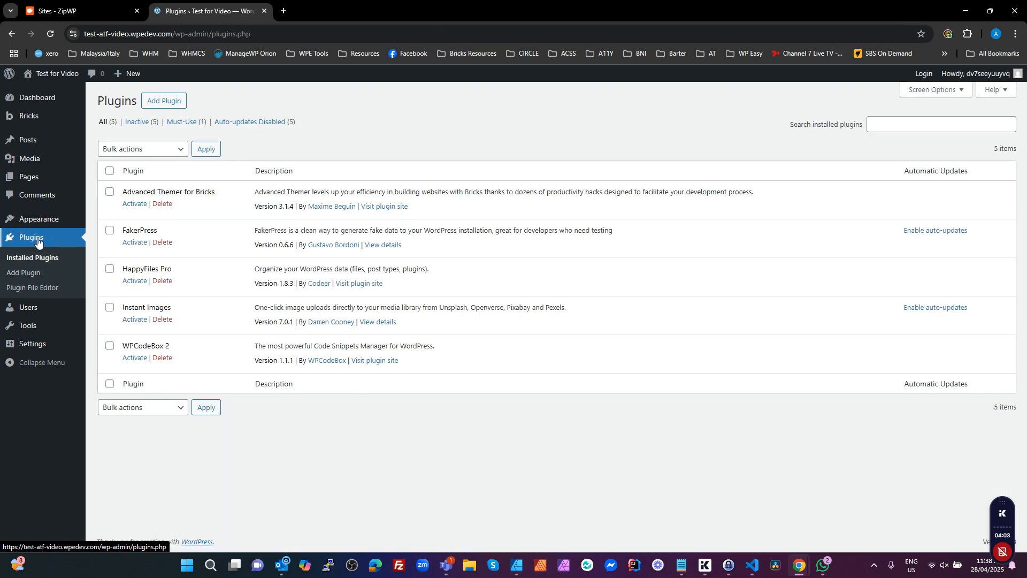
click(109, 171)
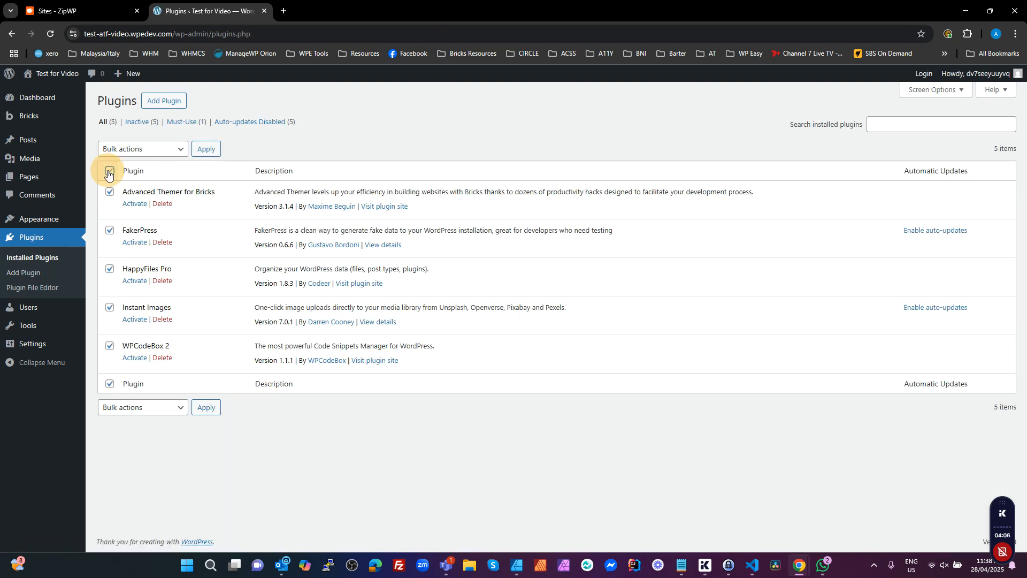
click(141, 148)
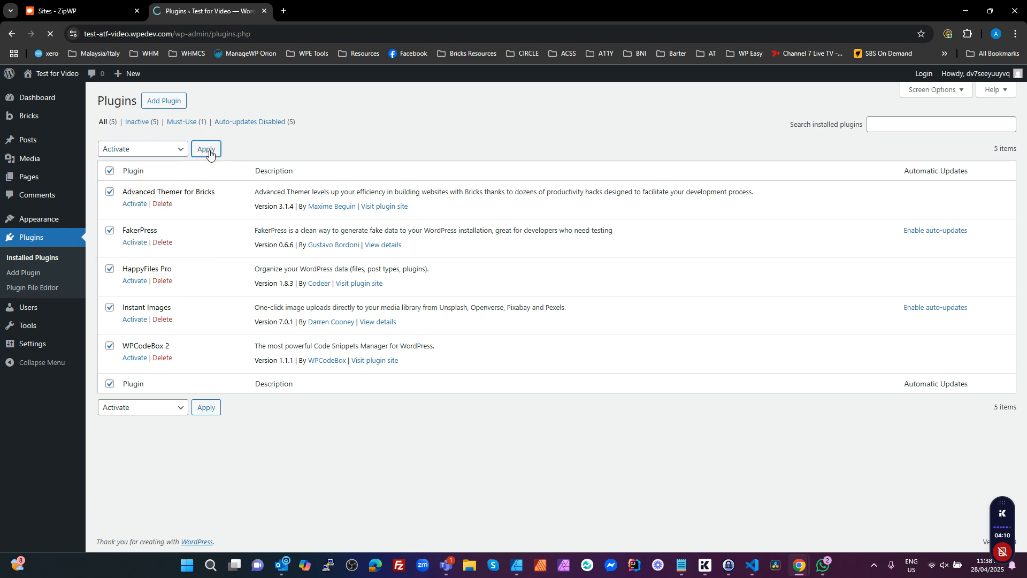
click(205, 148)
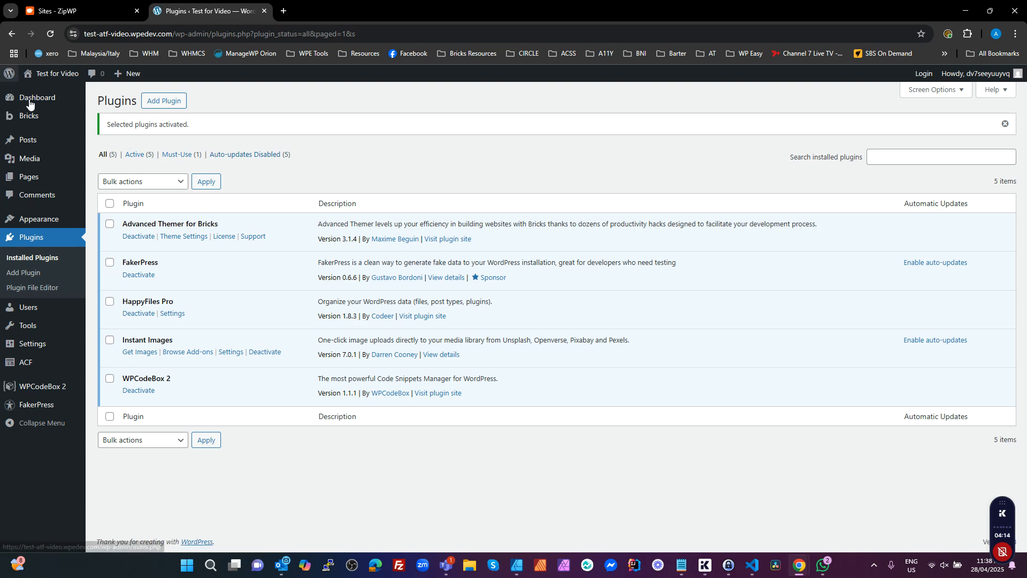
click(28, 116)
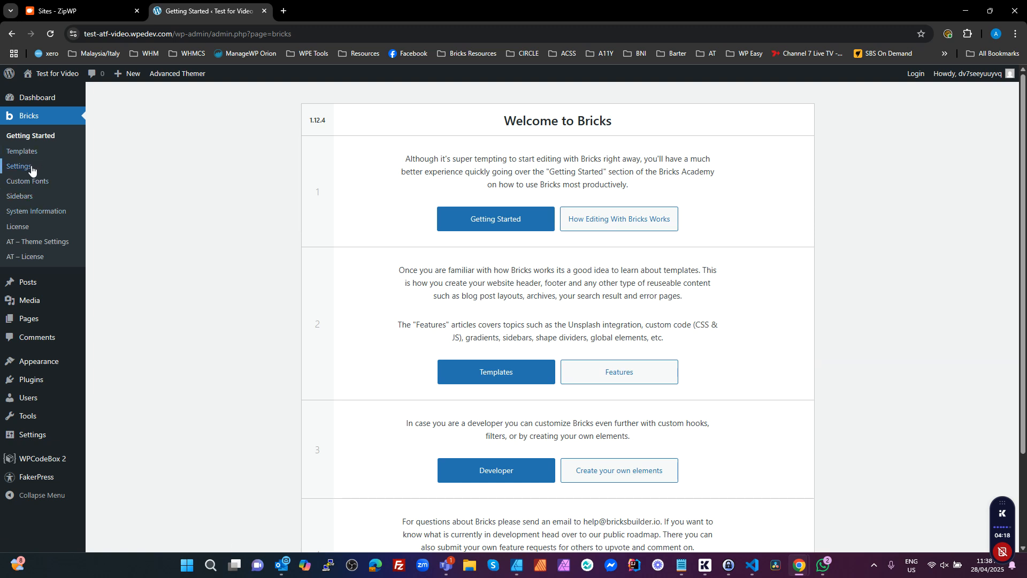
Step: In Bricks general settings, allow administrator SVG uploads and disable Open Graph and SEO meta tags
click(19, 166)
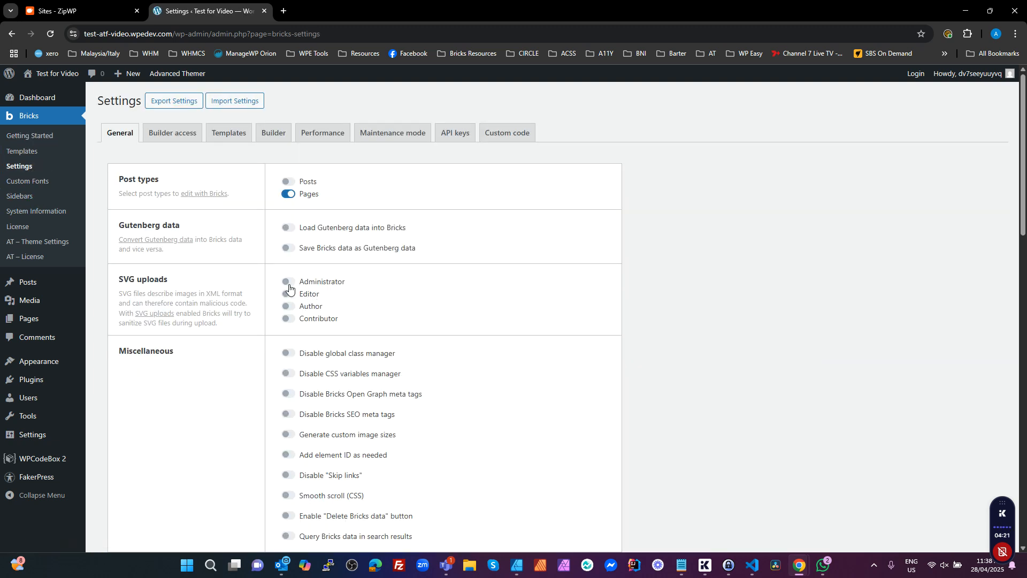
click(287, 284)
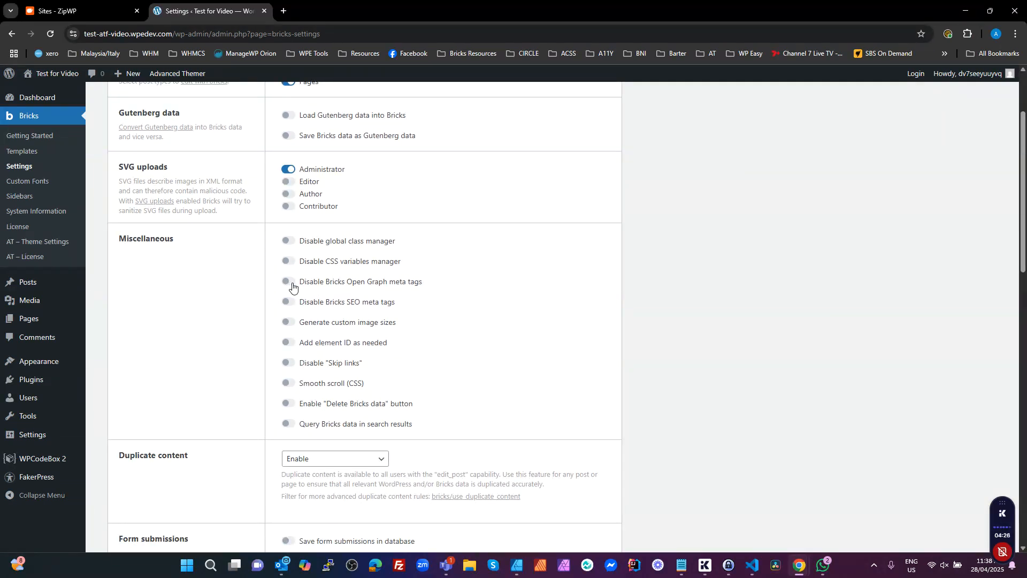
mouse_move(292, 287)
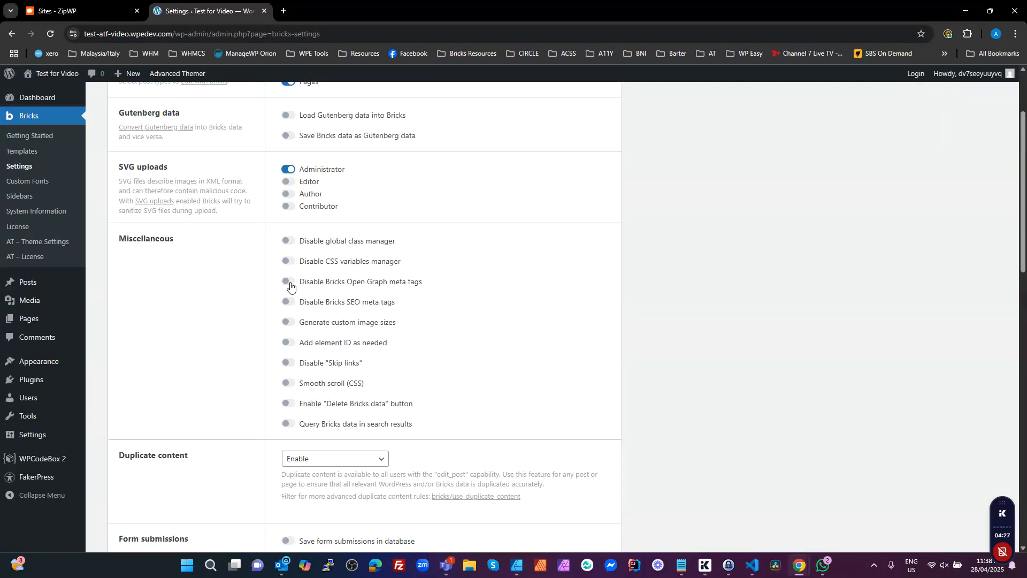
click(287, 282)
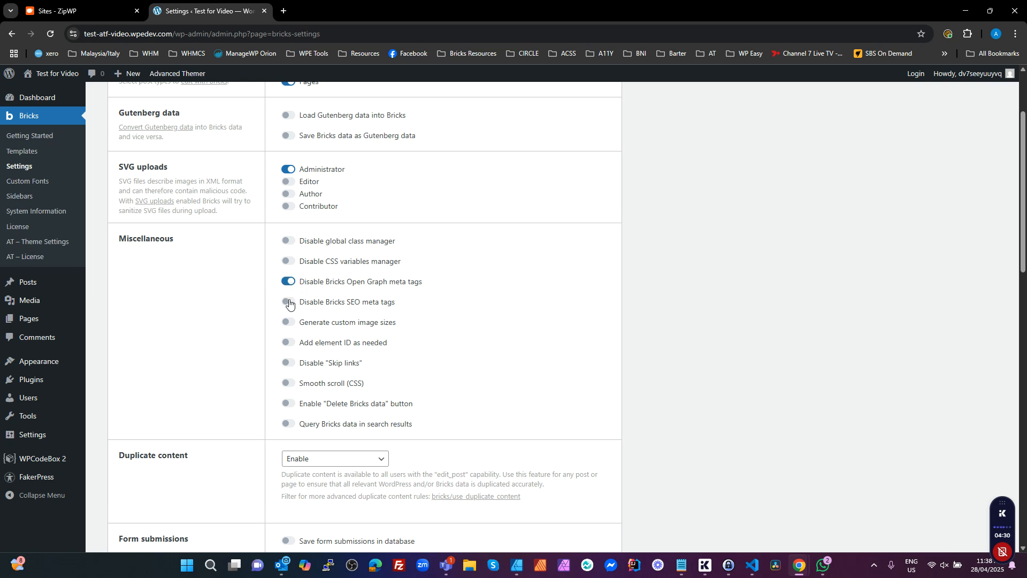
click(288, 301)
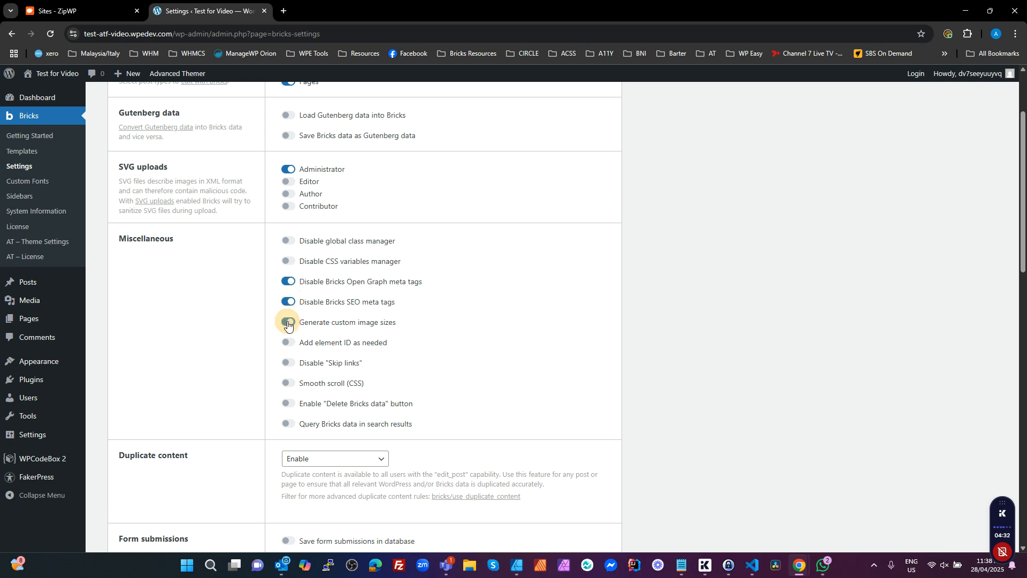
Step: Turn on custom image sizes, element IDs as needed, smooth scrolling and Bricks data in search results
click(287, 328)
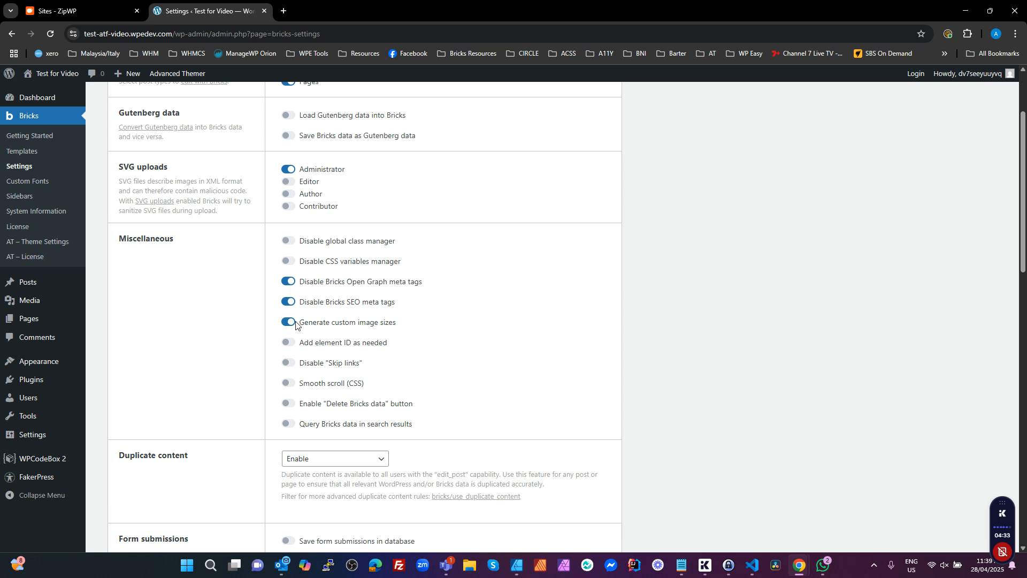
click(287, 346)
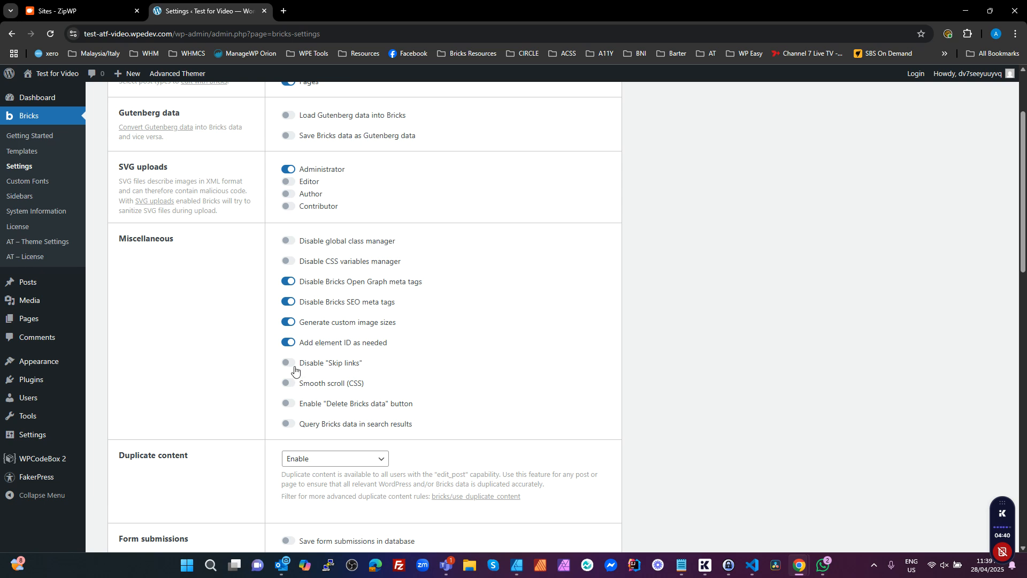
mouse_move(308, 390)
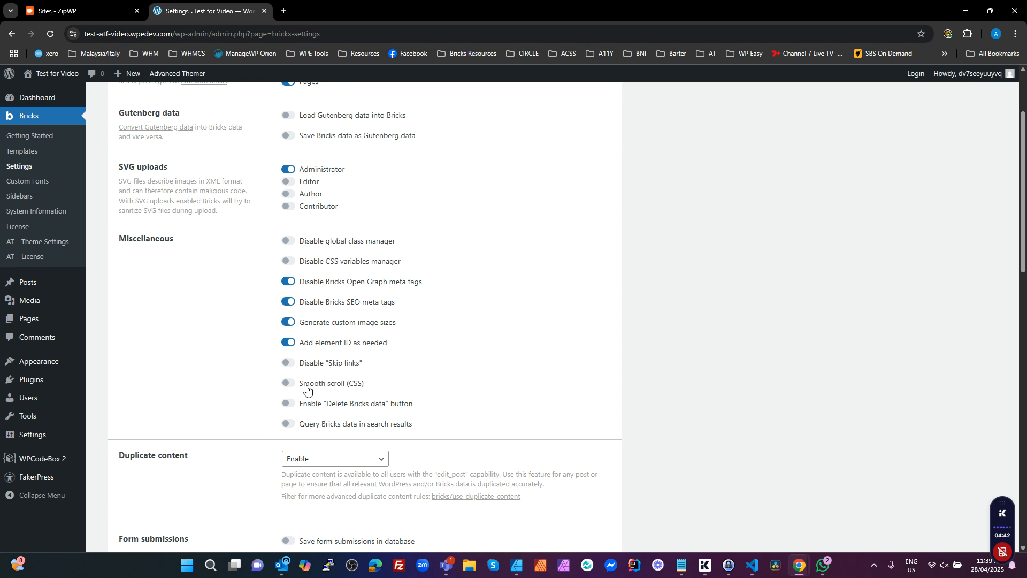
click(287, 383)
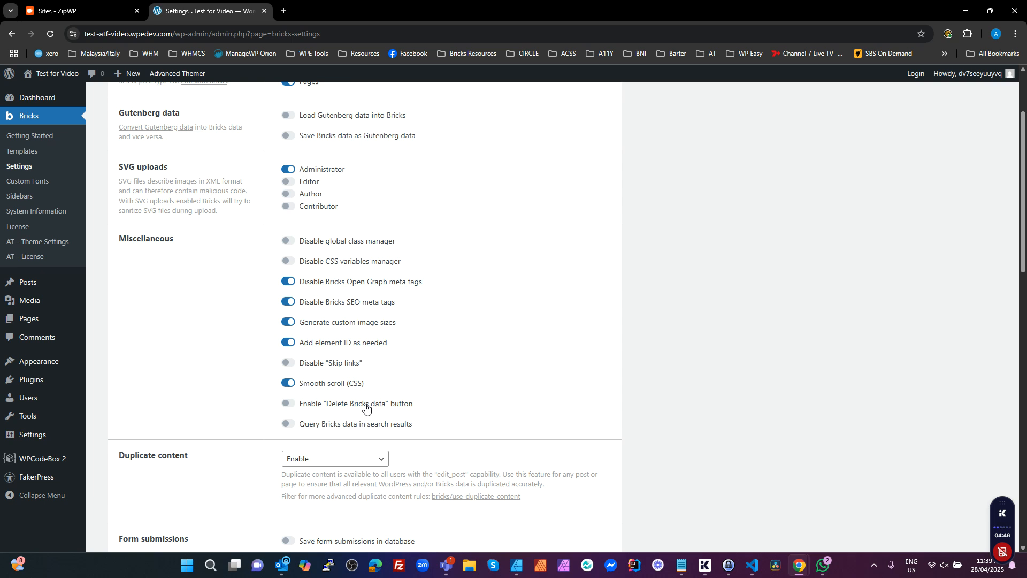
click(287, 426)
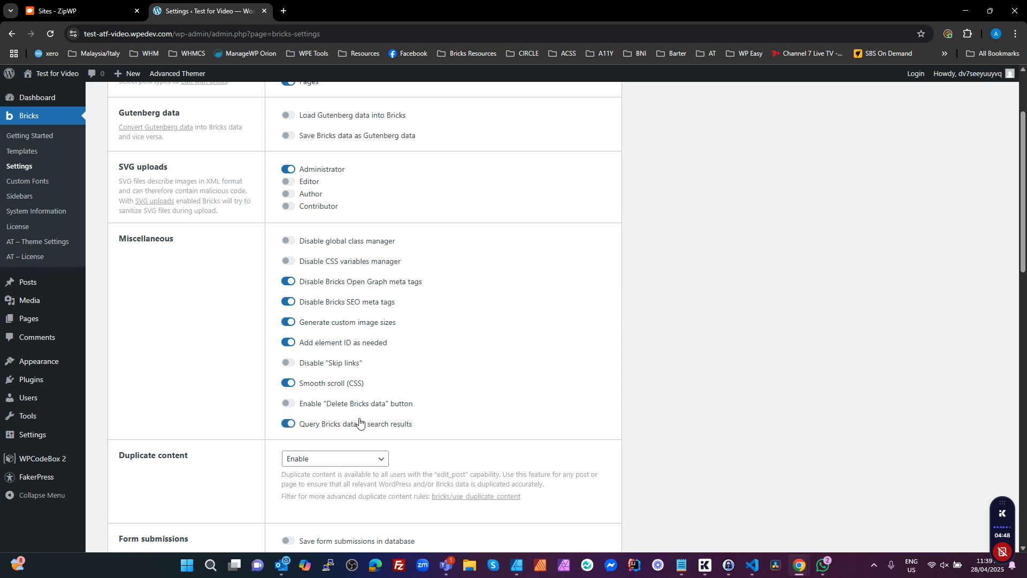
mouse_move(384, 421)
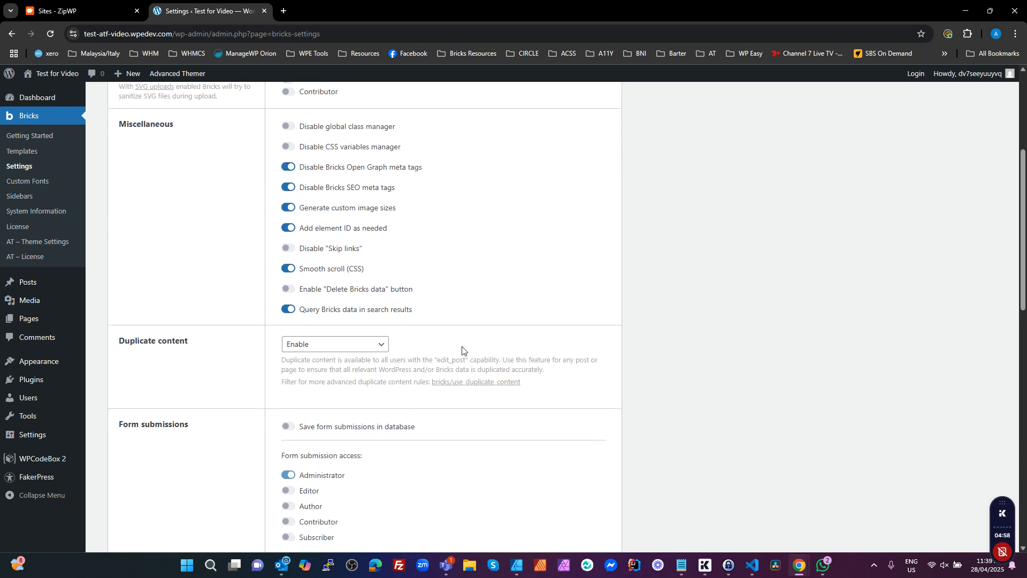
scroll(down, 3)
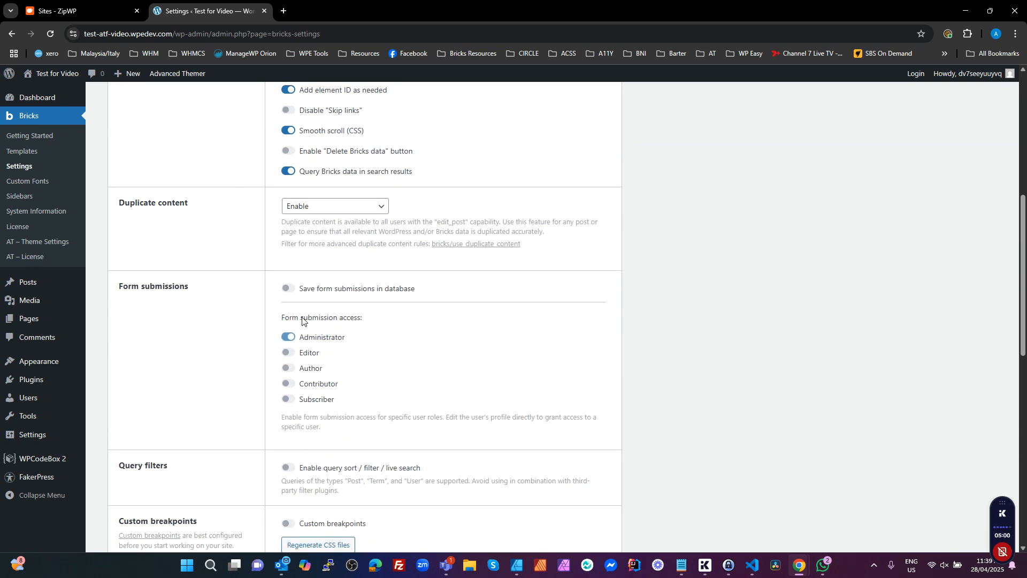
scroll(down, 3)
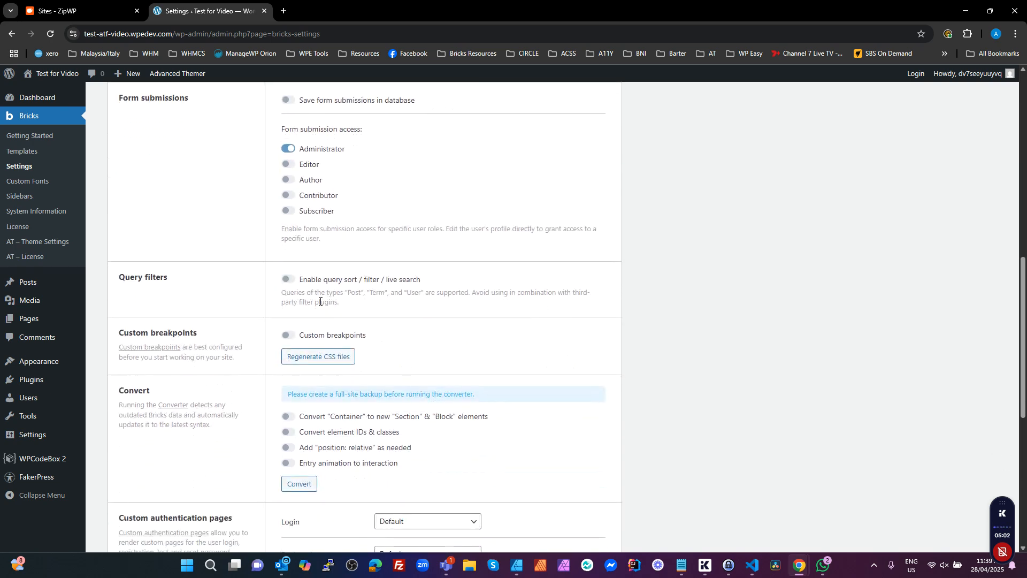
mouse_move(379, 341)
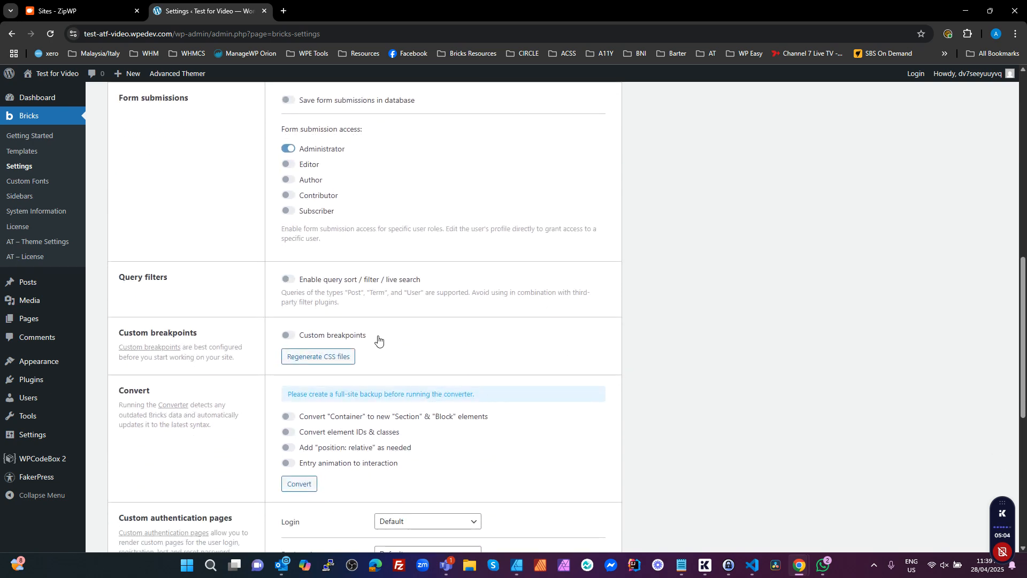
scroll(down, 3)
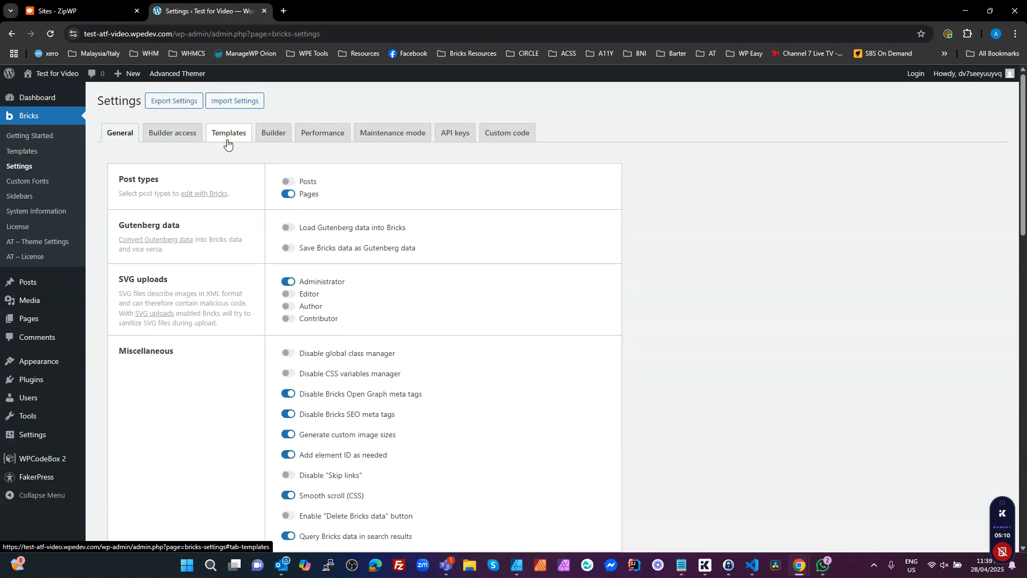
Step: In the Templates settings, switch on template screenshots and the thumbnail column
click(229, 133)
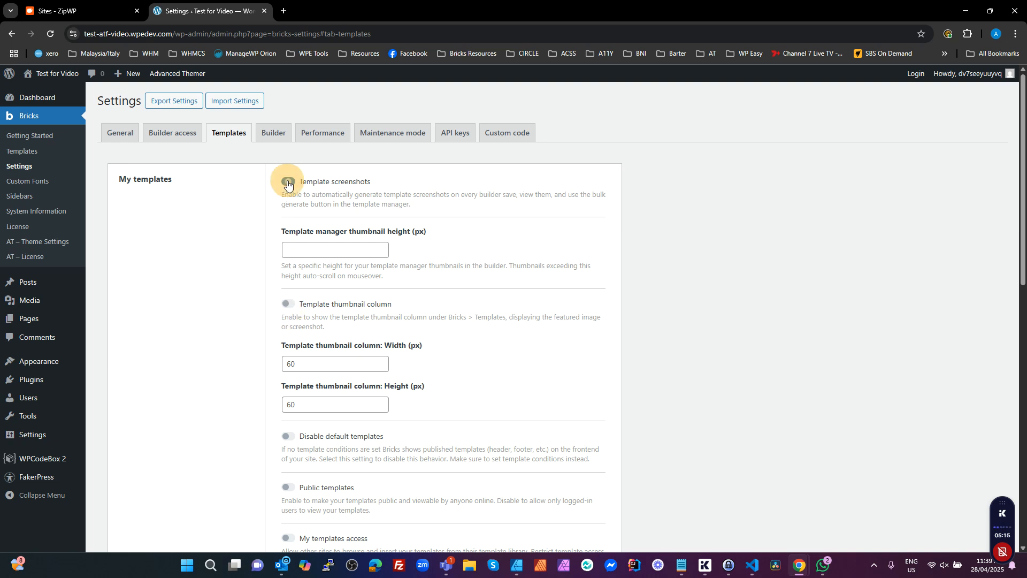
click(287, 185)
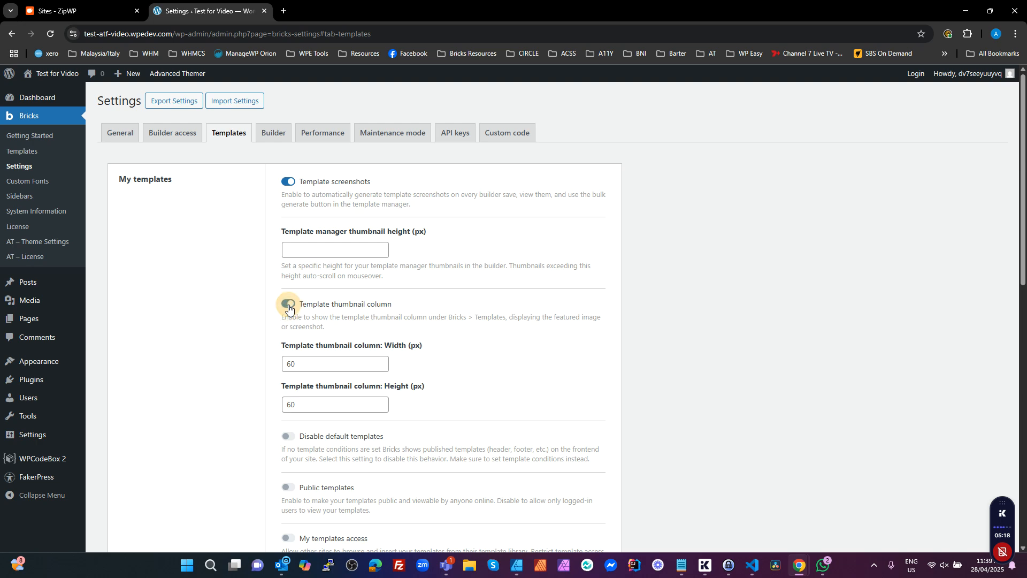
scroll(down, 3)
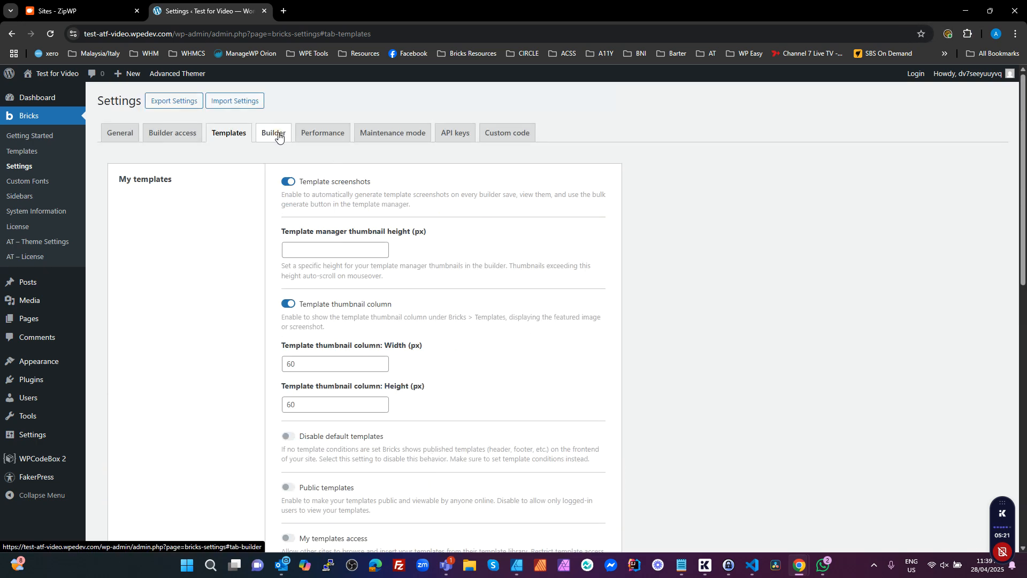
Step: In Builder settings, make the toolbar logo link open in a new tab and disable element spacing
click(273, 132)
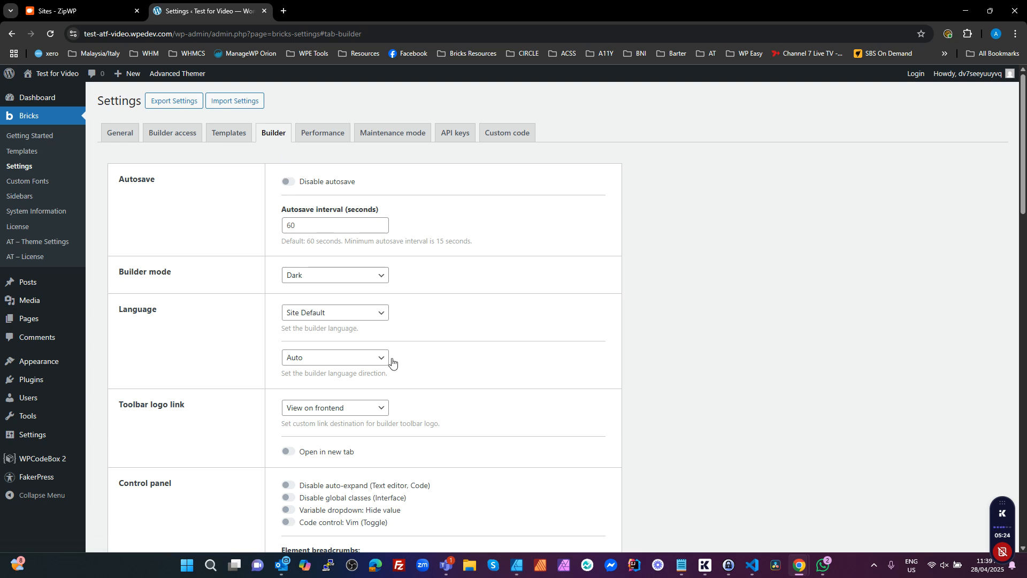
click(334, 337)
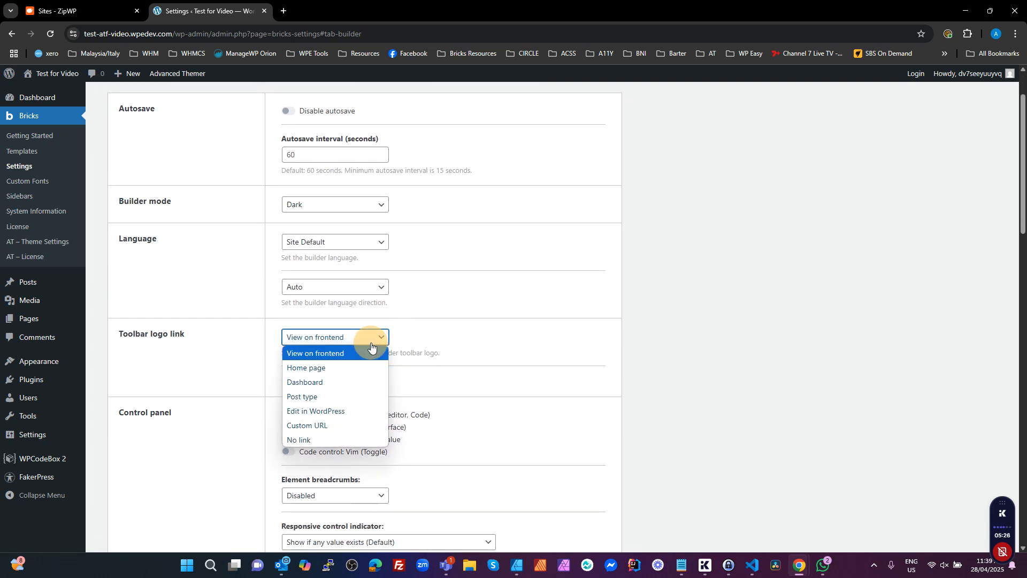
click(305, 382)
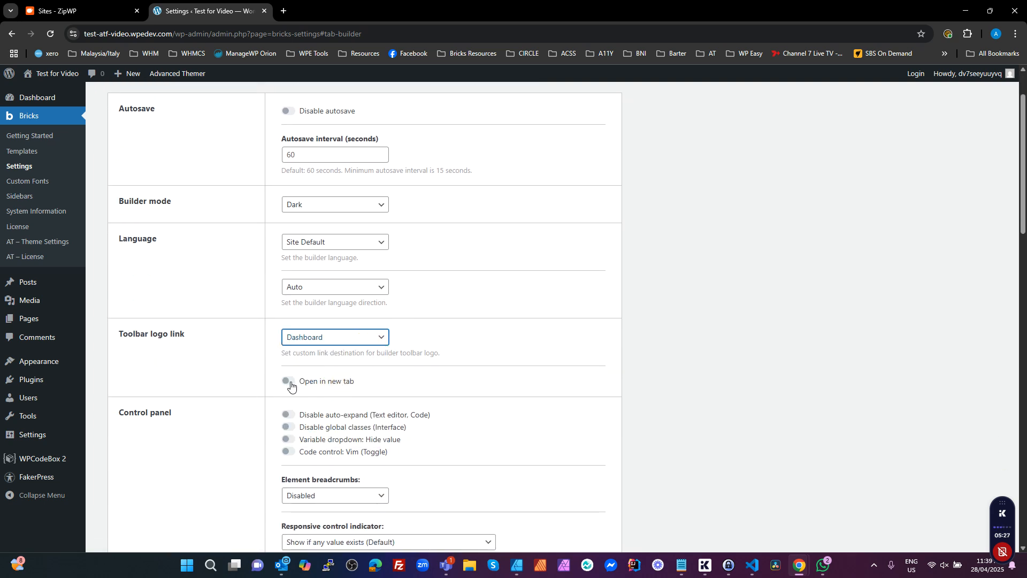
click(287, 381)
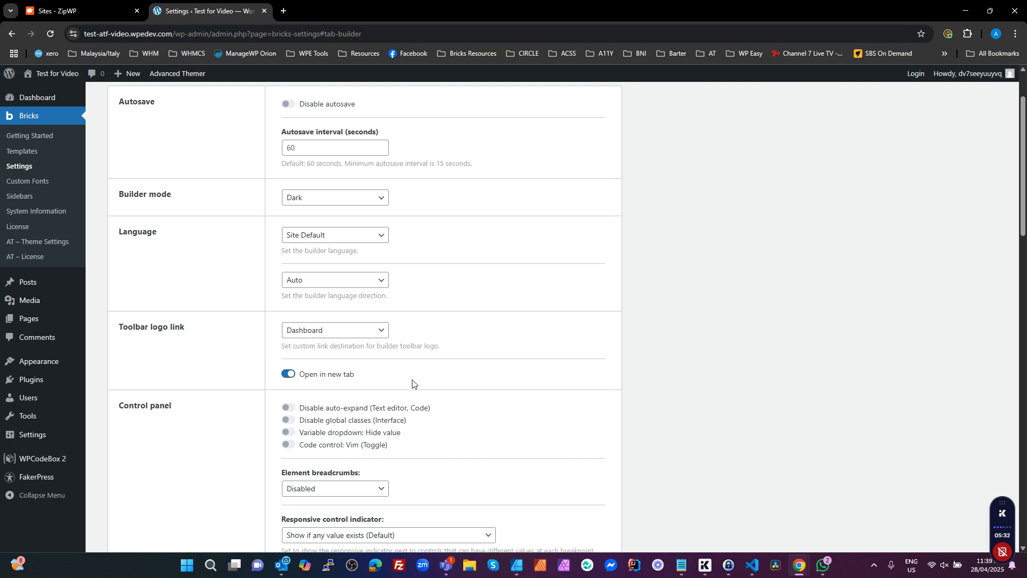
scroll(down, 3)
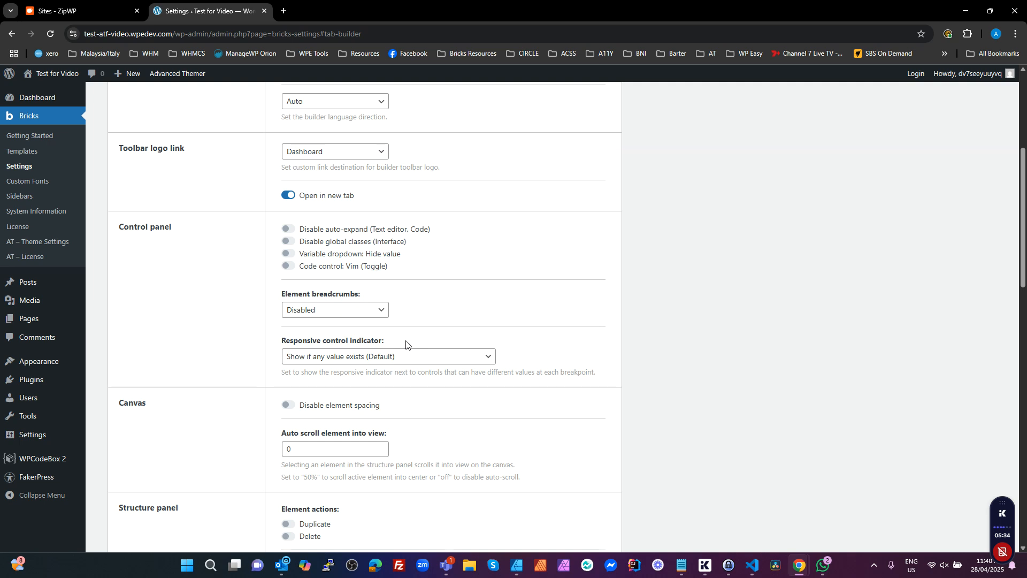
click(288, 360)
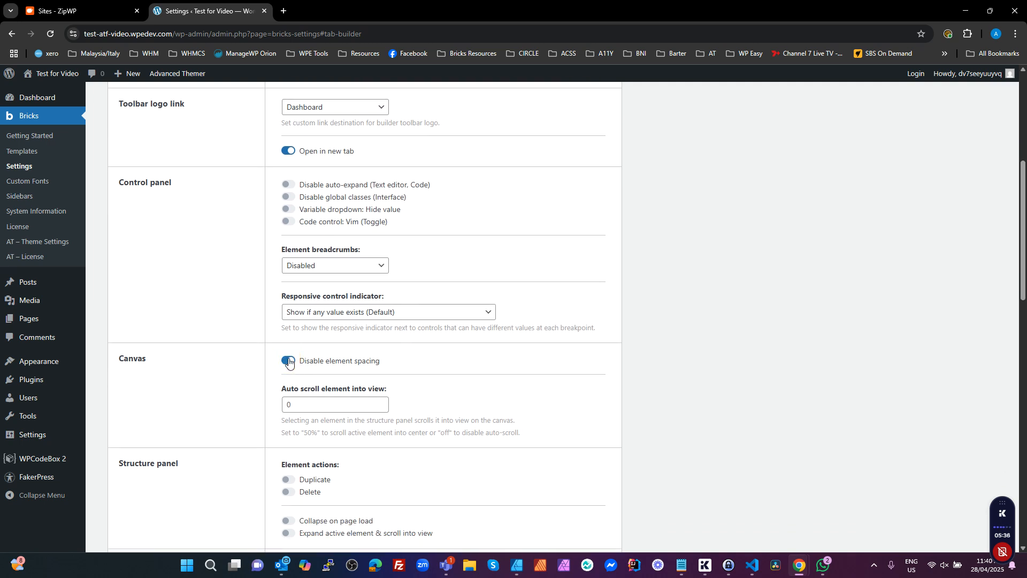
Step: Enable structure panel duplicate/delete actions and importing of pasted images and SVGs
scroll(down, 3)
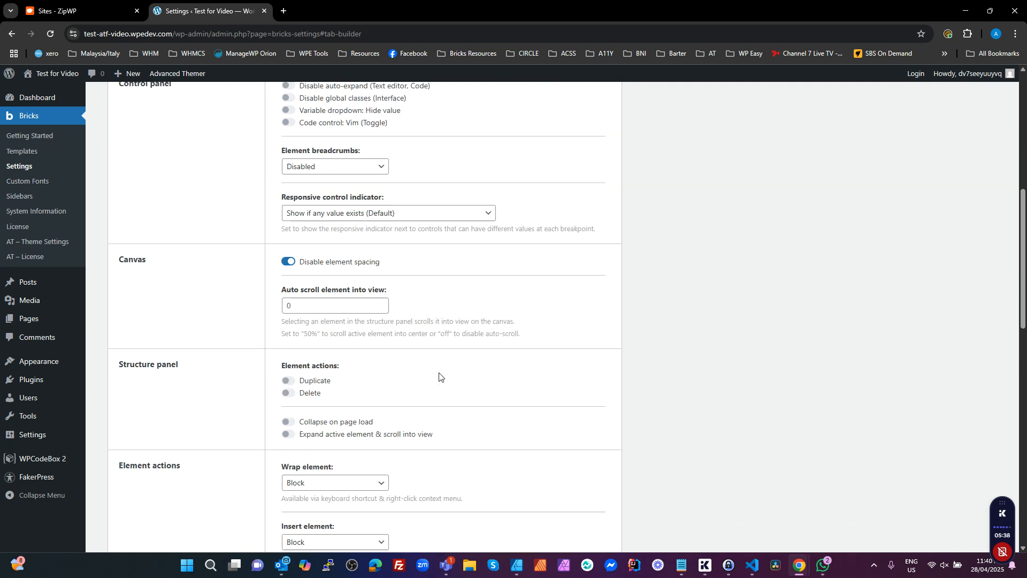
scroll(down, 3)
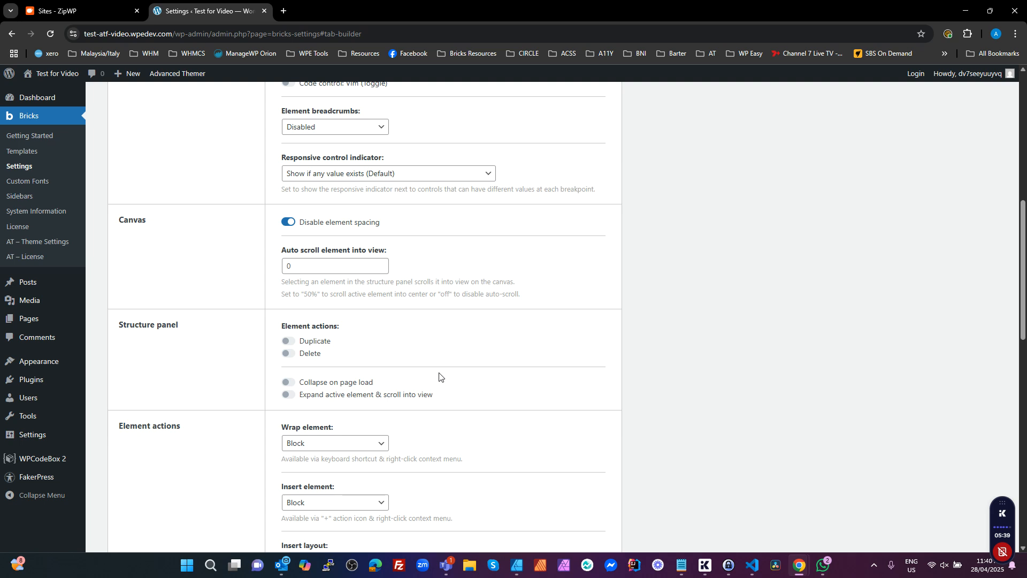
click(287, 340)
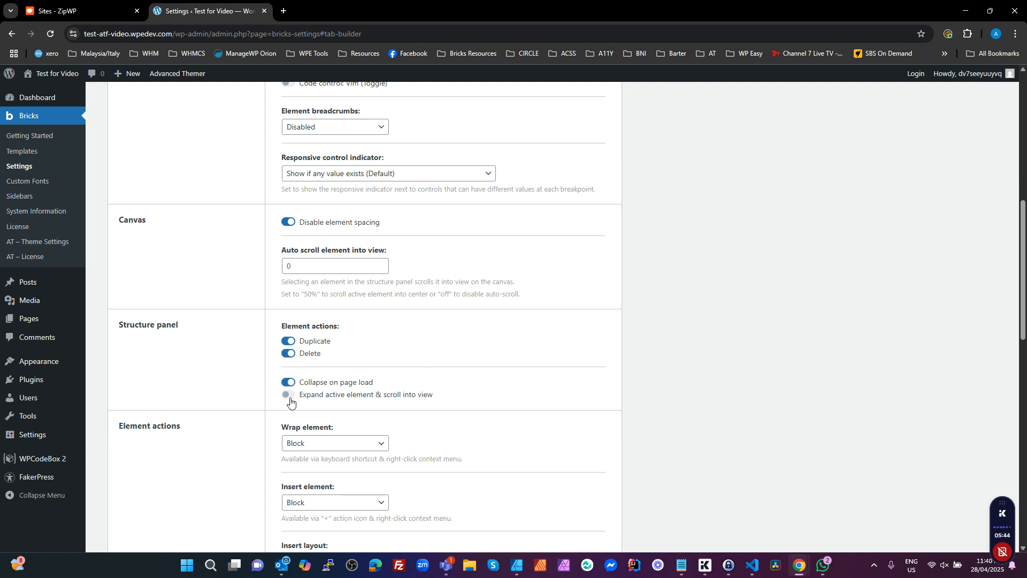
scroll(down, 3)
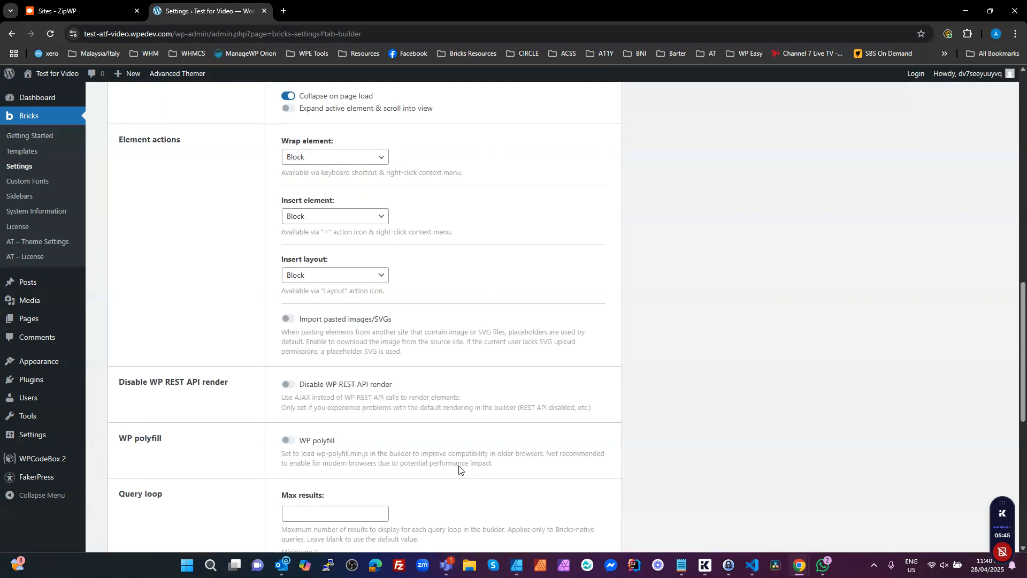
click(288, 320)
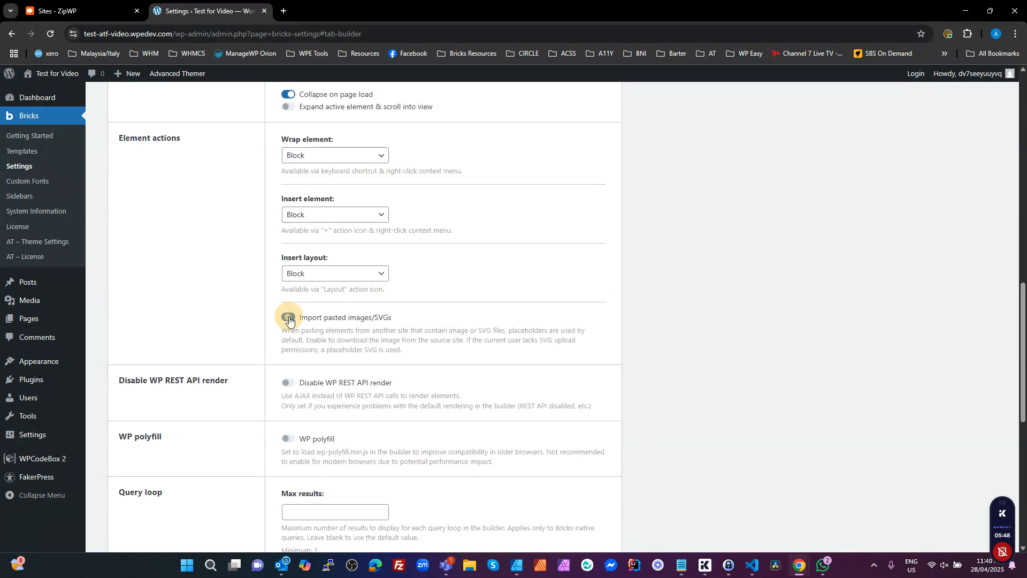
click(288, 317)
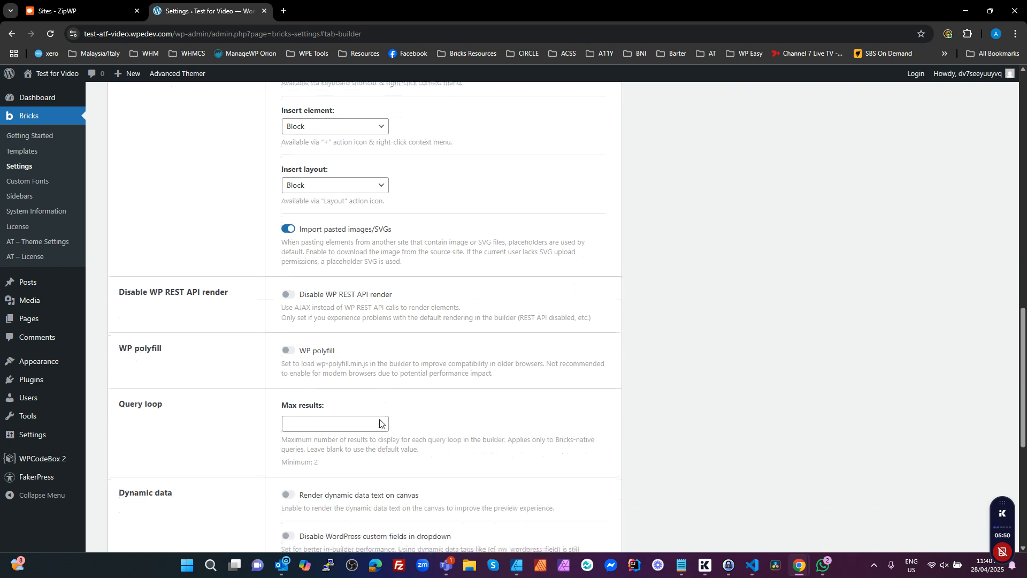
Step: Render dynamic data on canvas, leave WordPress custom fields out of the dropdown, and sync global classes
scroll(down, 3)
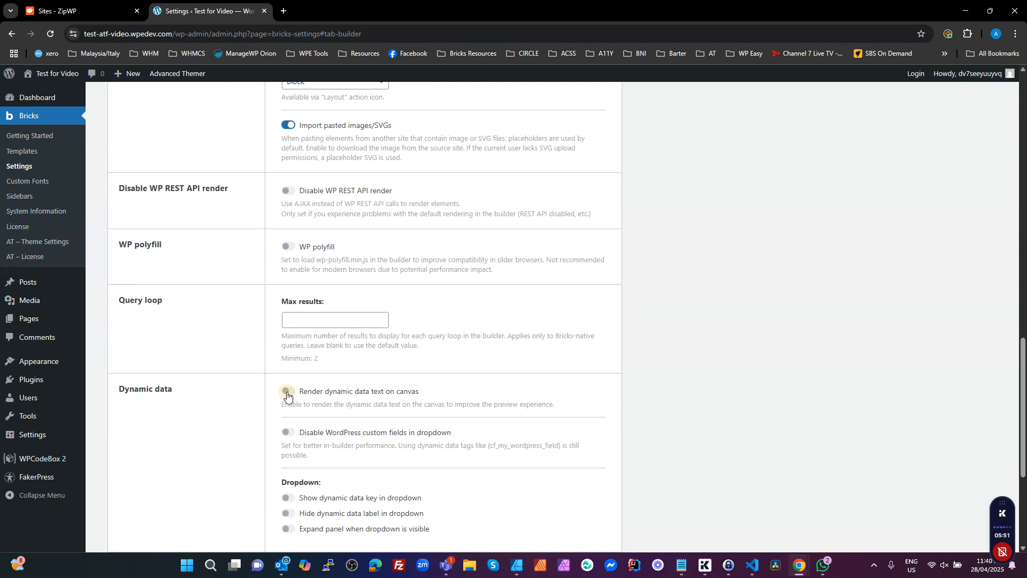
click(288, 392)
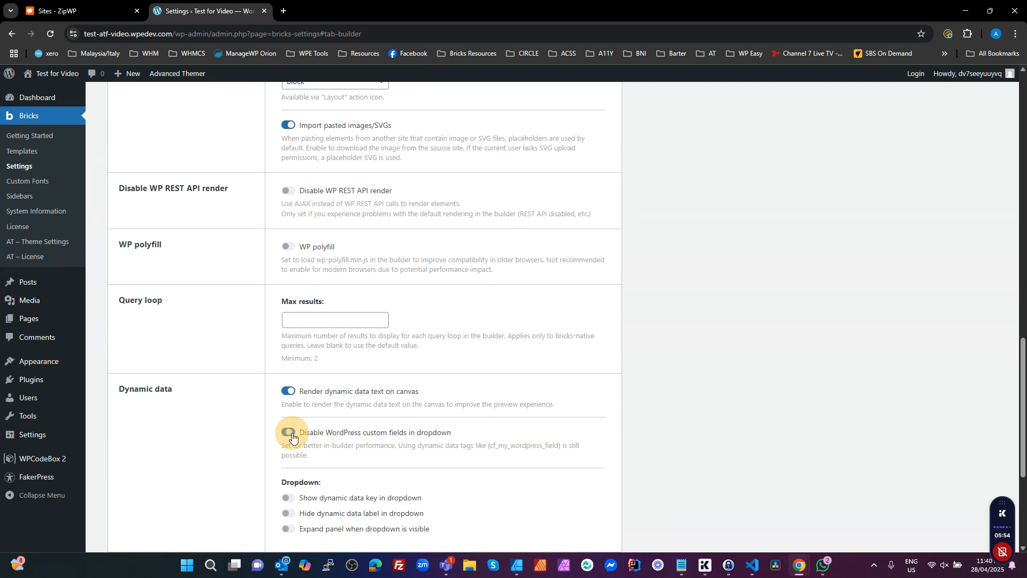
click(288, 437)
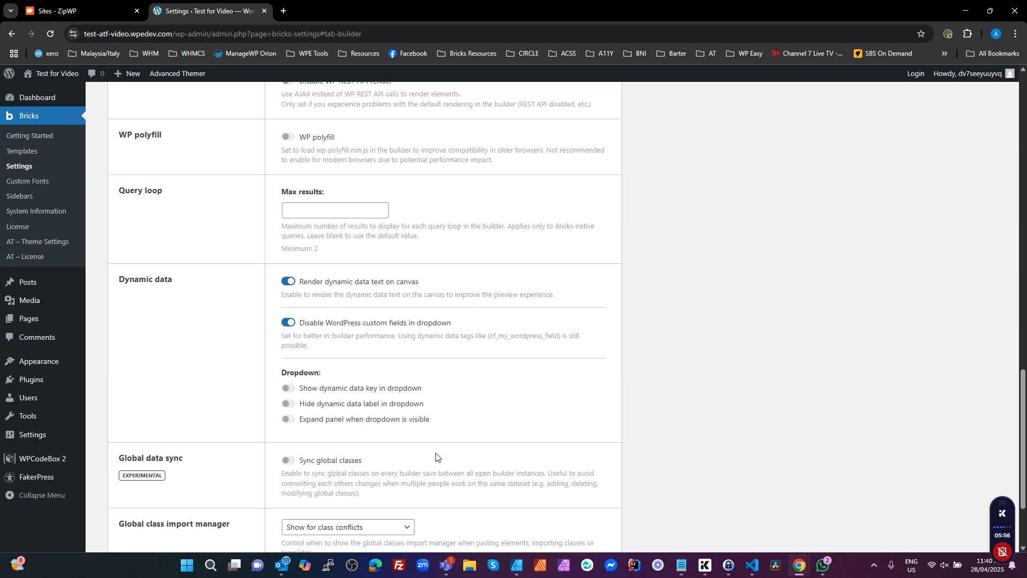
scroll(down, 3)
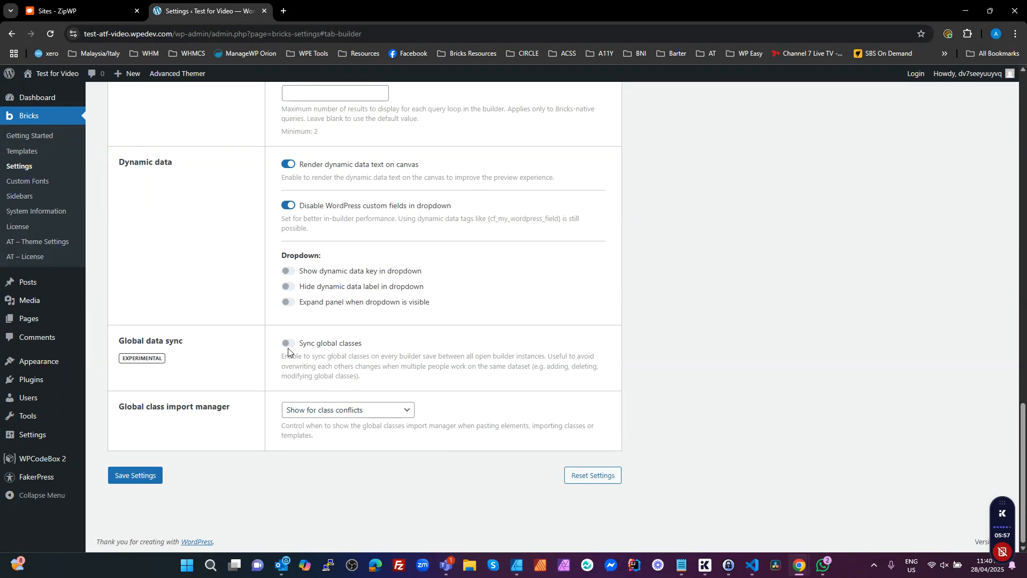
click(288, 344)
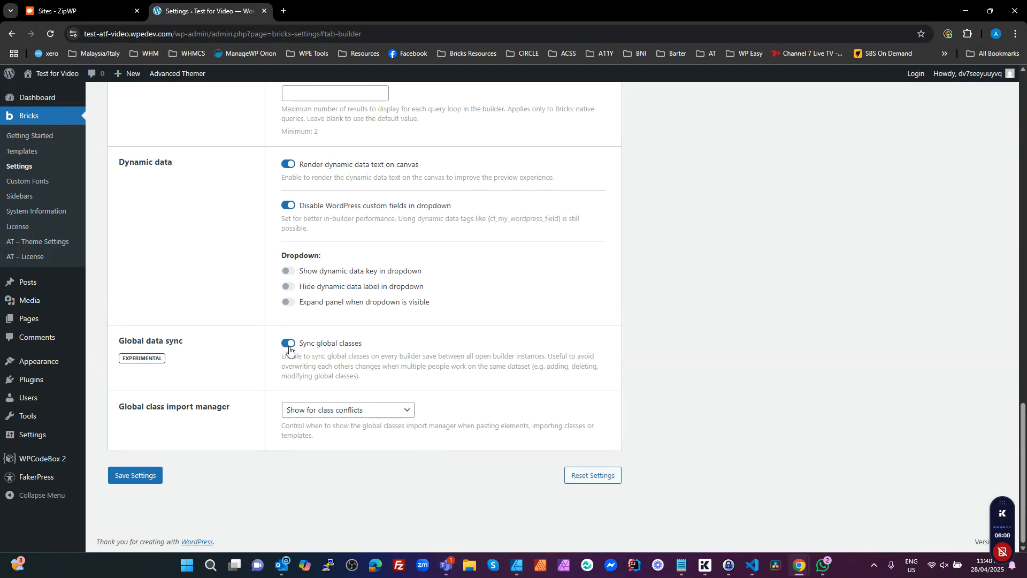
scroll(up, 3)
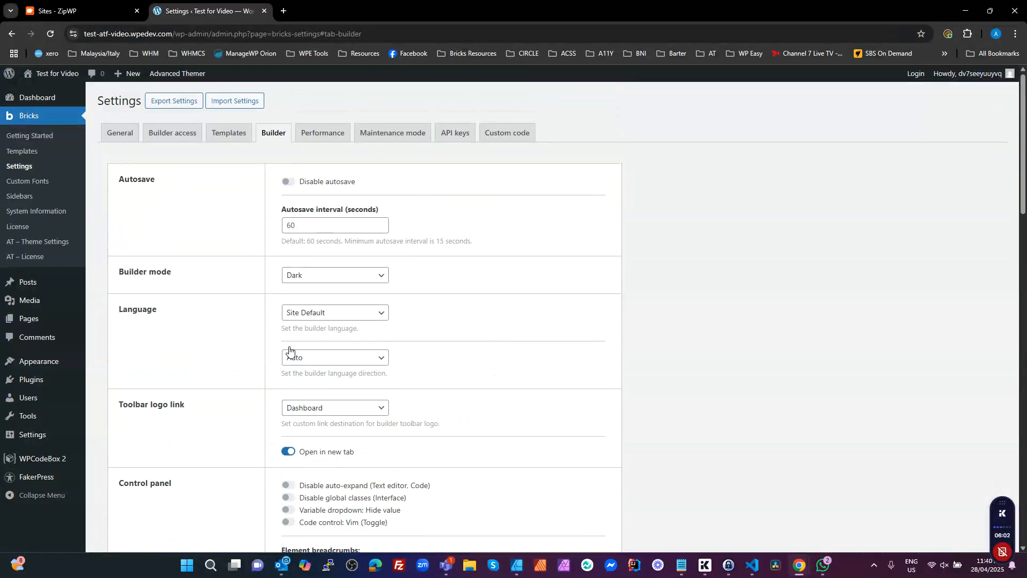
Step: In Performance, disable lazy loading and jQuery migrate, cache query loops and disable class chaining
click(322, 133)
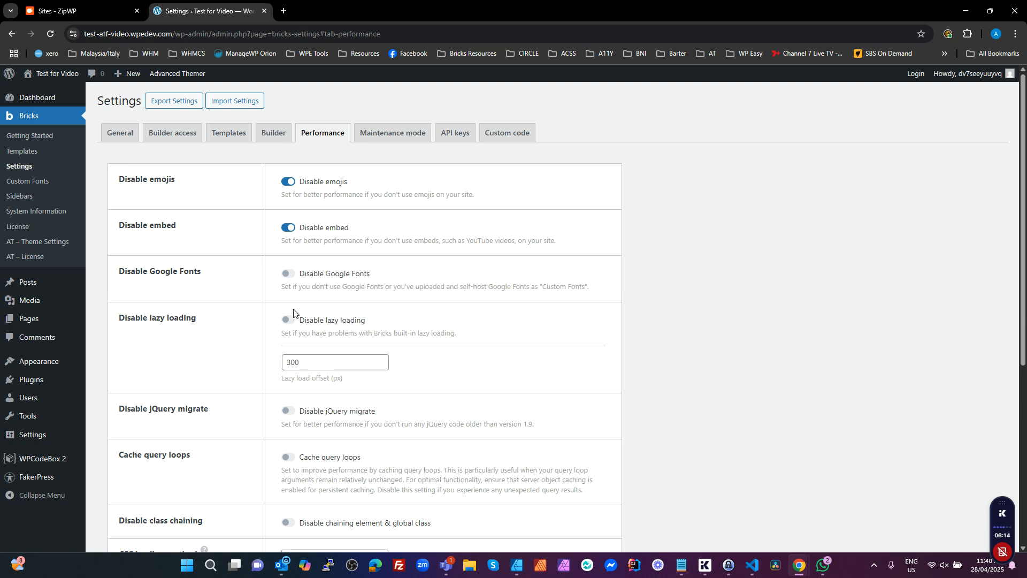
click(288, 327)
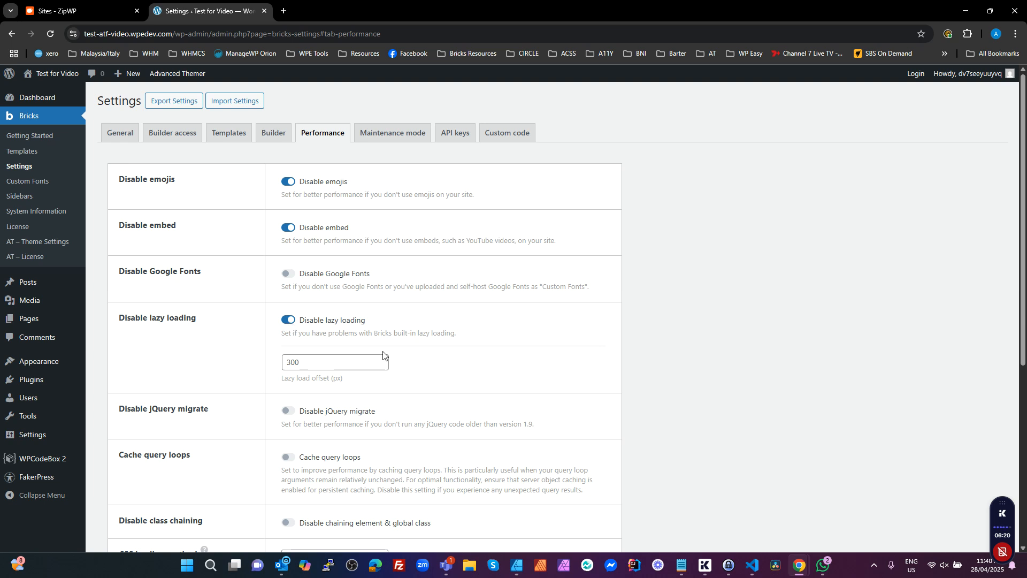
mouse_move(383, 360)
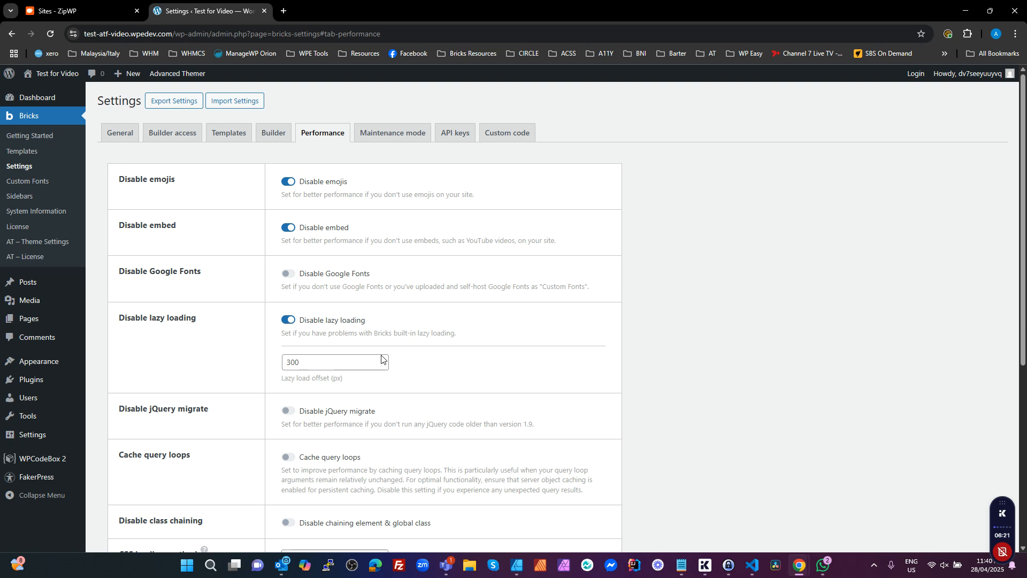
click(287, 420)
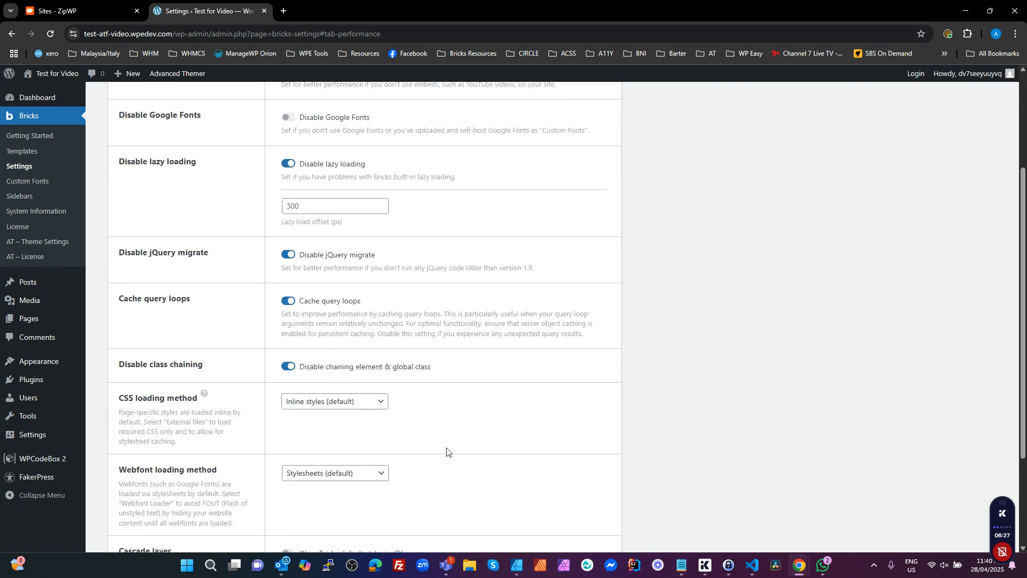
scroll(down, 3)
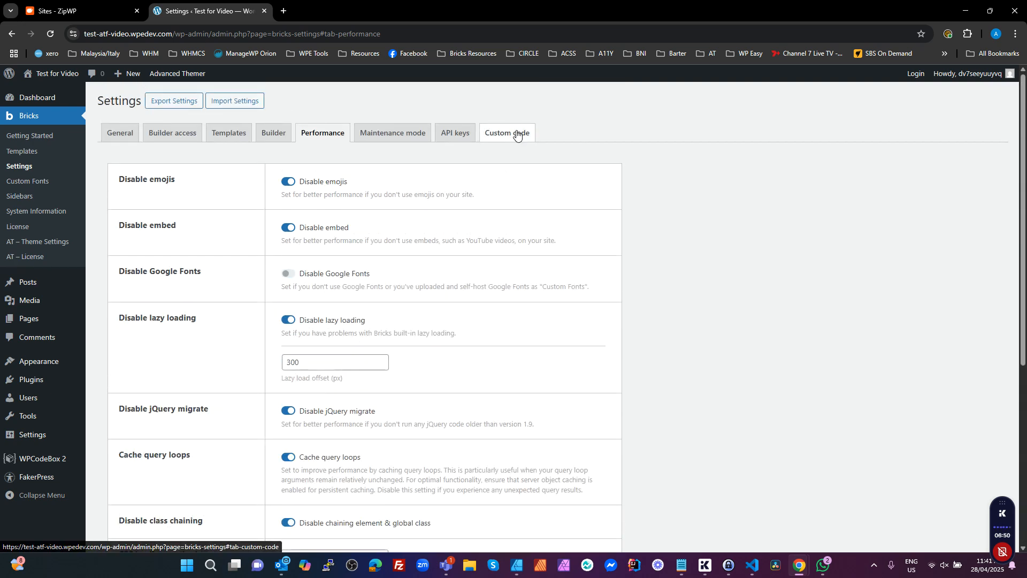
Step: In Custom code, enable code execution for administrators and save the settings
click(506, 132)
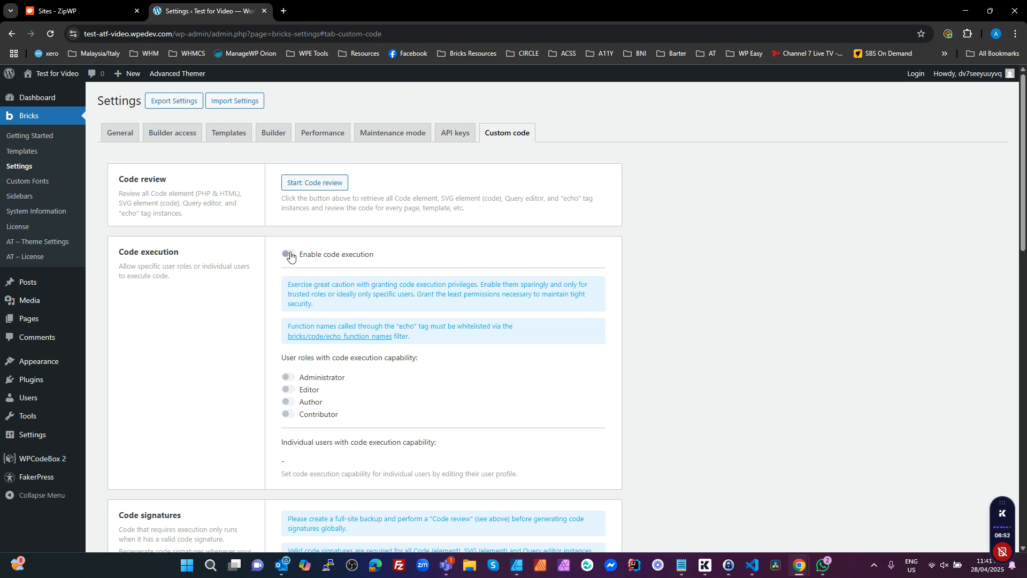
click(288, 256)
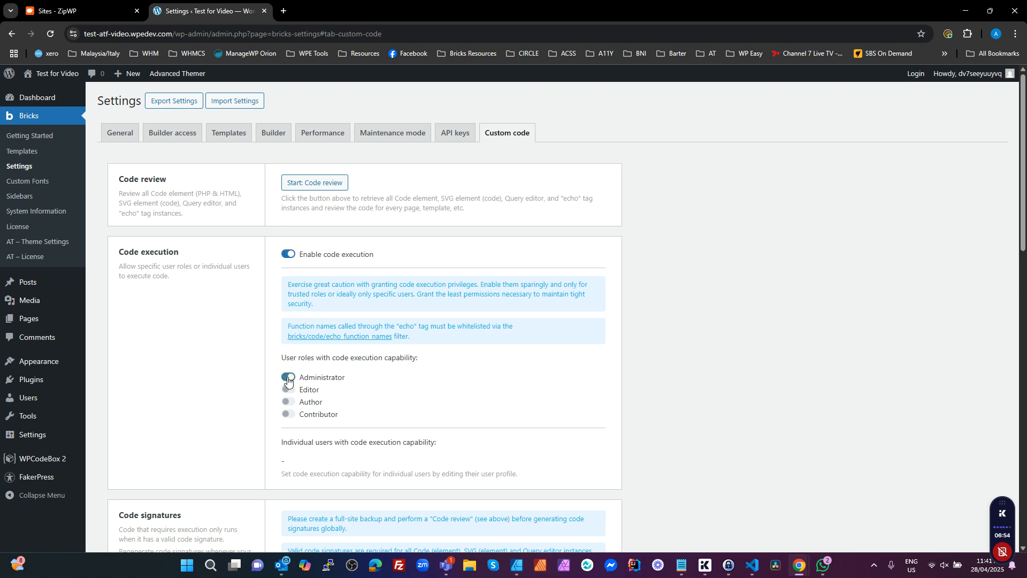
scroll(down, 3)
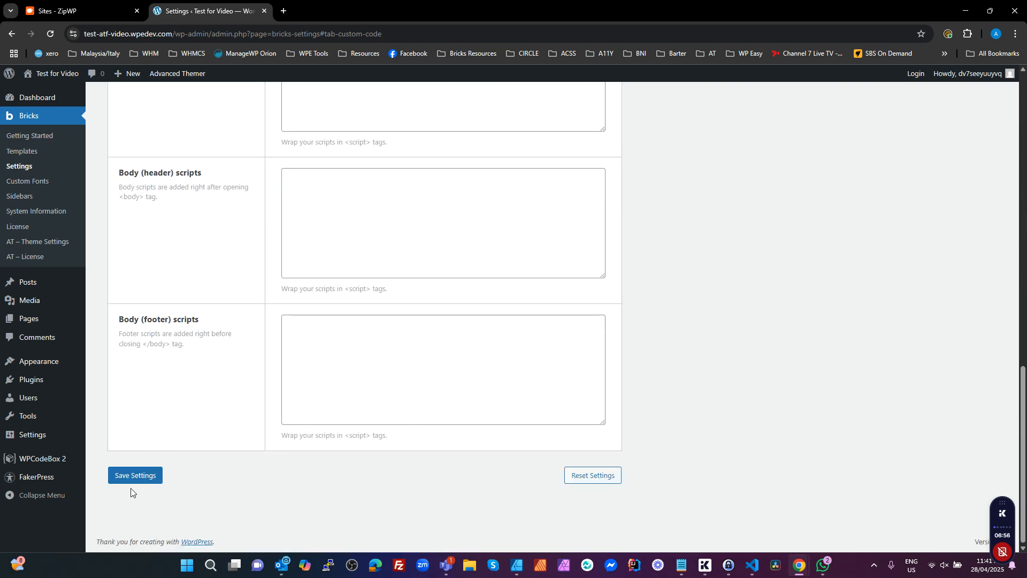
click(135, 475)
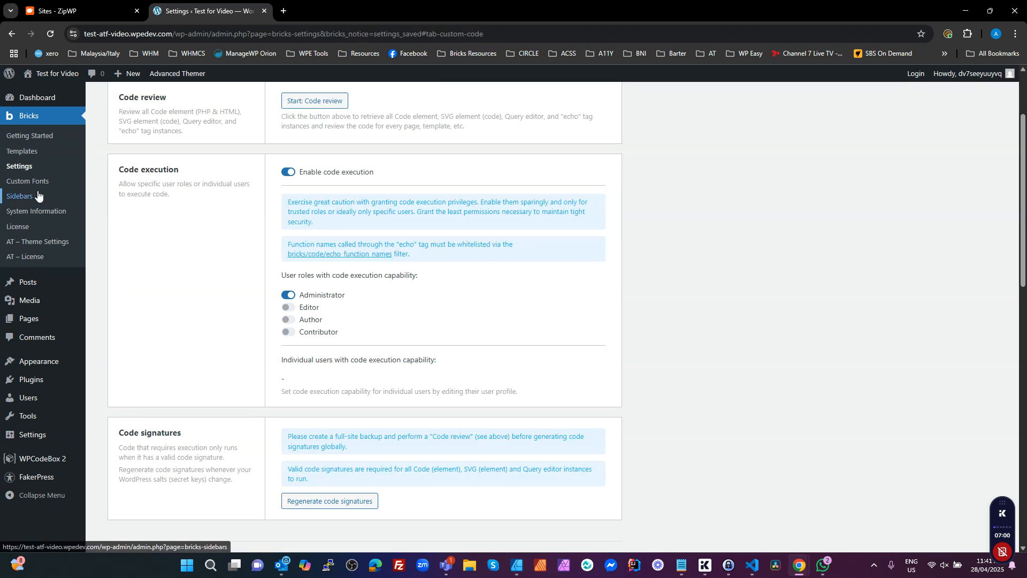
Step: Review the Structure Panel options under AT Theme Settings Builder Tweaks
click(38, 244)
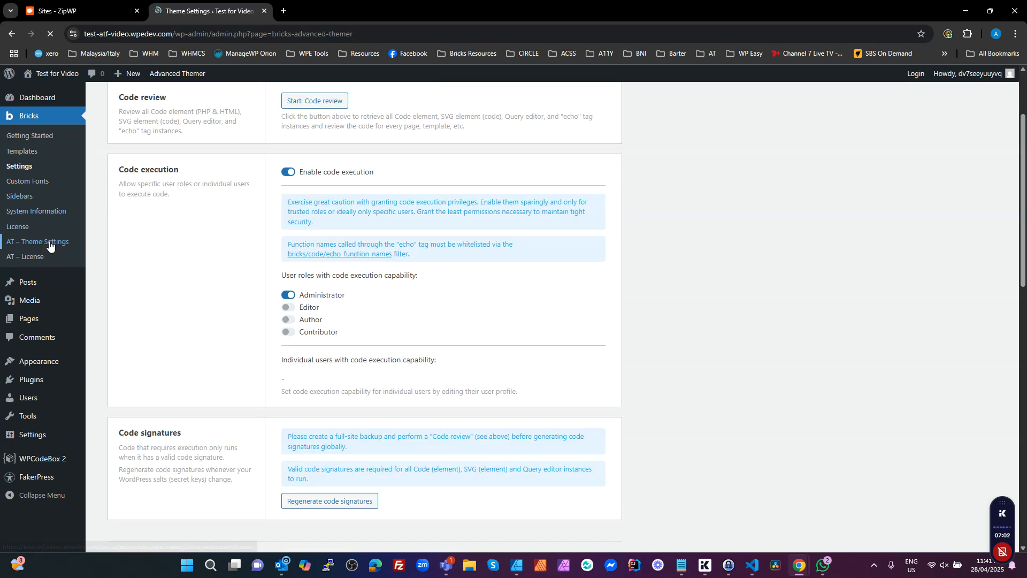
click(37, 246)
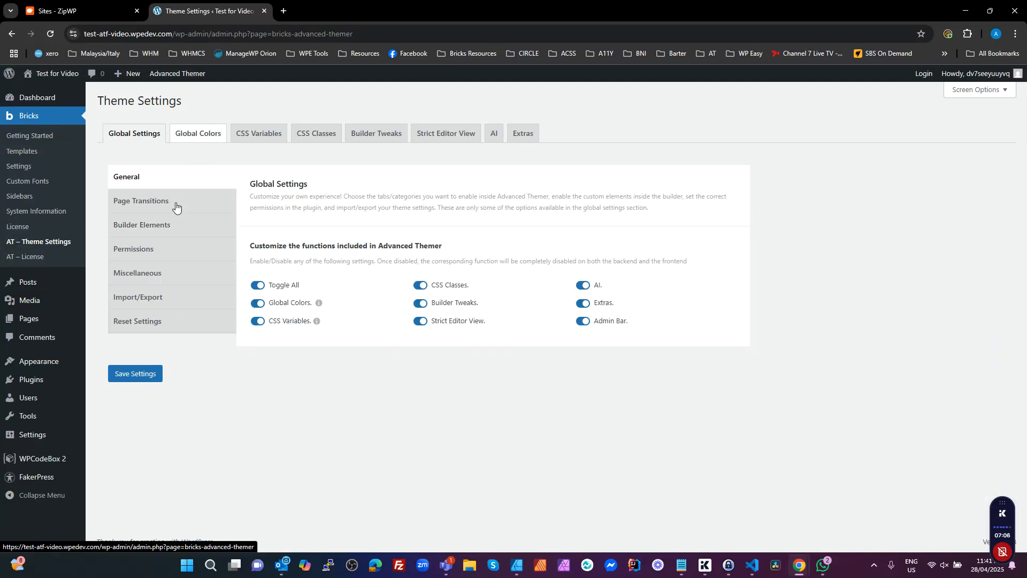
click(375, 133)
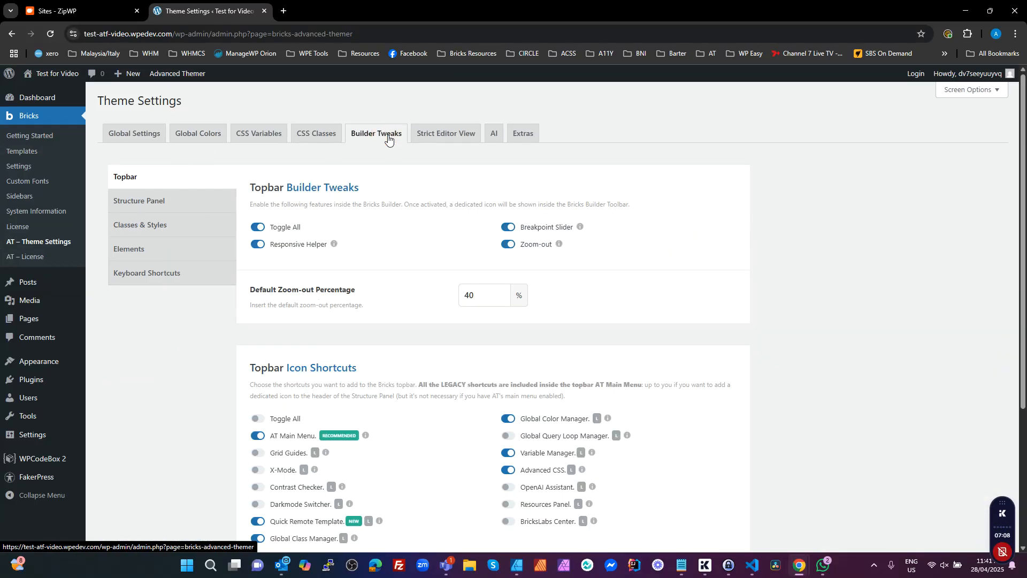
click(139, 200)
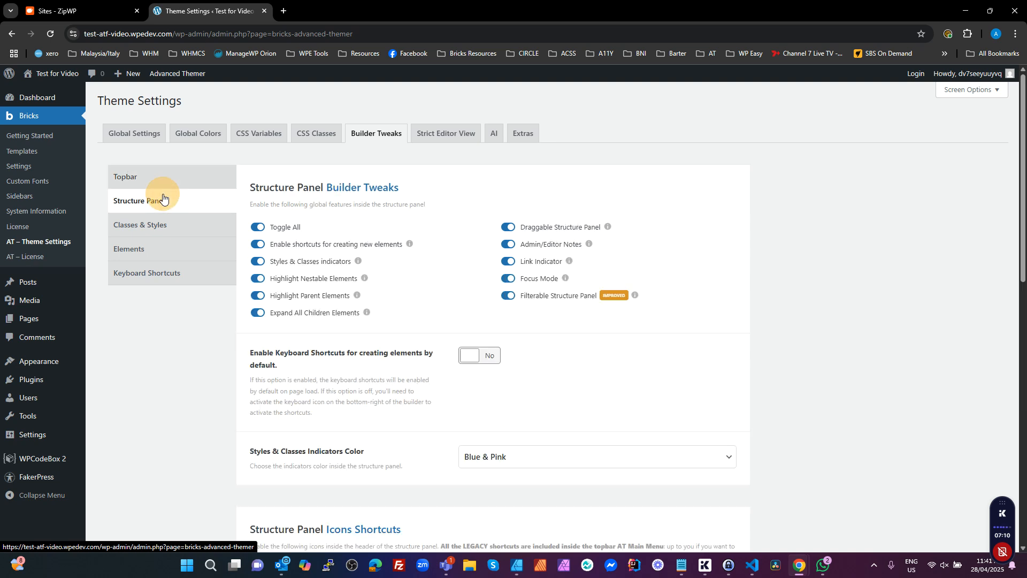
scroll(down, 3)
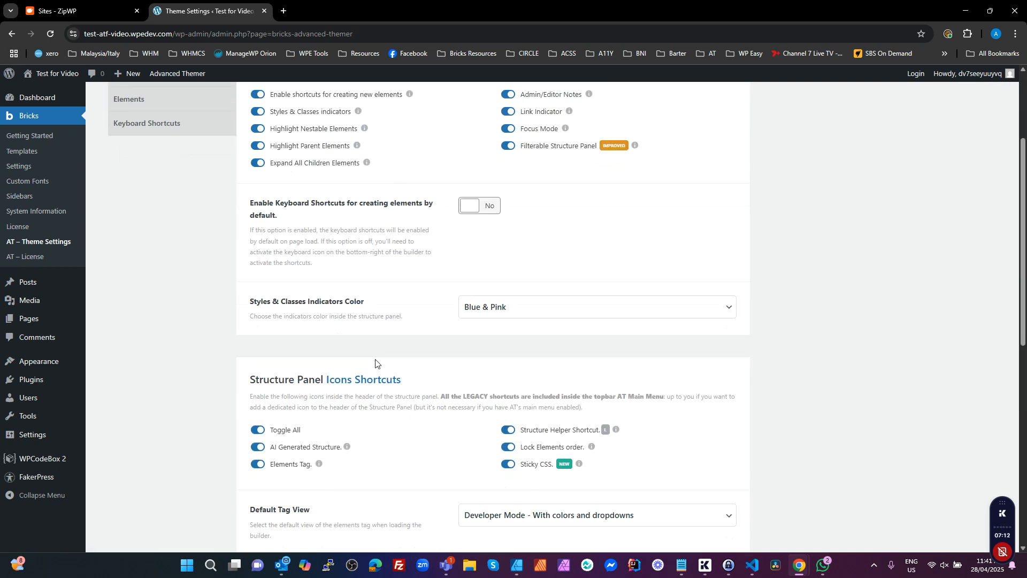
scroll(down, 3)
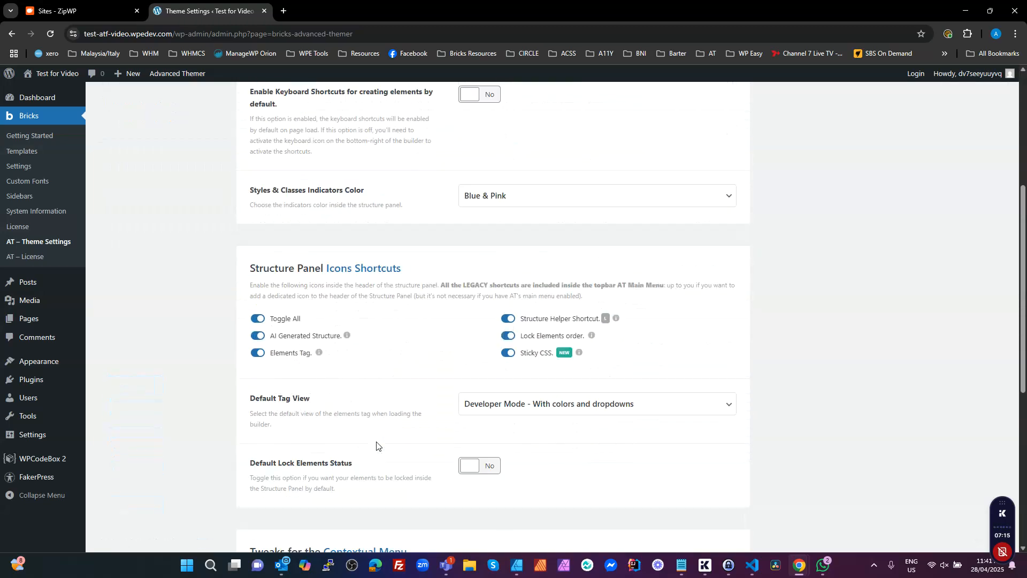
Step: Review the Classes & Styles tweaks, save the theme settings and go to the Pages list
click(138, 225)
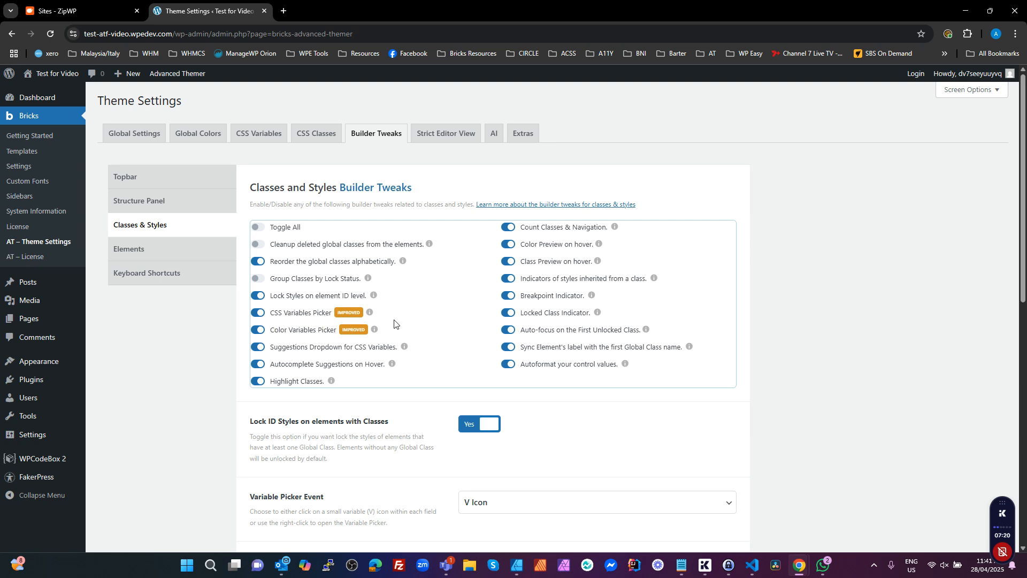
mouse_move(404, 342)
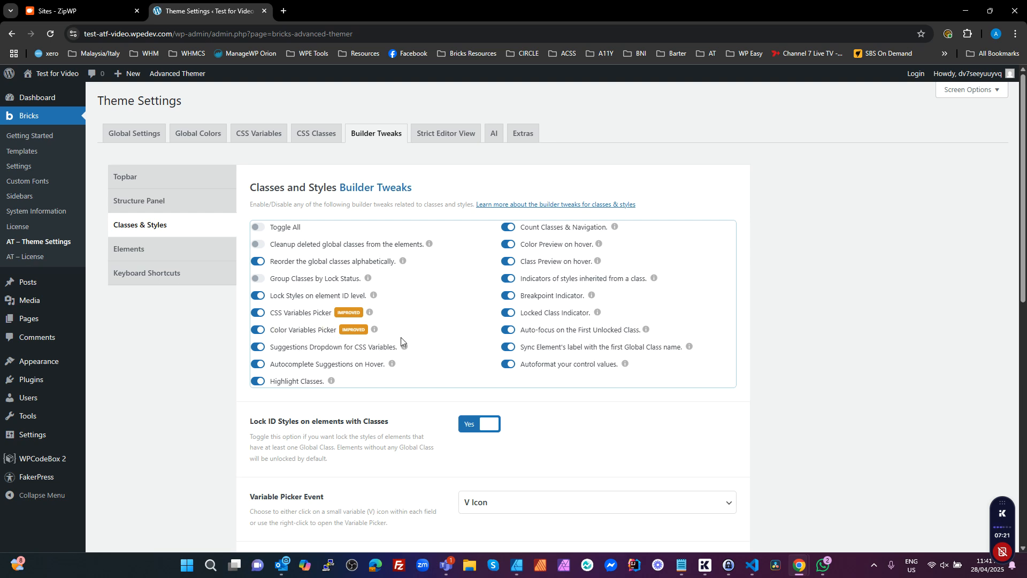
scroll(down, 3)
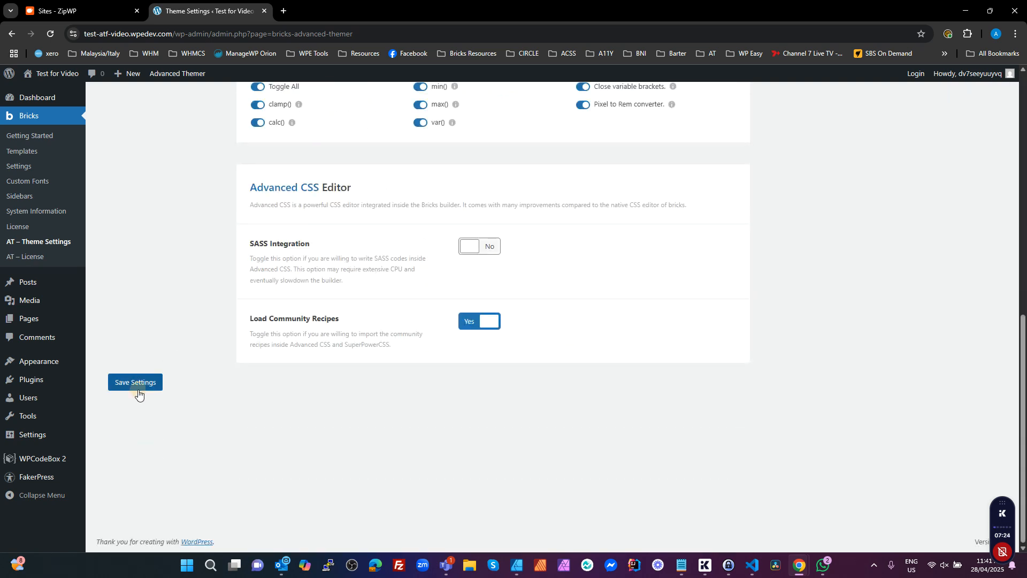
click(135, 382)
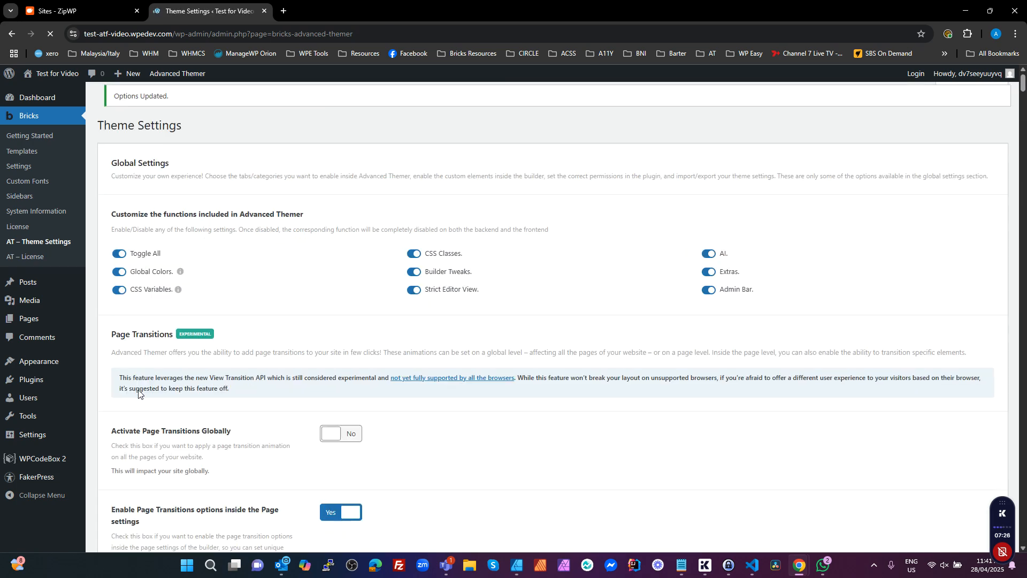
click(376, 165)
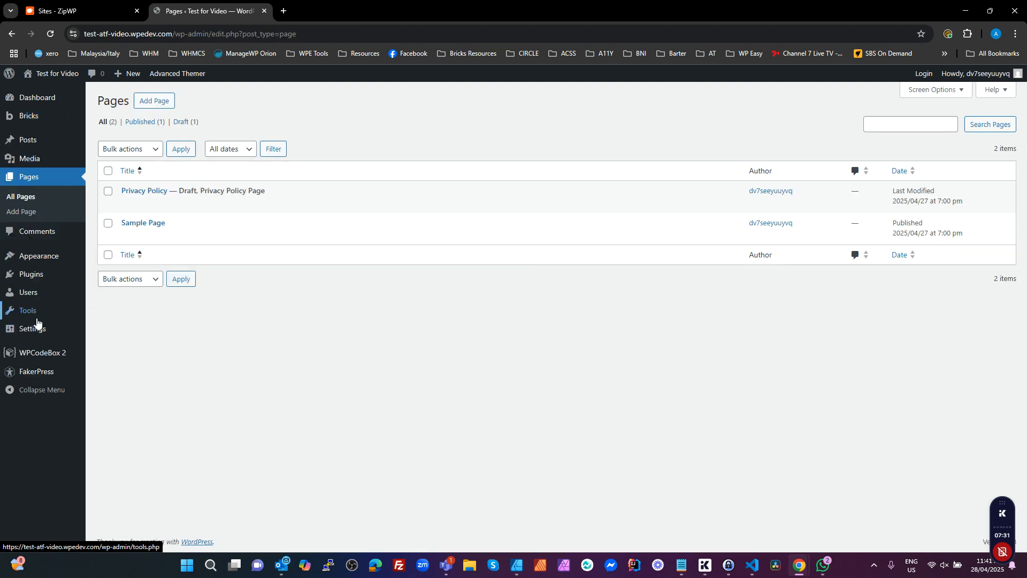
Step: Add a new page, dismiss the welcome tour and title it 'Test'
click(154, 100)
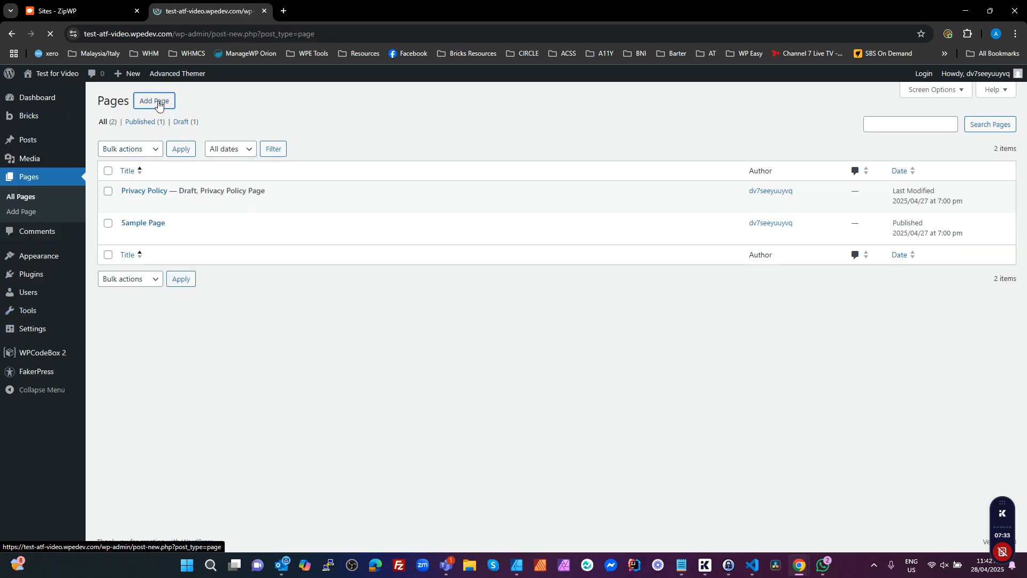
click(154, 100)
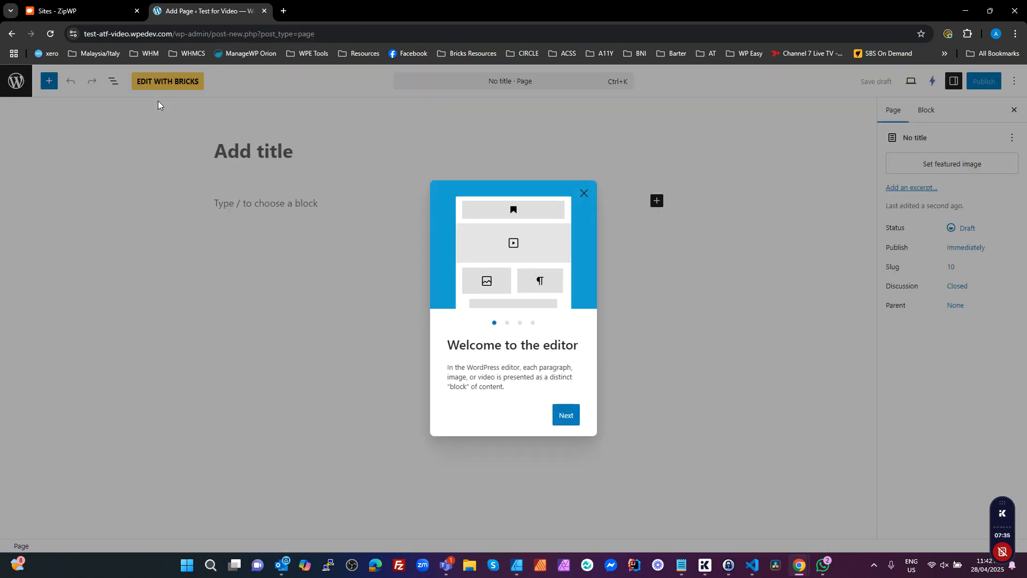
click(582, 192)
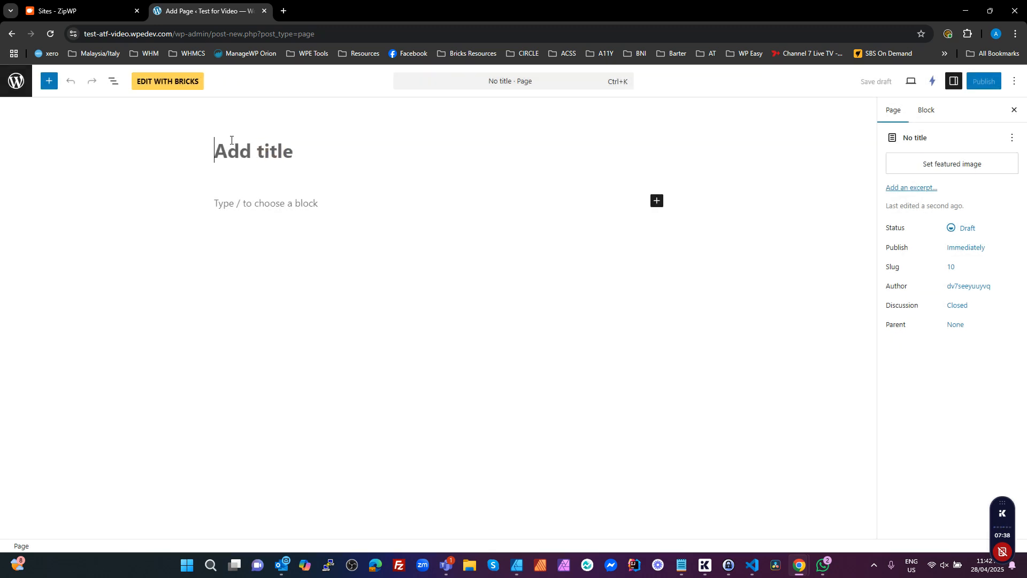
text(Test)
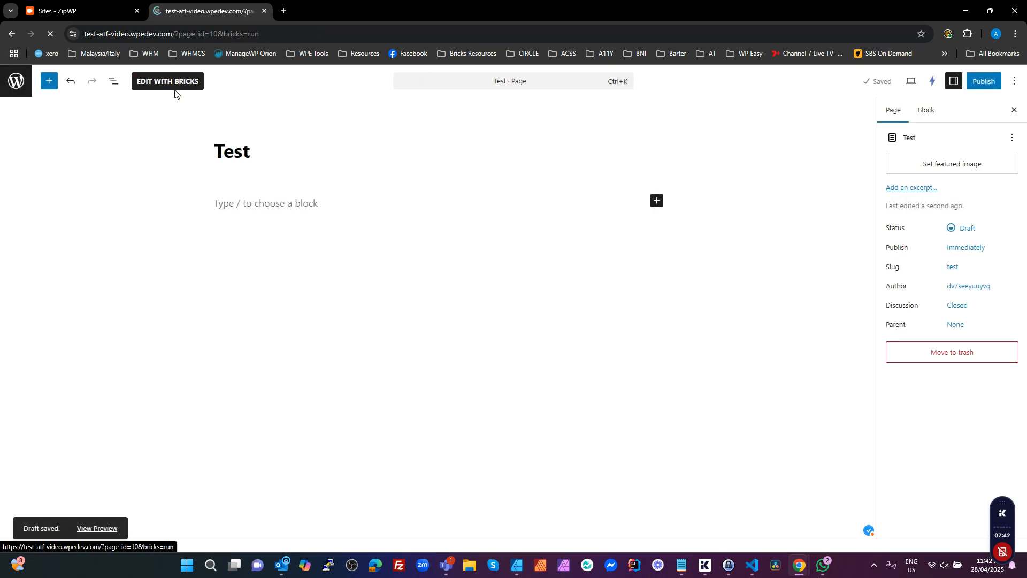
Step: In Bricks, open AT Framework and toggle on all global CSS variables and colour sets
click(167, 81)
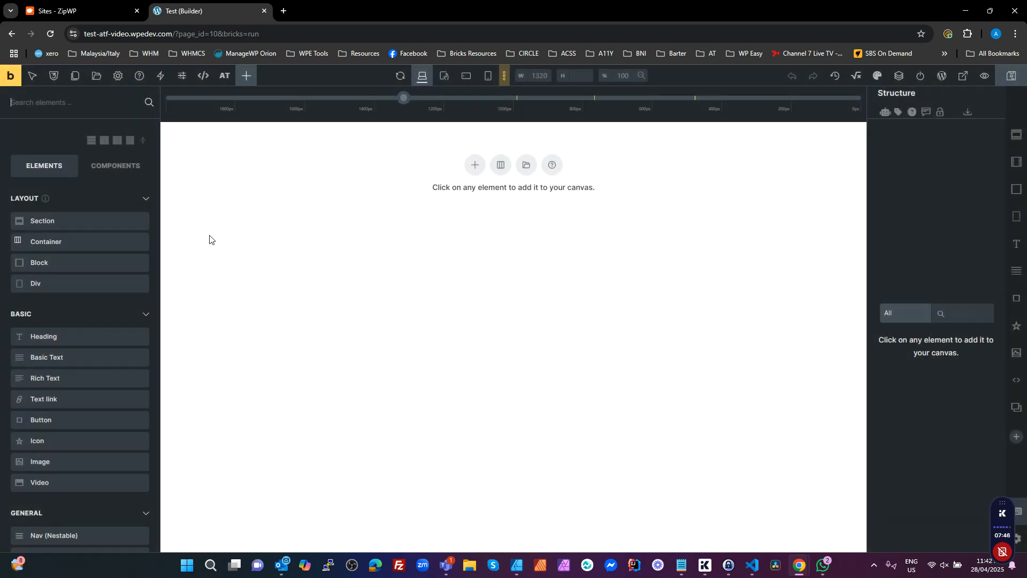
click(224, 75)
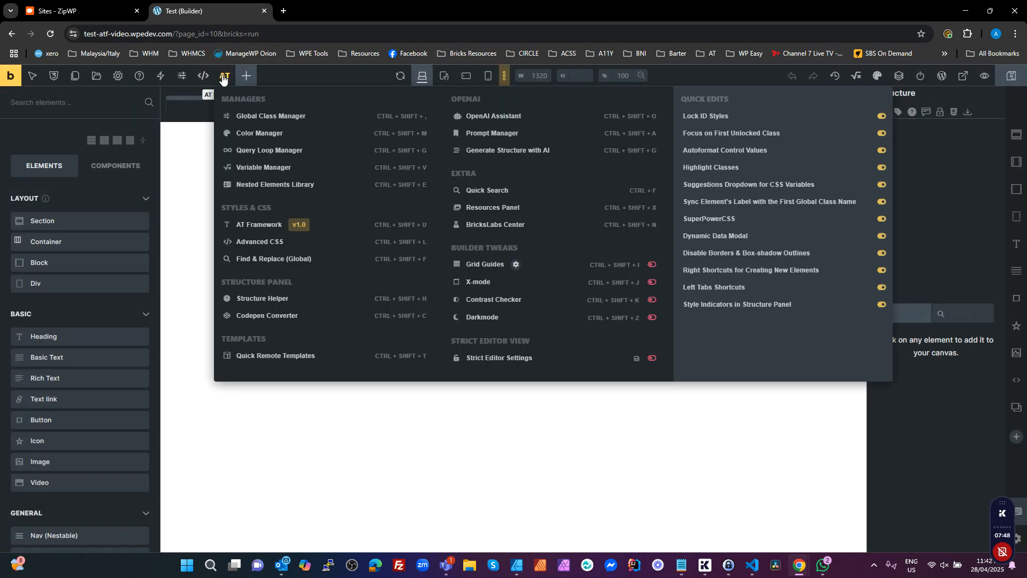
click(224, 74)
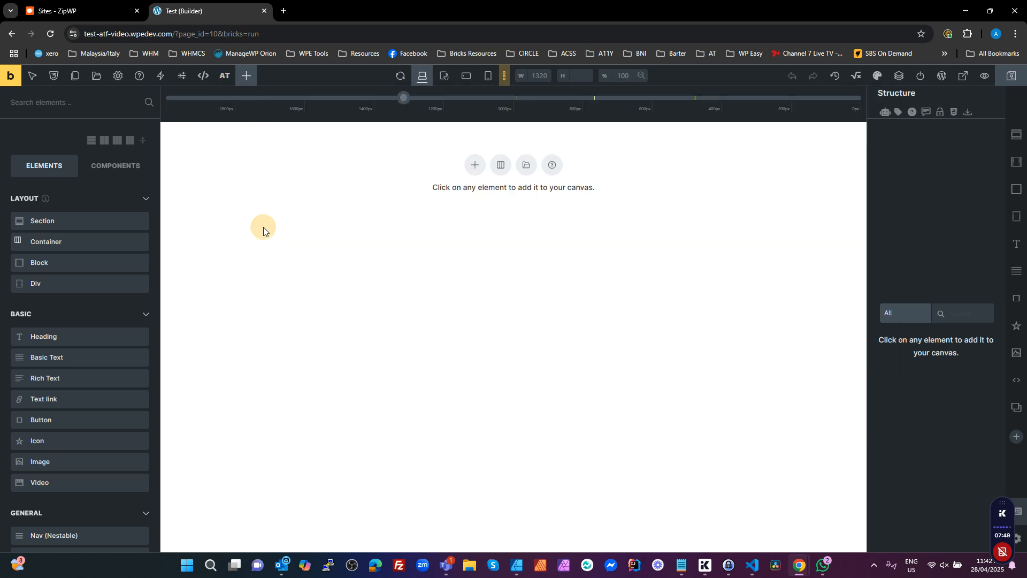
click(224, 75)
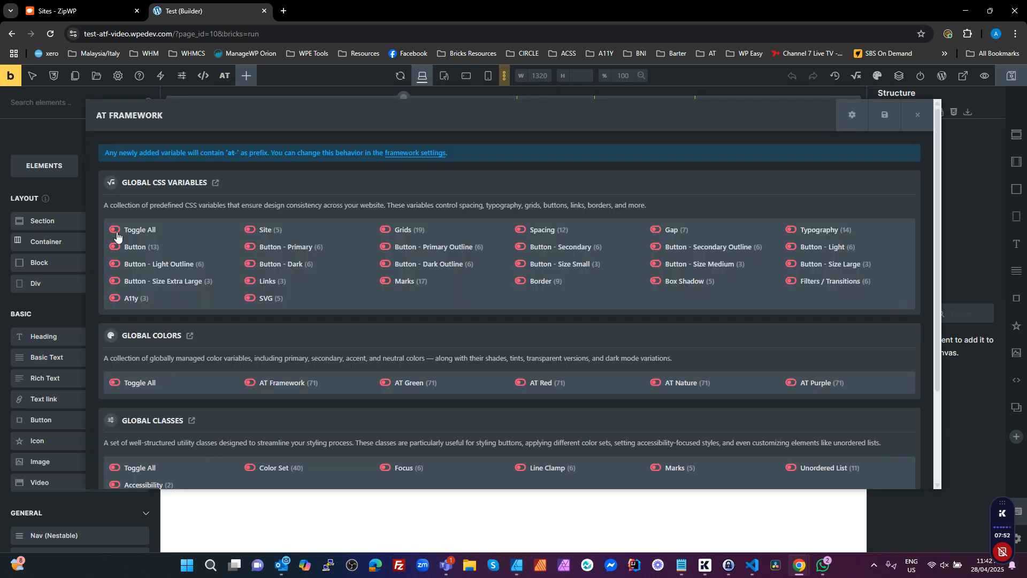
click(115, 229)
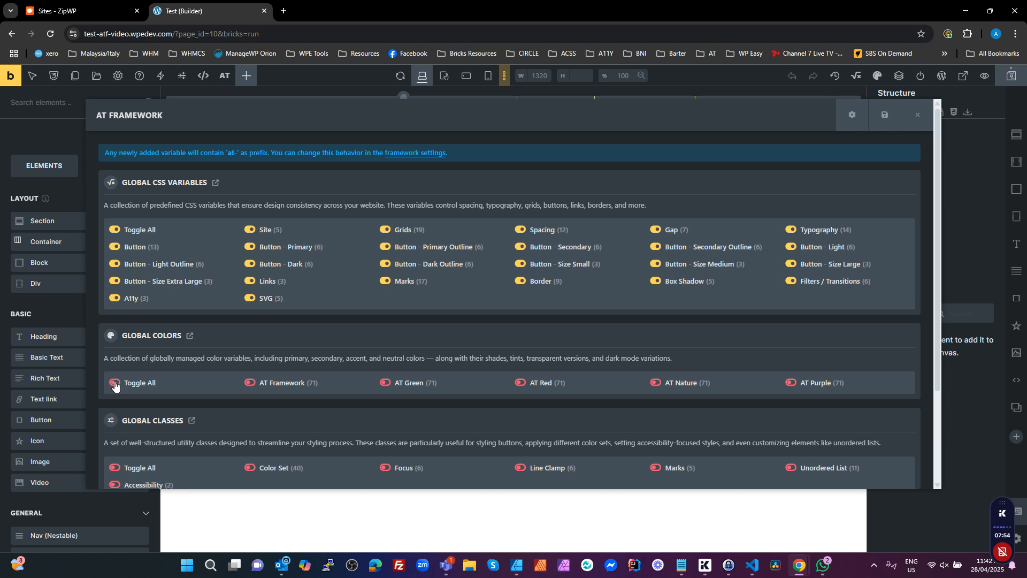
Step: Toggle on all global utility classes and AT Recipes, save and close the framework panel
scroll(down, 3)
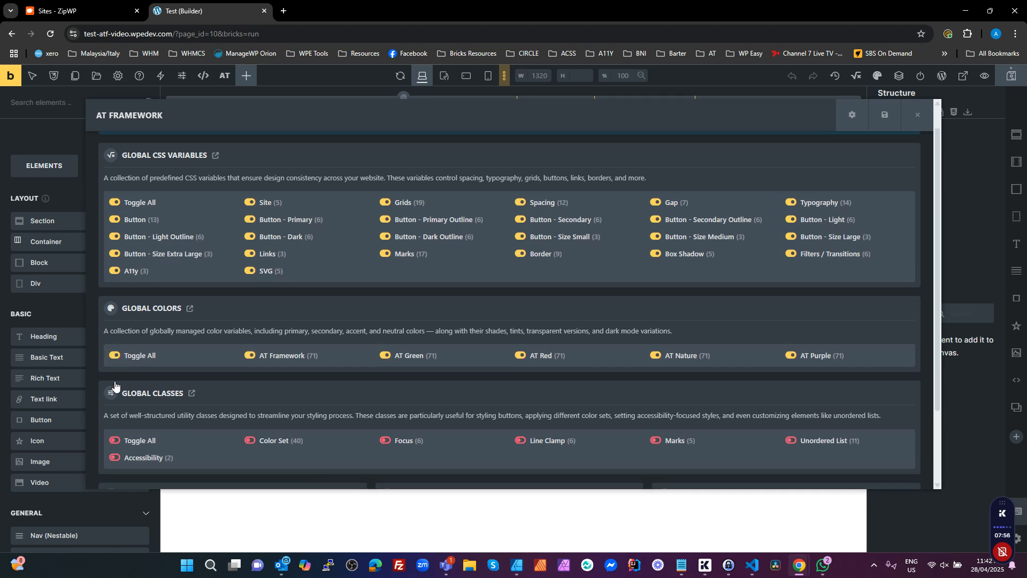
scroll(down, 3)
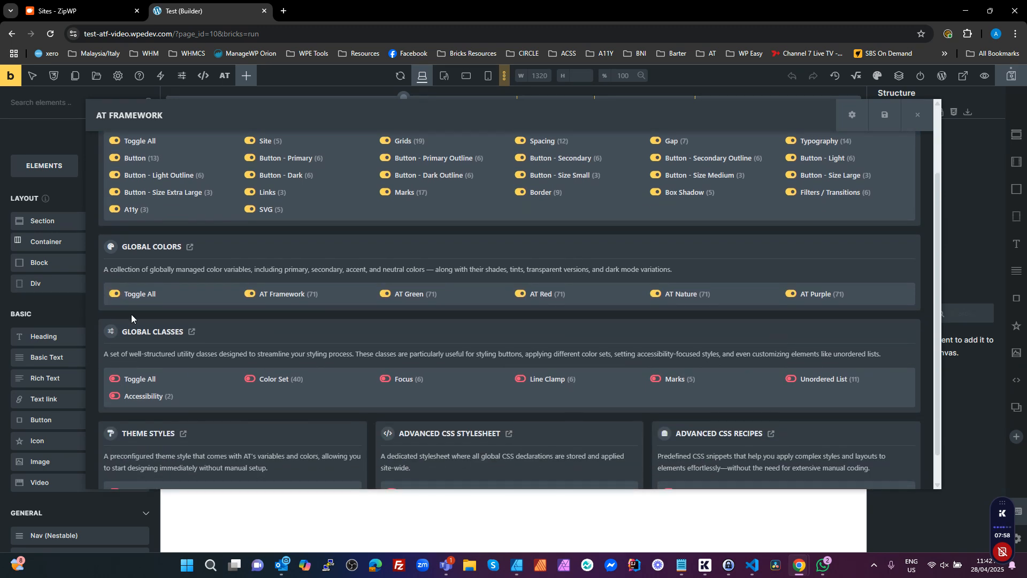
click(115, 379)
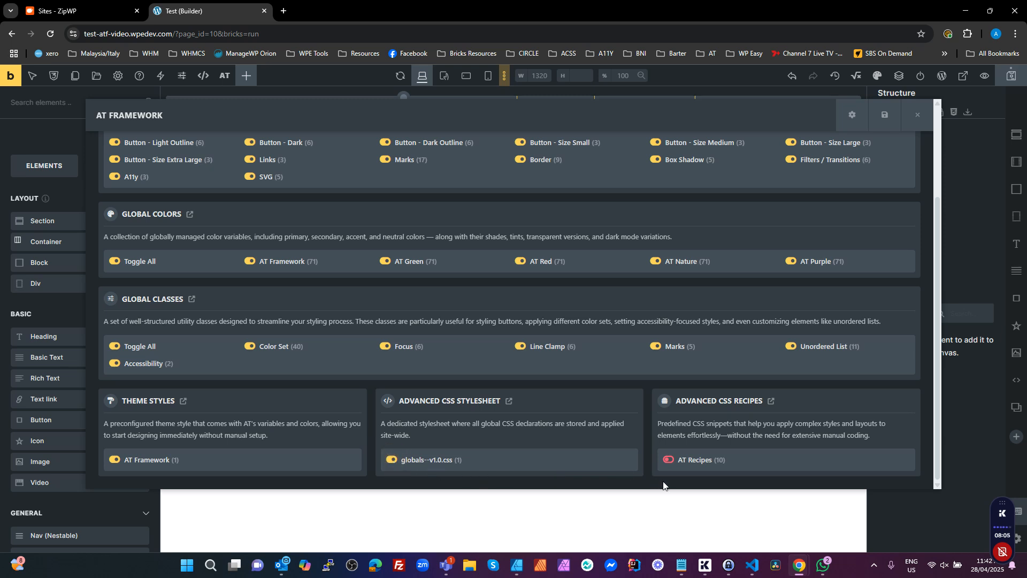
click(668, 459)
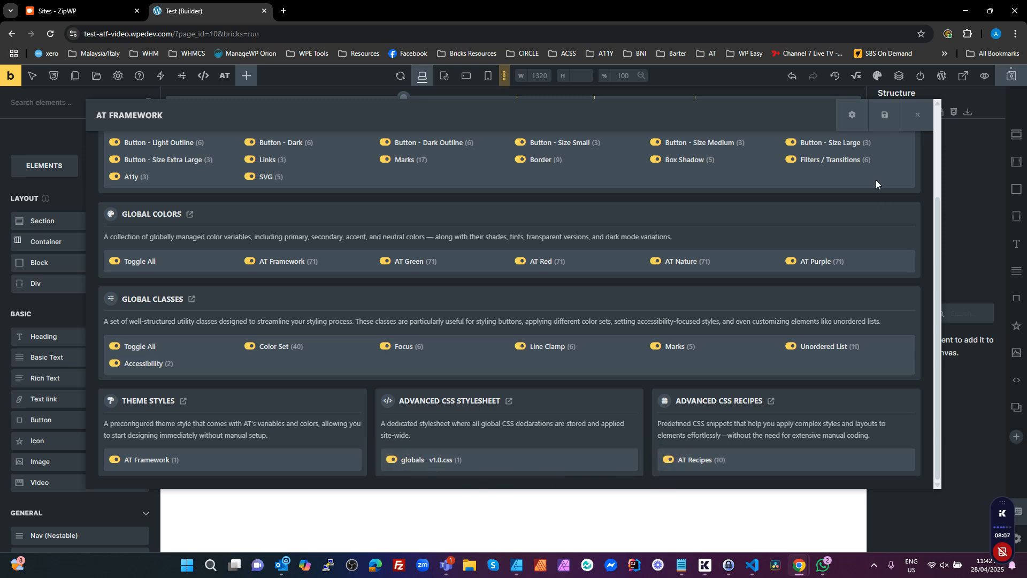
mouse_move(884, 115)
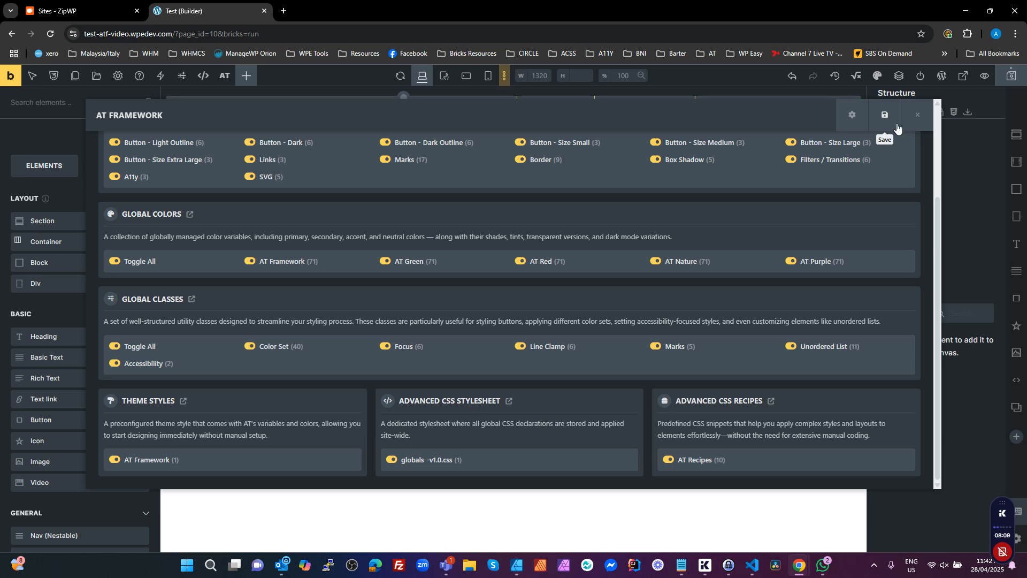
mouse_move(904, 192)
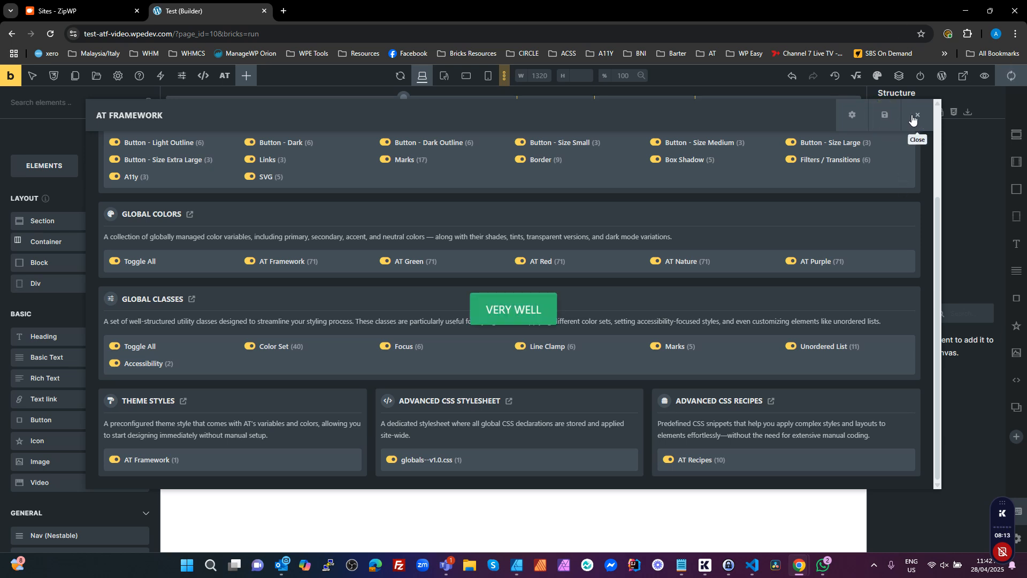
click(917, 114)
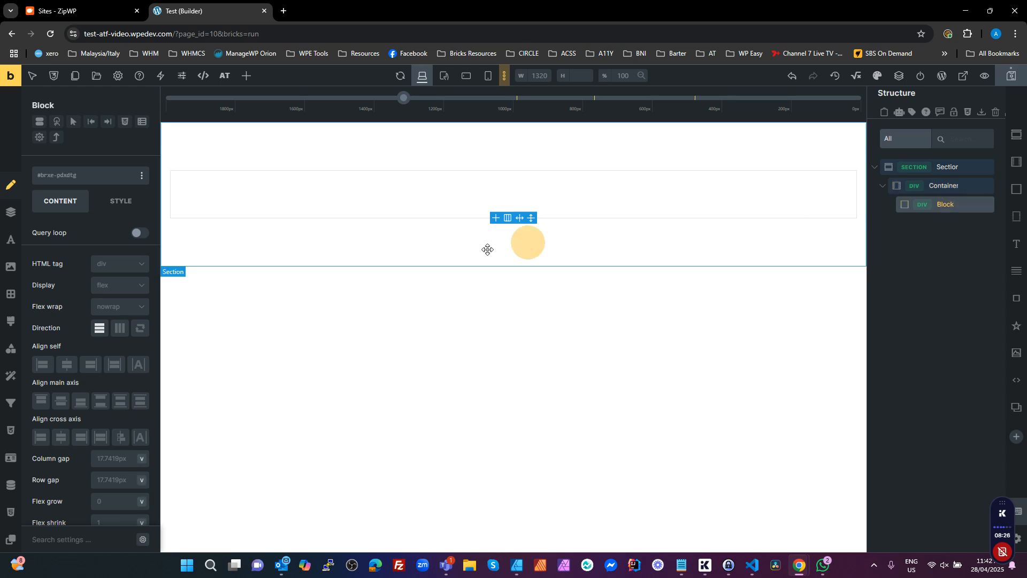
Step: Set the section's block to display grid with template columns var(--at-grid-auto-fill)
click(120, 285)
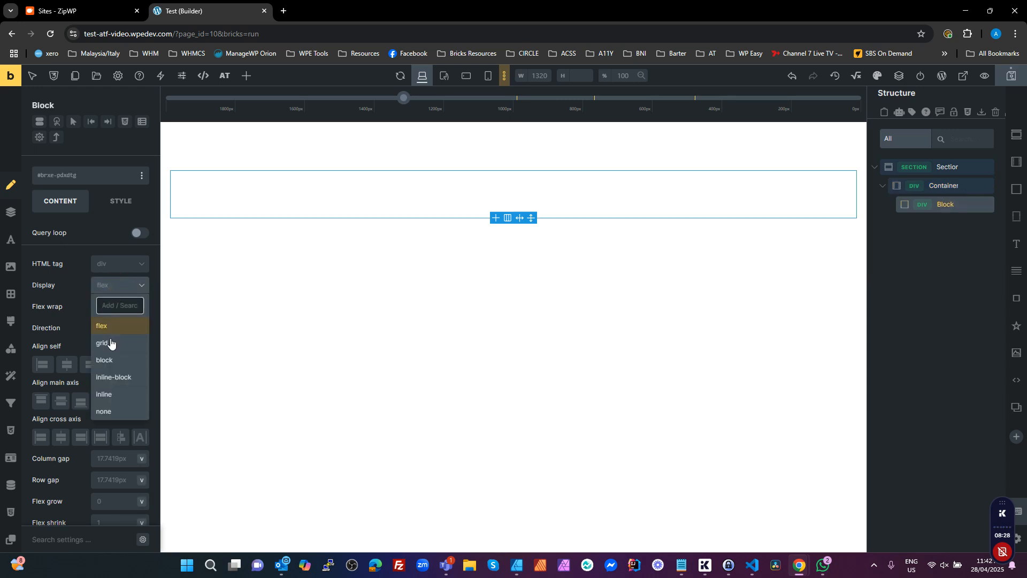
click(103, 343)
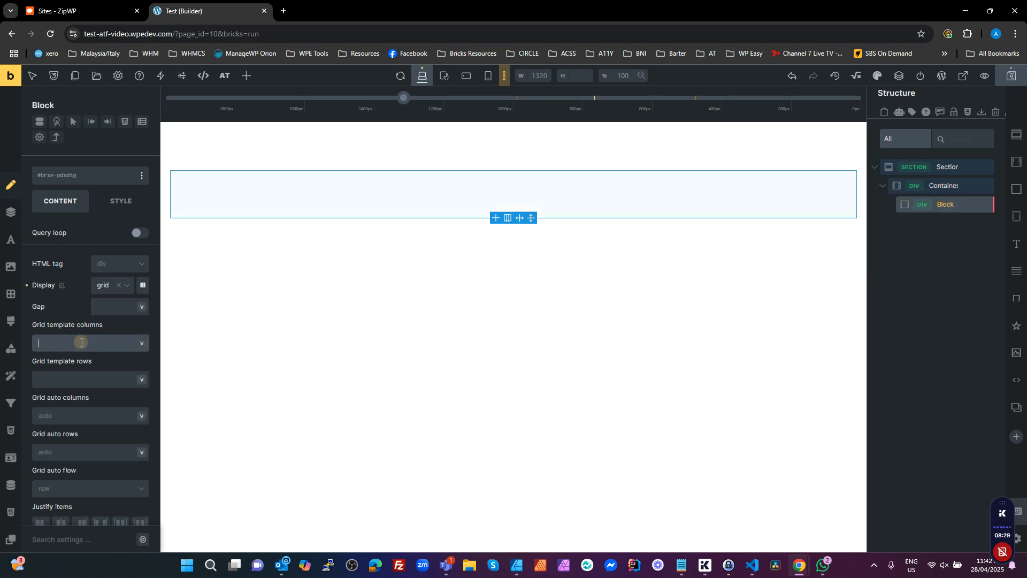
text(var(--at-grid-auto-fill))
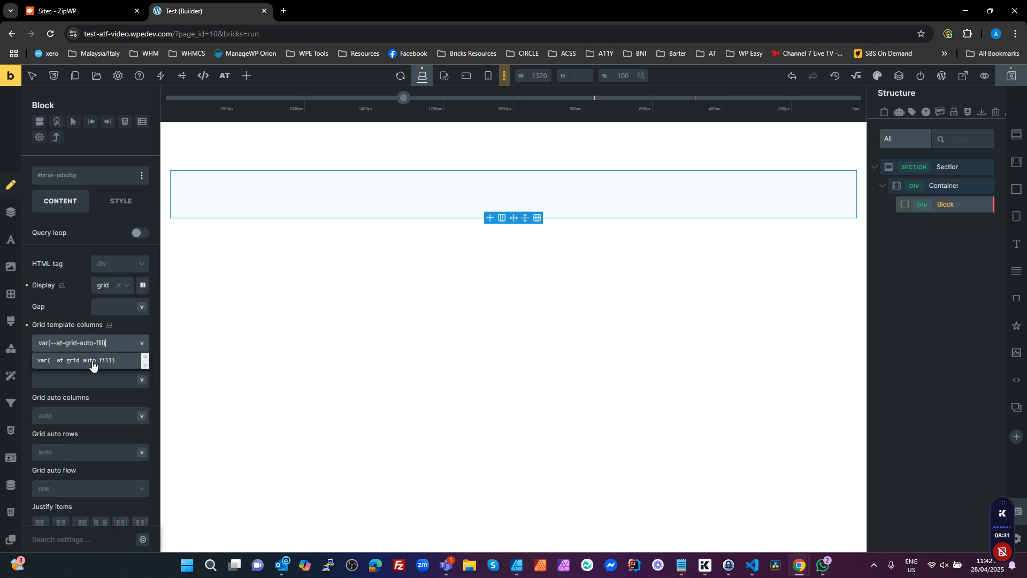
click(90, 360)
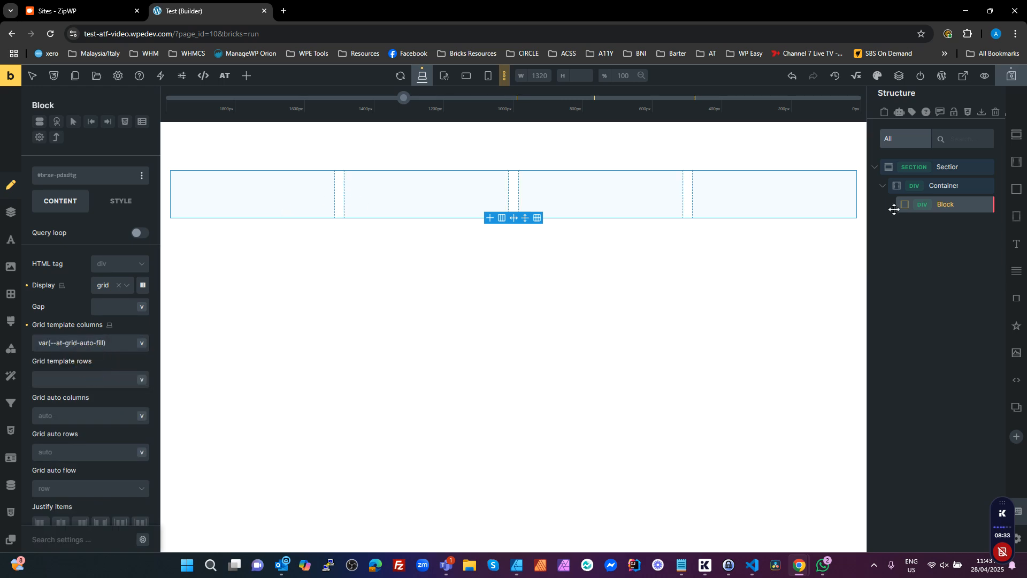
mouse_move(944, 185)
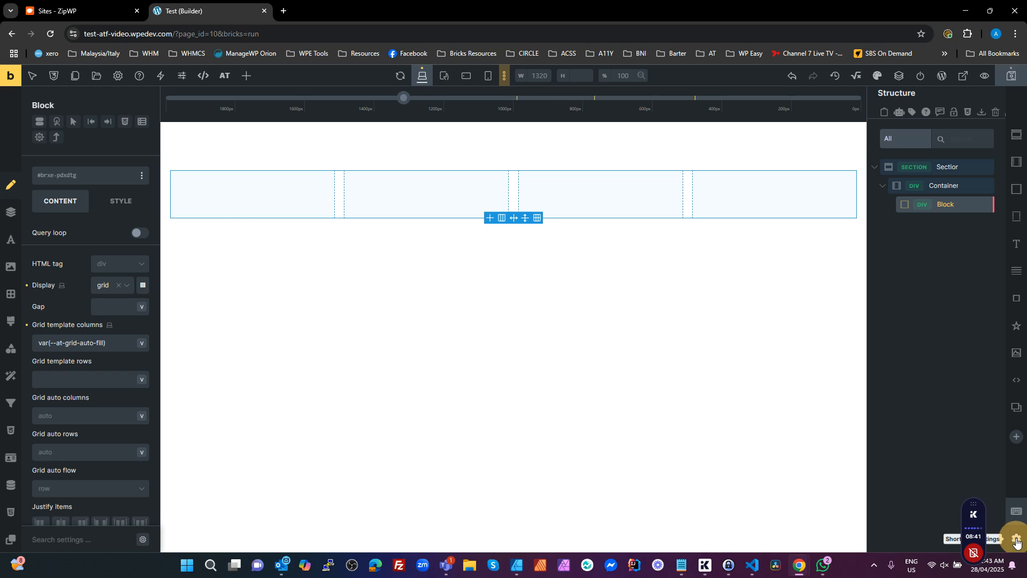
Step: Activate the Rich Text and Text link element shortcuts and save them
click(1016, 540)
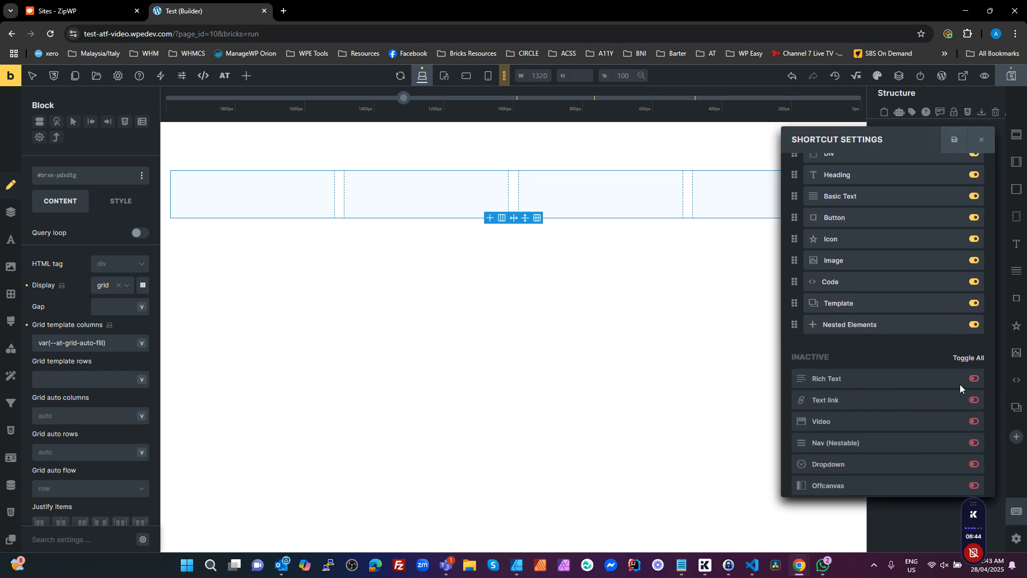
click(973, 377)
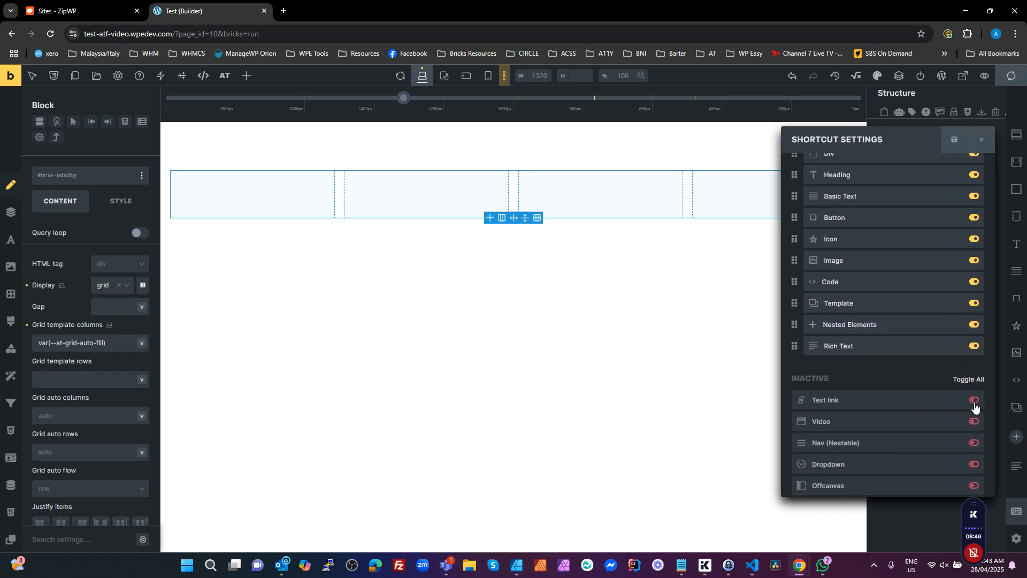
click(974, 400)
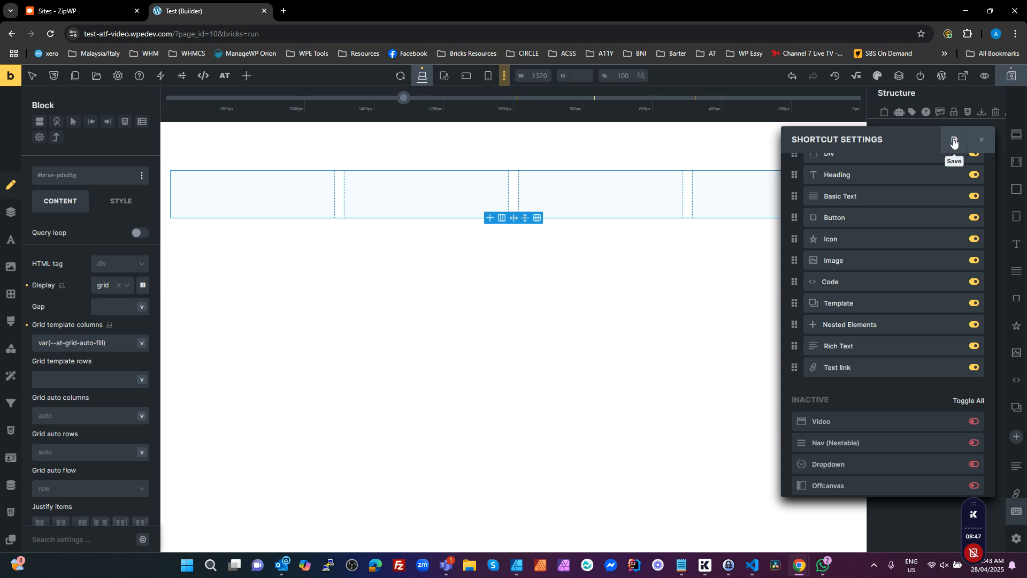
click(953, 139)
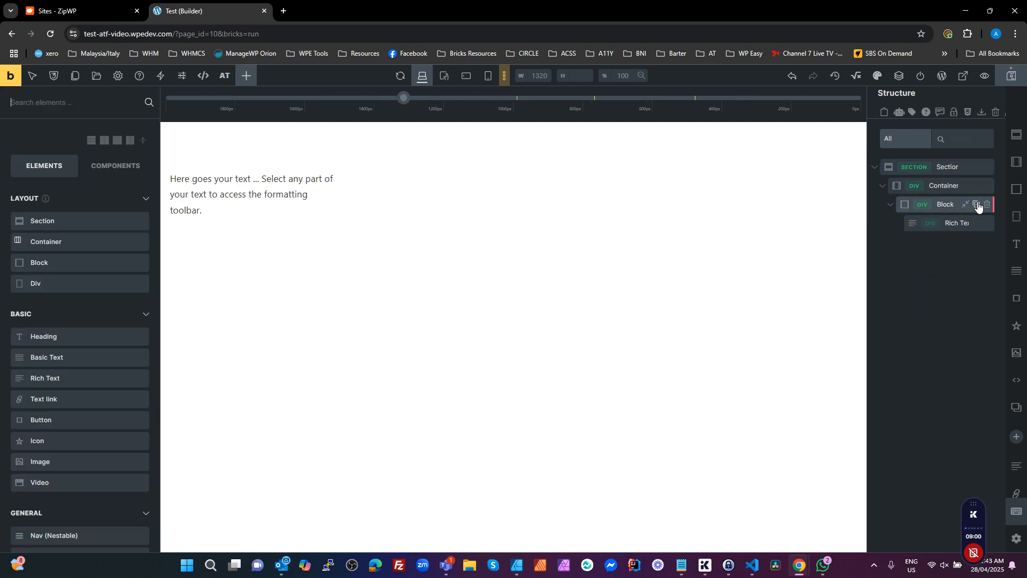
Step: Duplicate the Rich Text, lengthen the first one's text and apply .at-line-clamp with a numbered variant
click(976, 203)
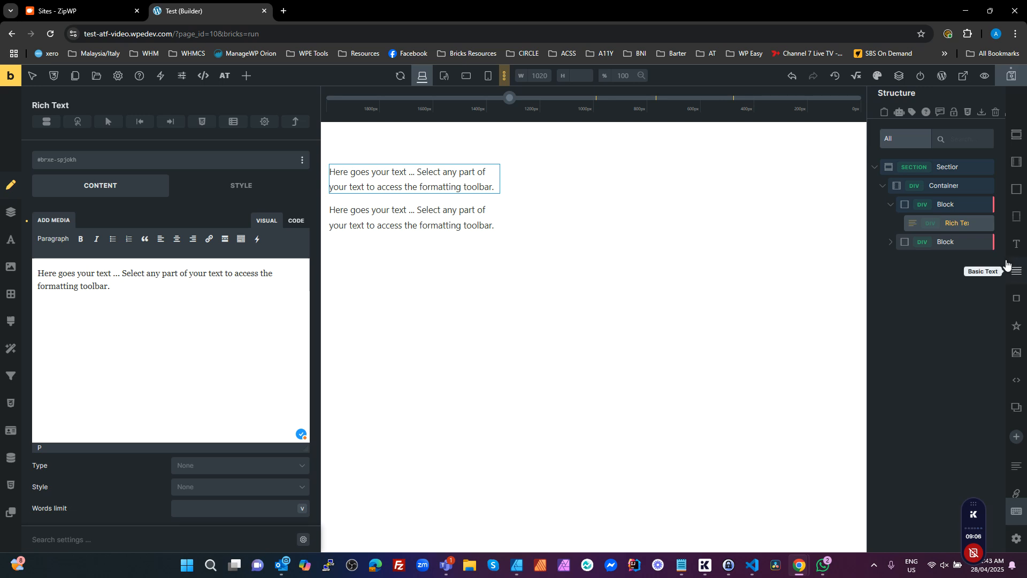
mouse_move(897, 242)
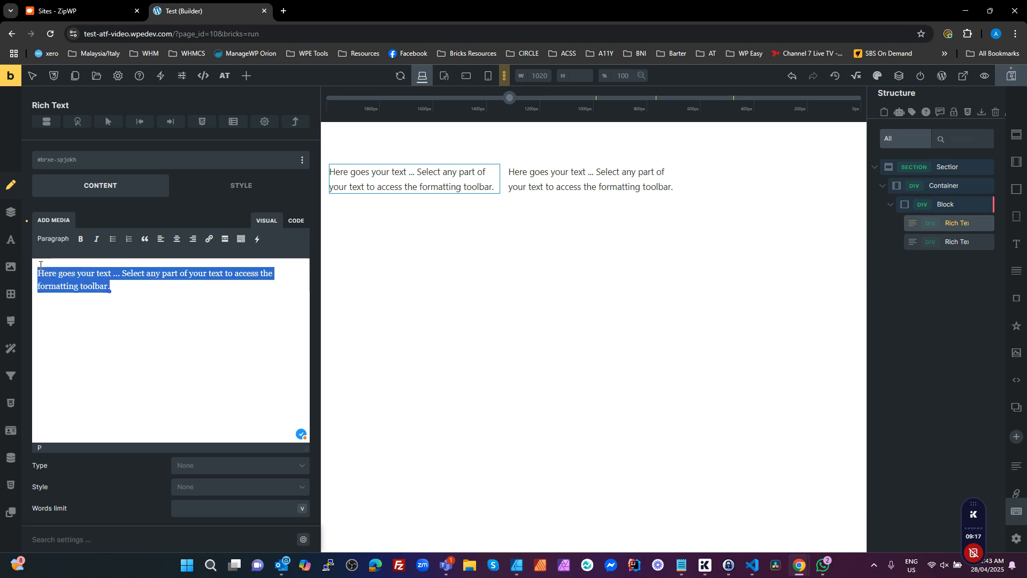
click(143, 280)
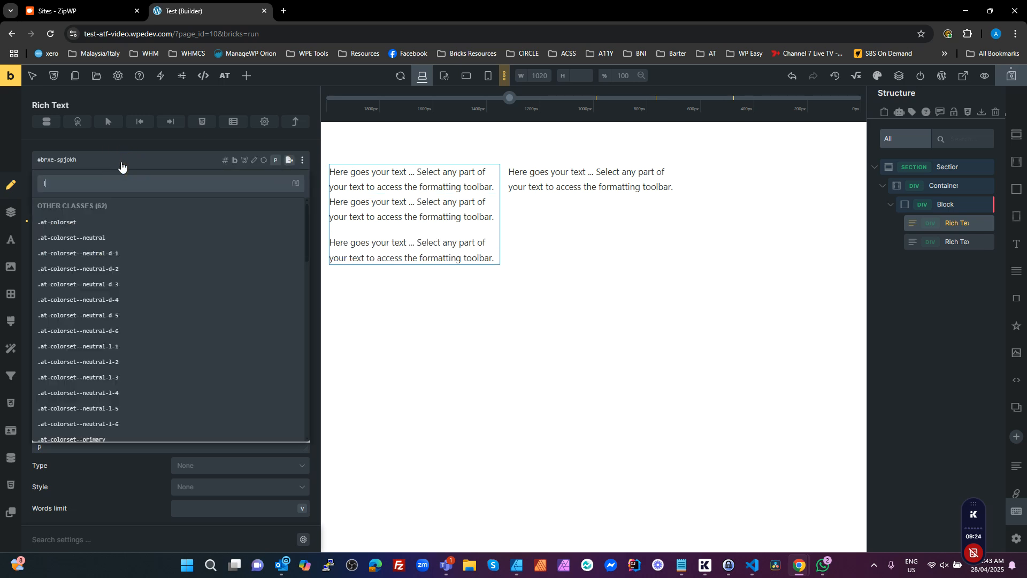
text(line-)
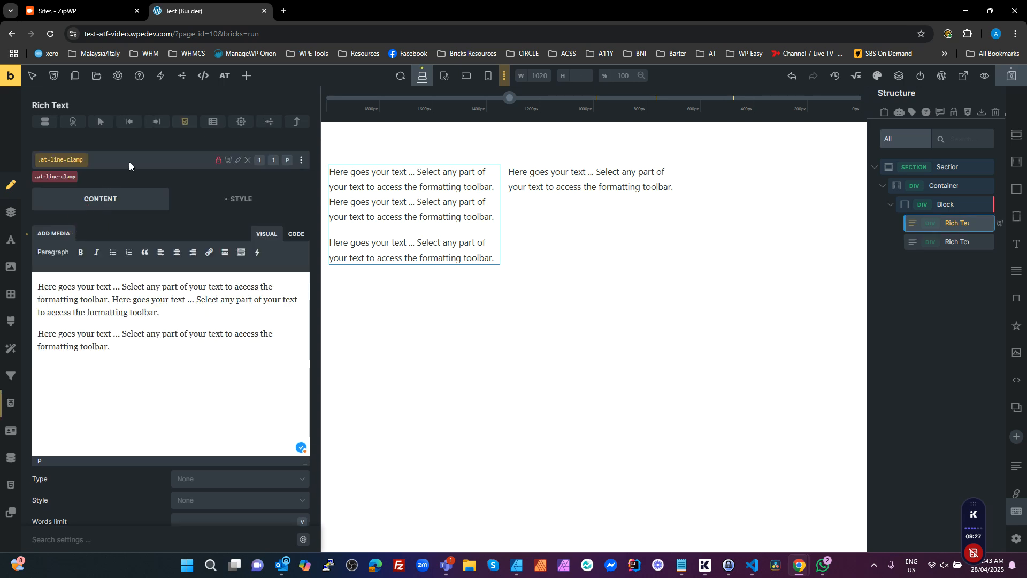
text(clamp)
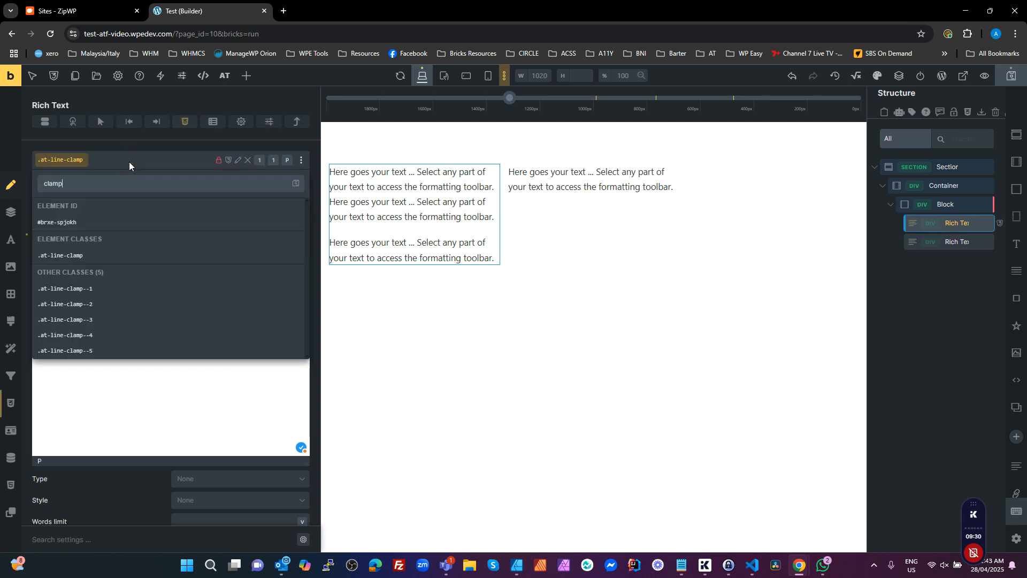
click(65, 335)
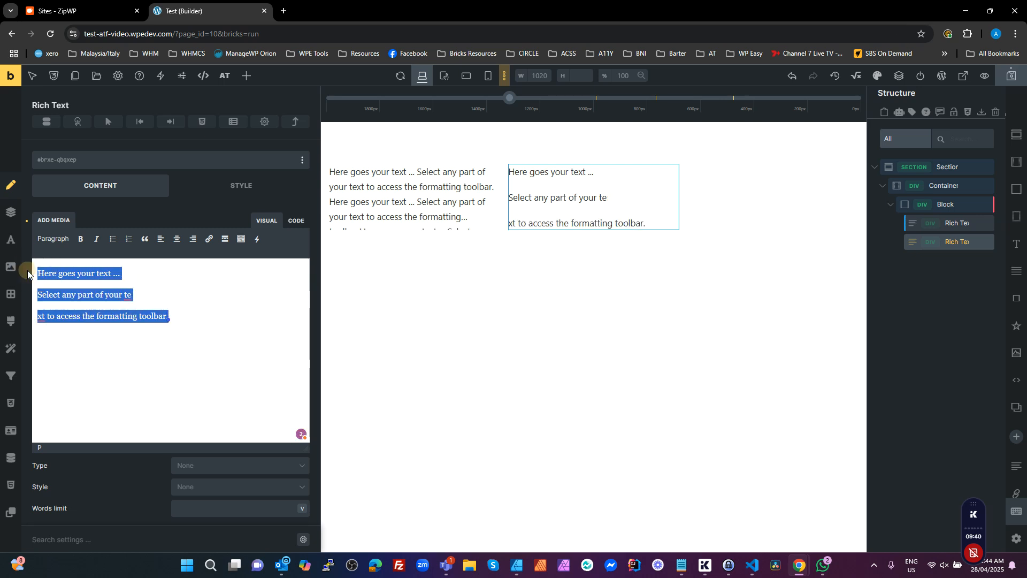
Step: Make the second text a bulleted list with .at-ul-padding--s, .at-ul-svg-icon and the heart icon class
click(113, 238)
text(ul)
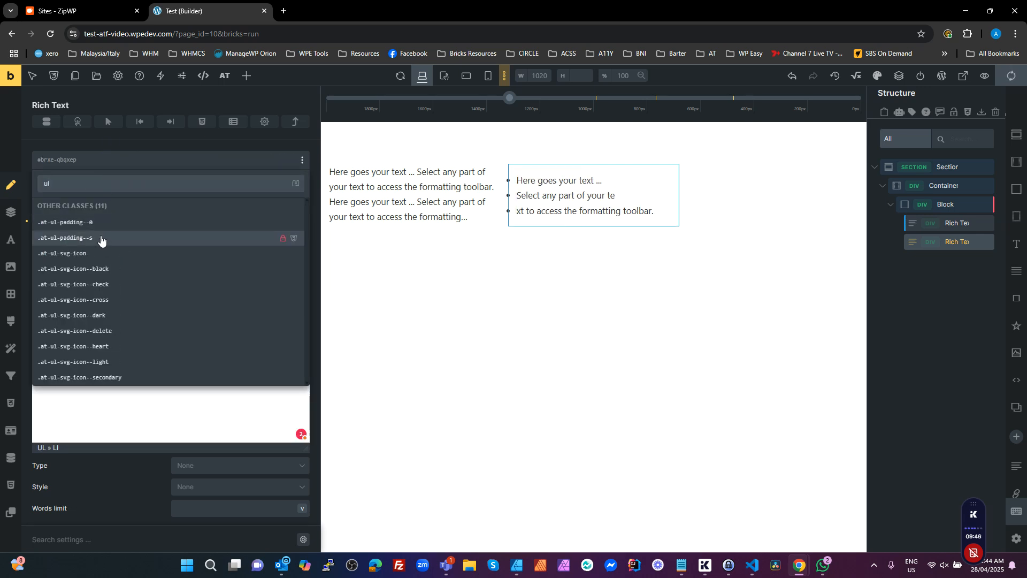
click(64, 237)
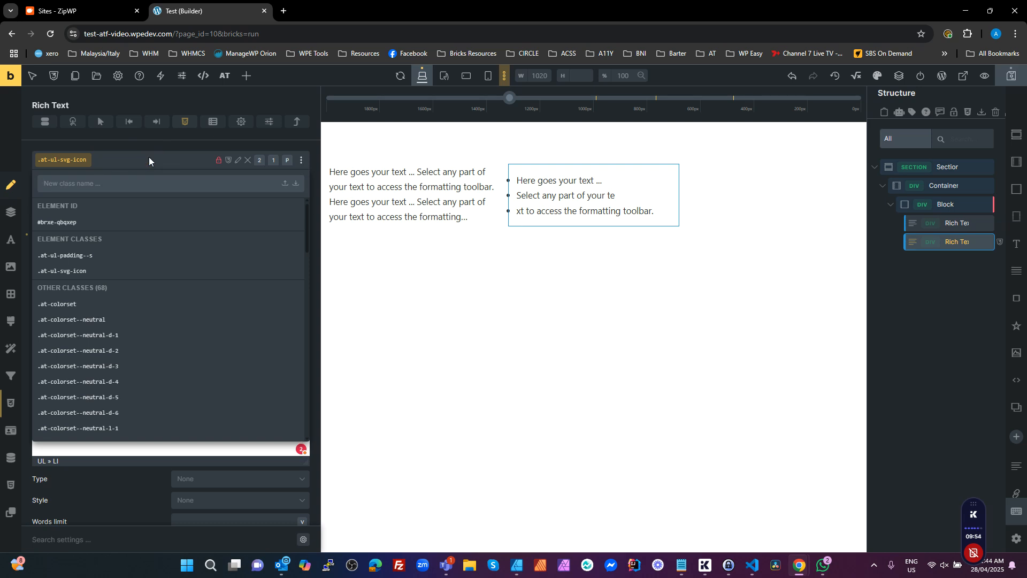
text(heart)
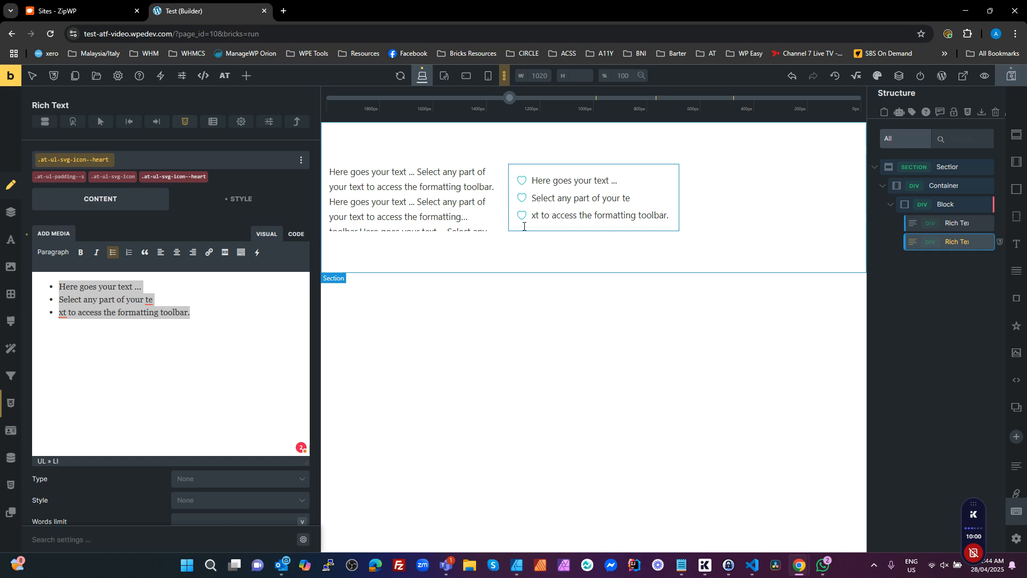
mouse_move(876, 75)
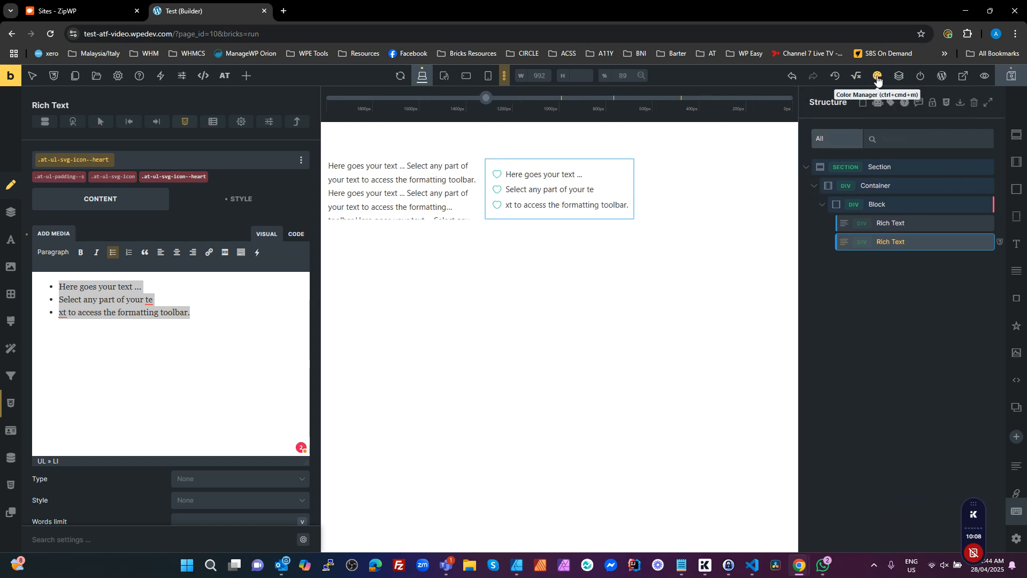
Step: Give the Section the .at-colorset and .at-colorset--primary-d-3 classes for a dark primary background
click(877, 75)
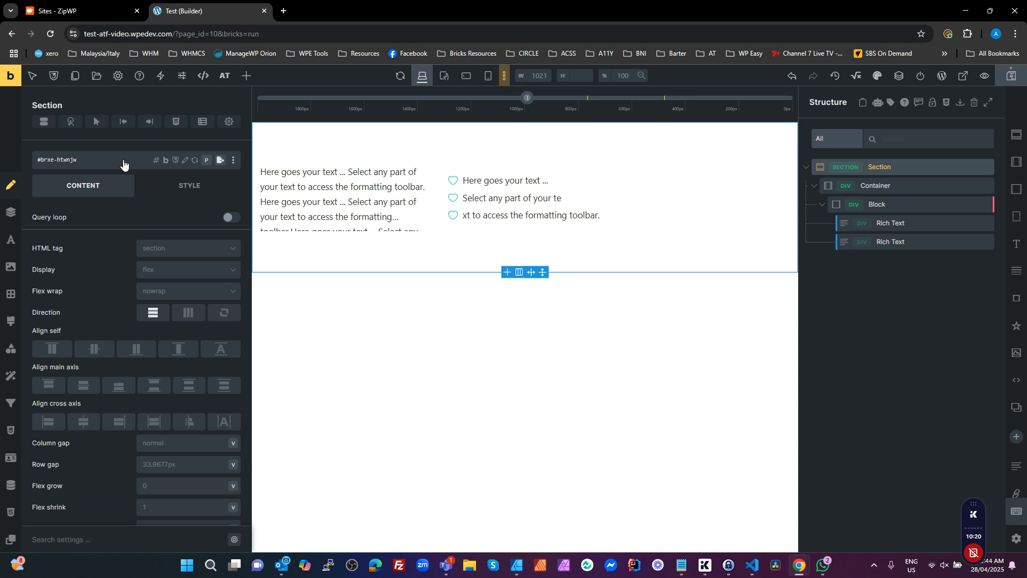
text(cold)
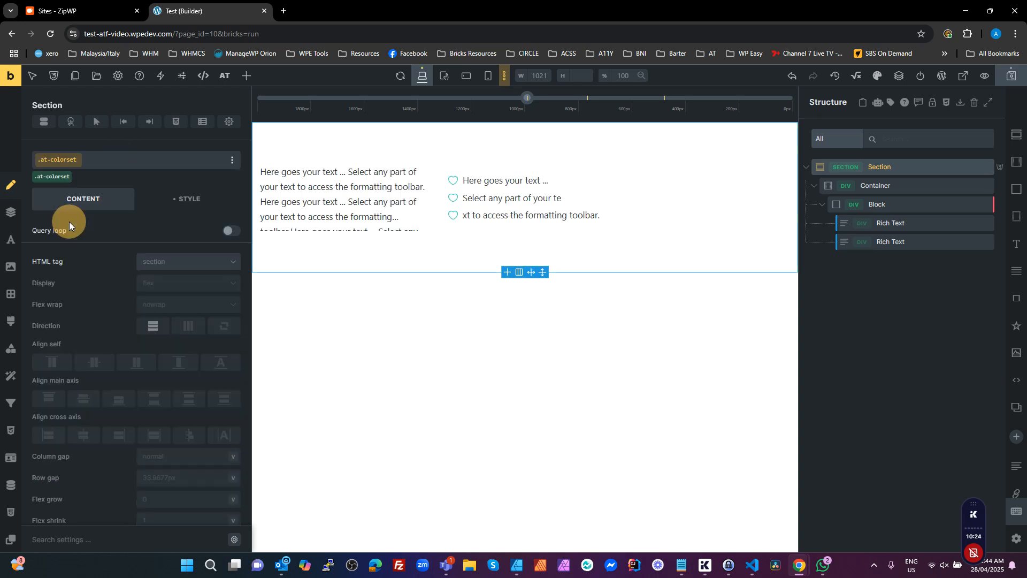
click(58, 159)
text(color)
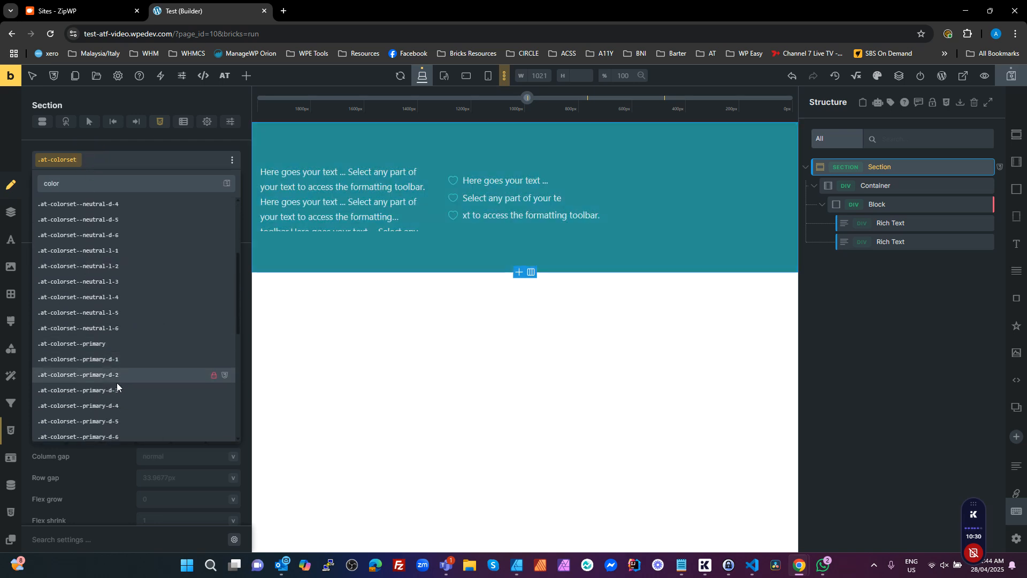
click(78, 389)
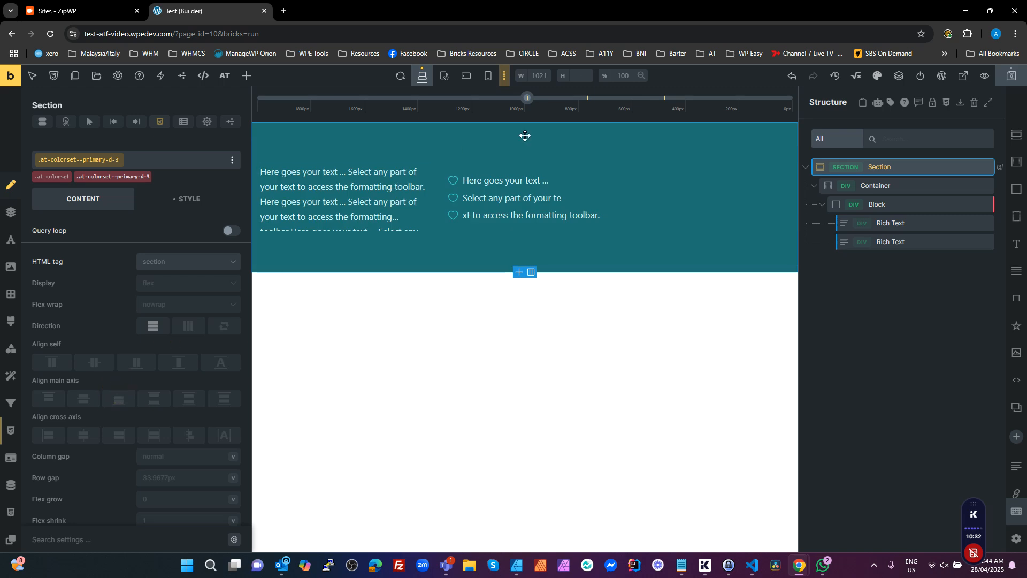
mouse_move(855, 354)
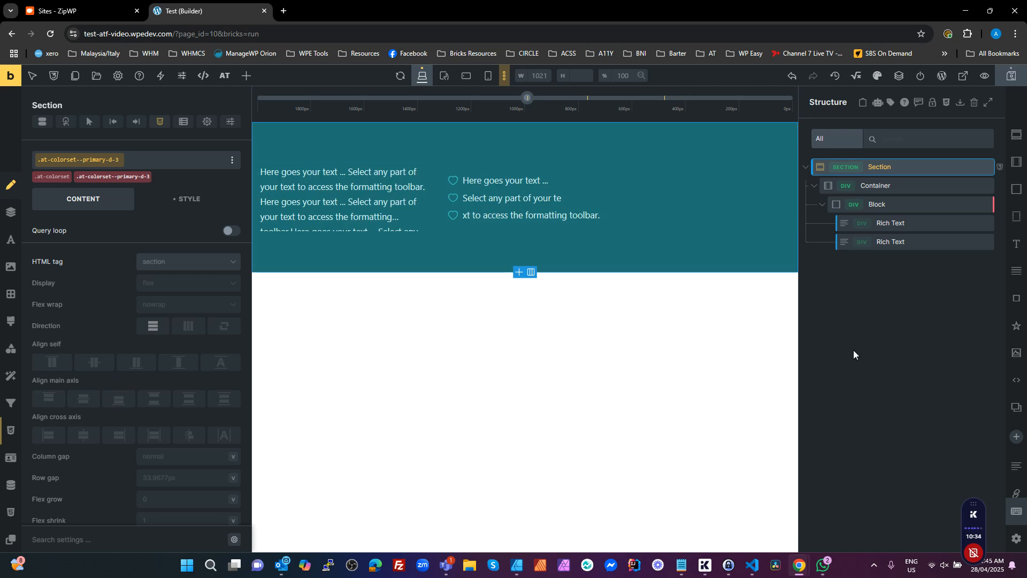
mouse_move(876, 75)
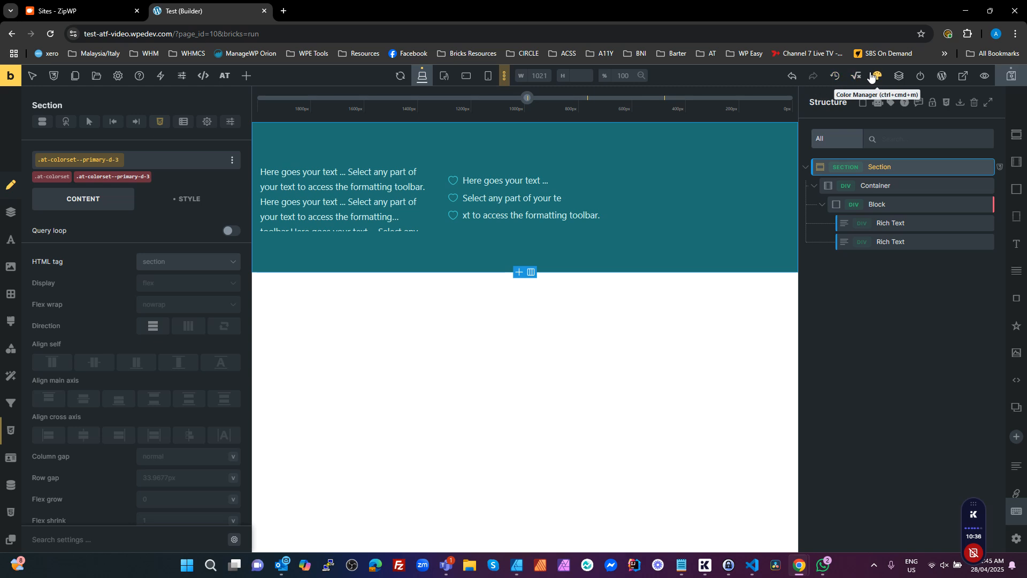
Step: In Color Manager, disable the AT Framework palette and enable AT Purple, turning the section purple
click(877, 75)
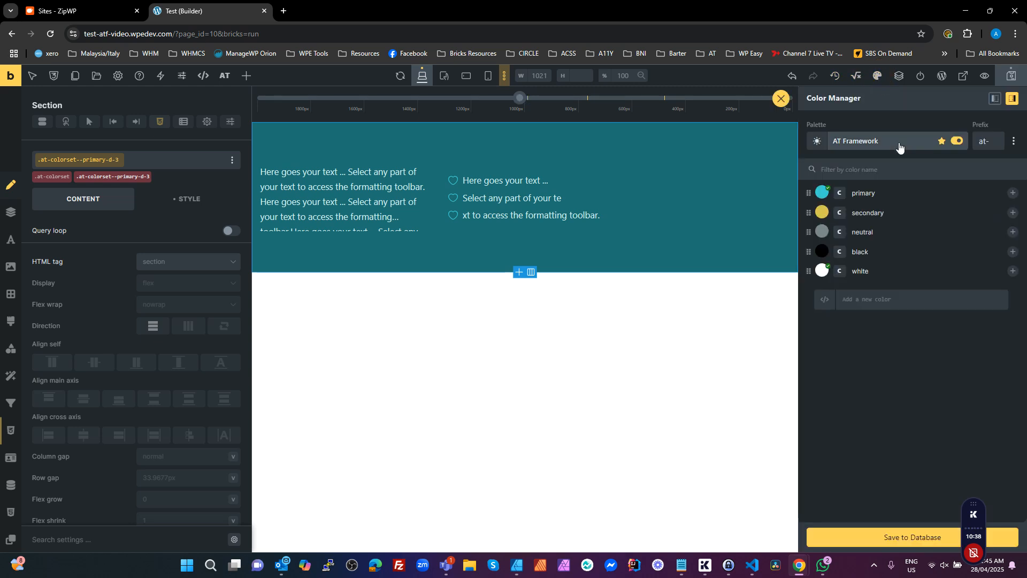
click(856, 140)
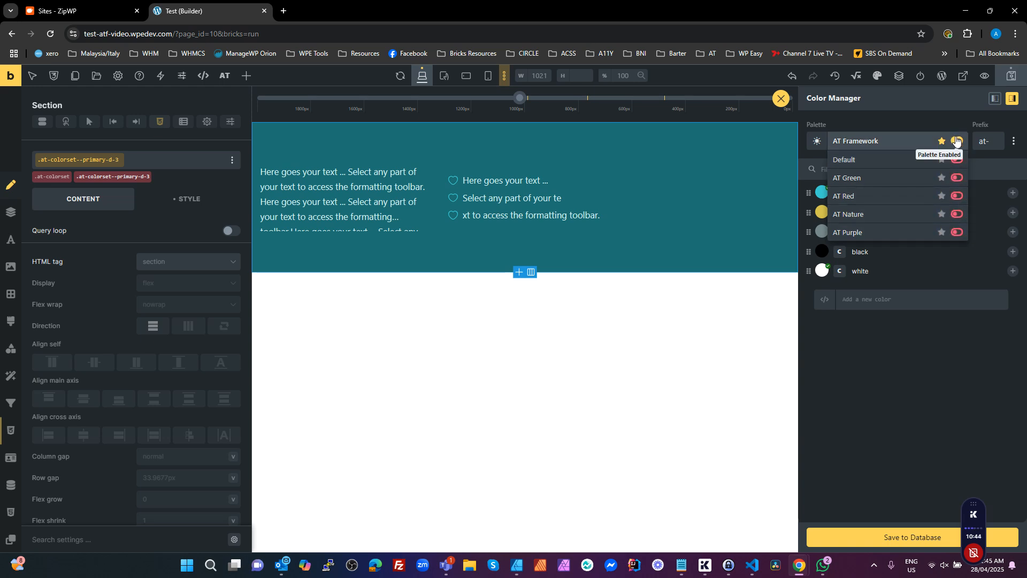
click(957, 141)
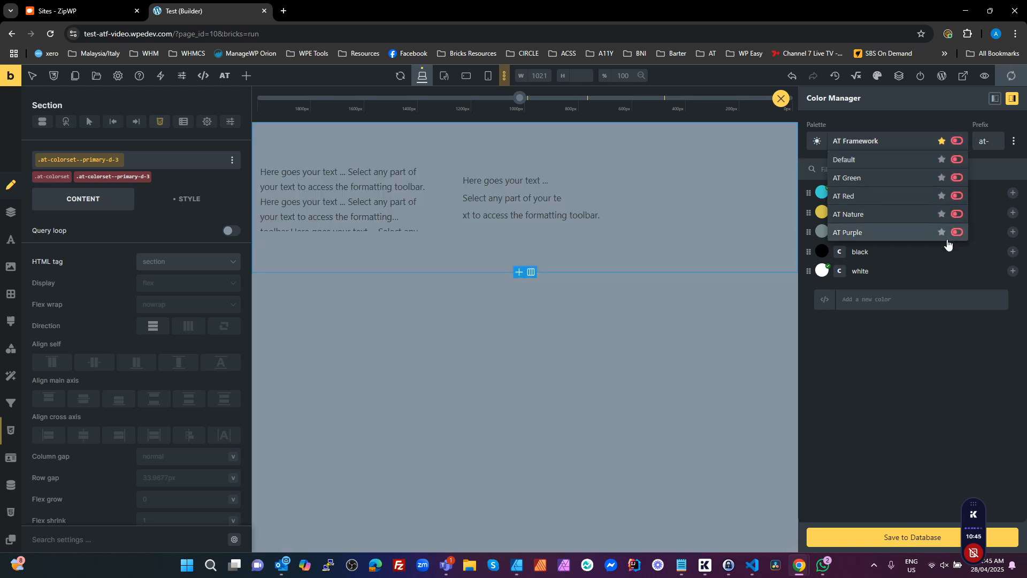
click(956, 232)
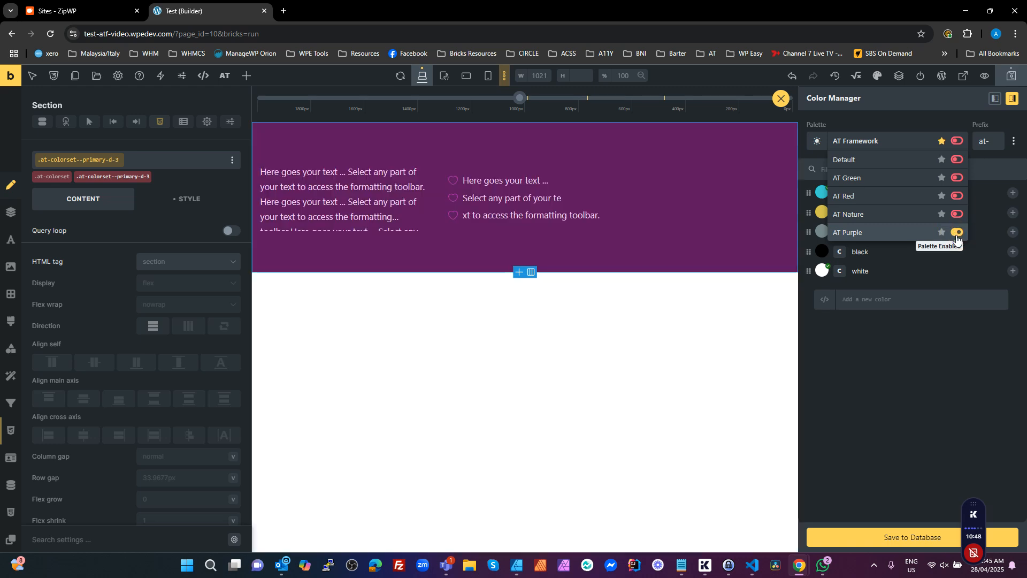